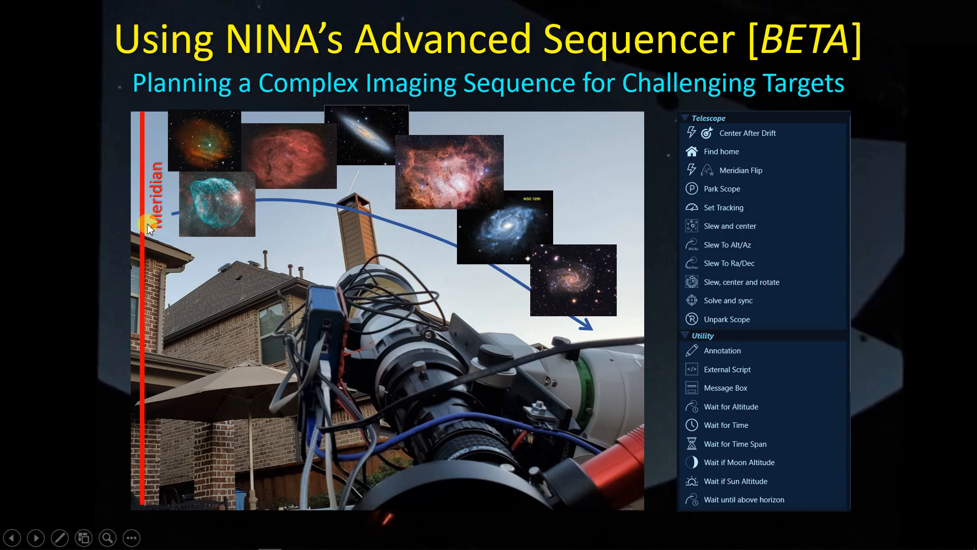
{"action": "mouse_move", "coordinate": [324, 215]}
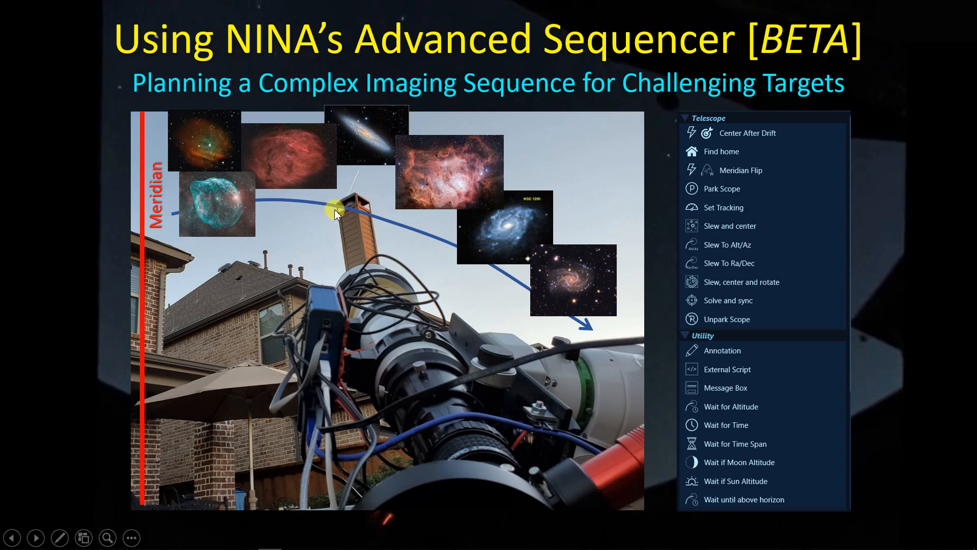
{"action": "mouse_move", "coordinate": [370, 223]}
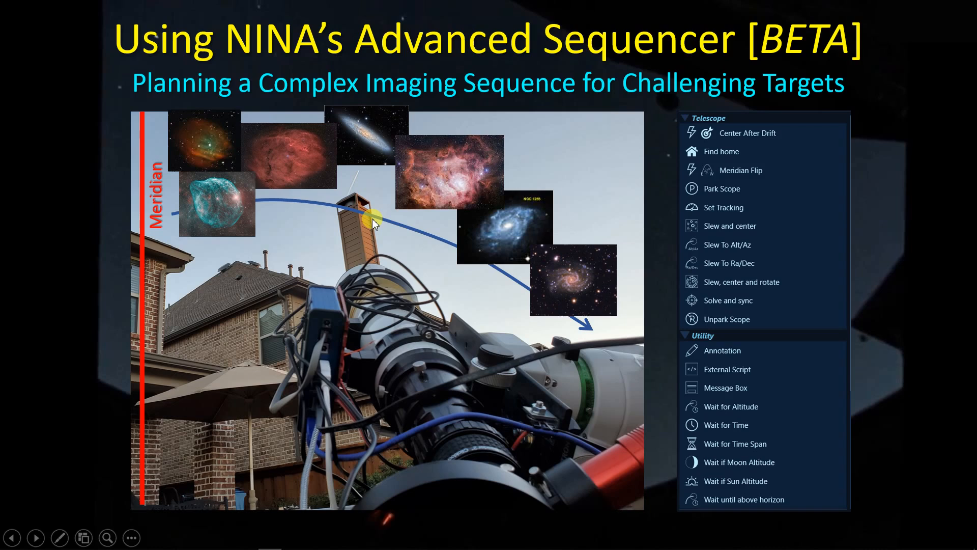
{"action": "mouse_move", "coordinate": [418, 232]}
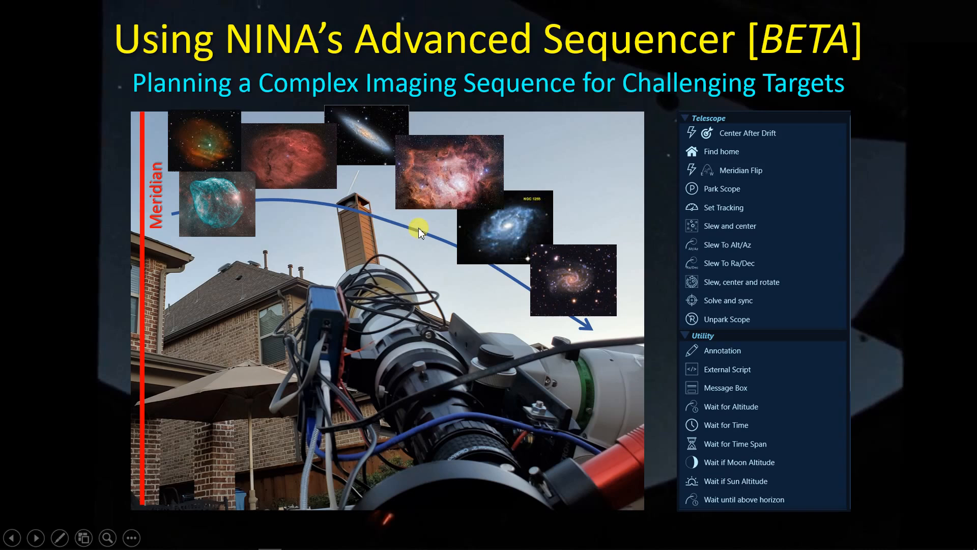
{"action": "mouse_move", "coordinate": [576, 334]}
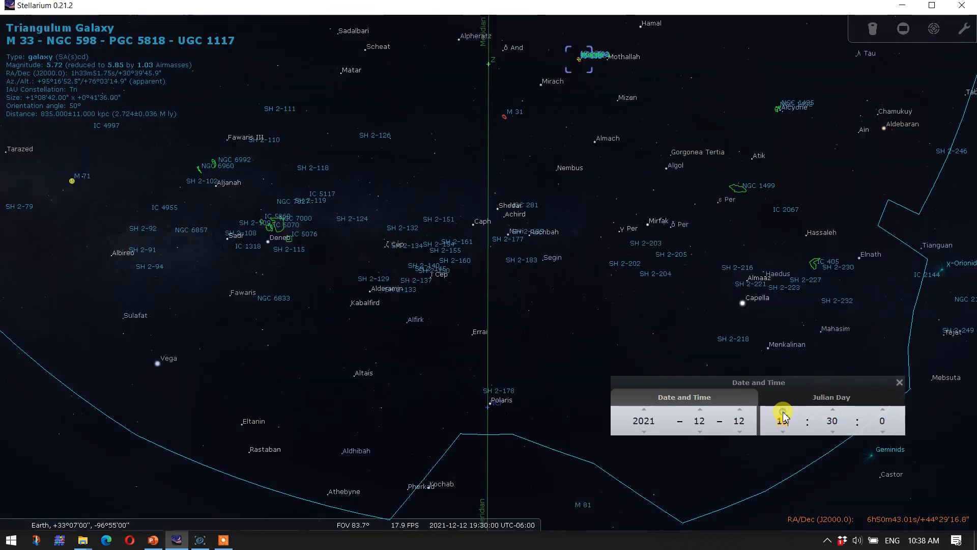
{"action": "left_click", "coordinate": [784, 409]}
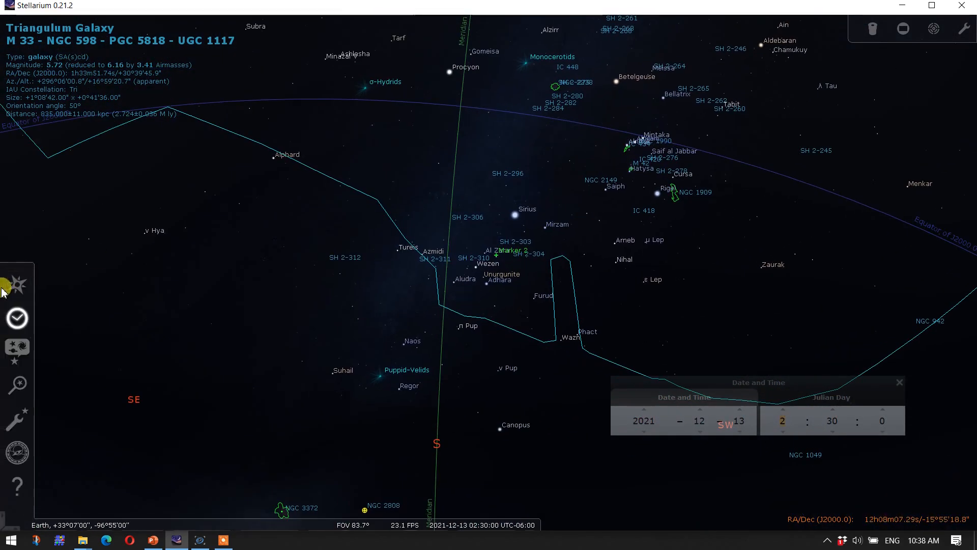
- Overlay the camera frame on SH 2-308 and advance the minutes and hour to 05:34
{"action": "left_click", "coordinate": [17, 384]}
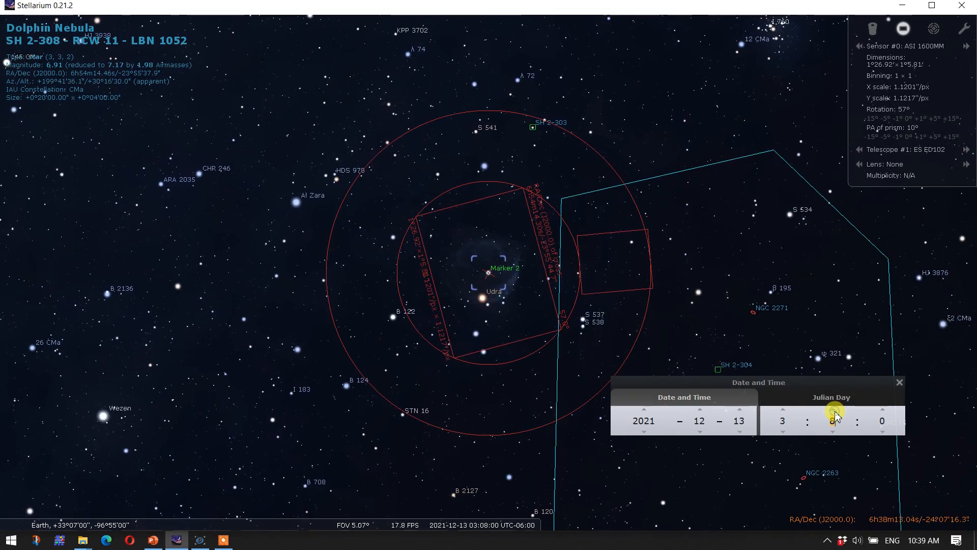
{"action": "left_click", "coordinate": [834, 408]}
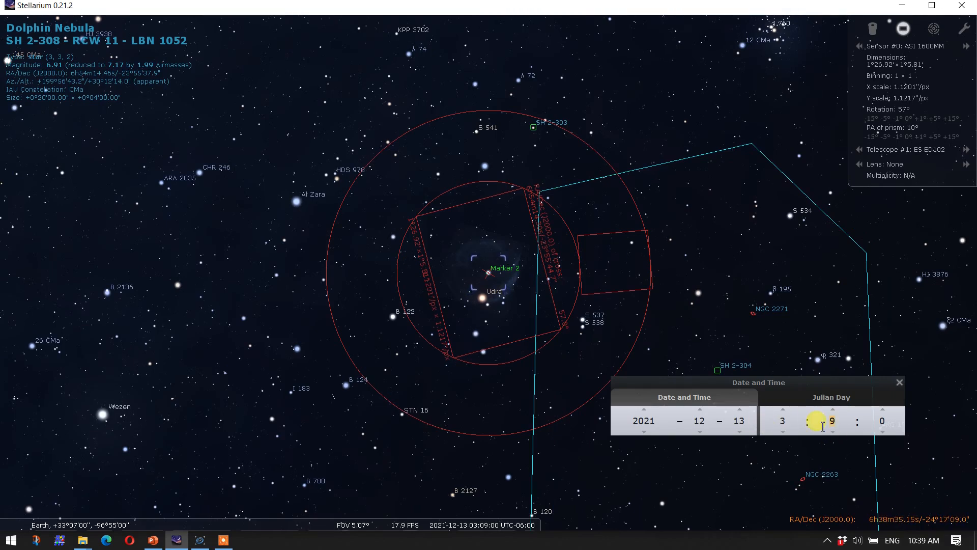
{"action": "mouse_move", "coordinate": [828, 424]}
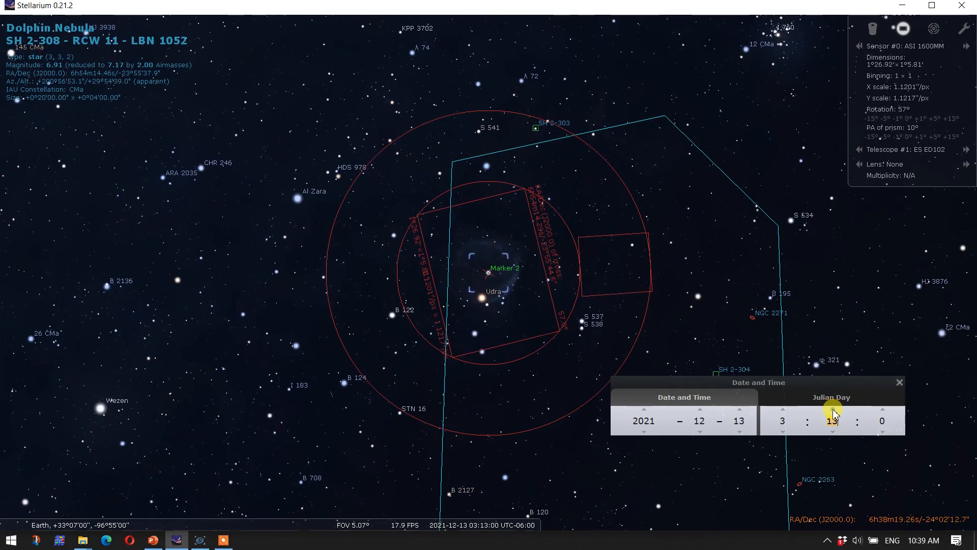
{"action": "left_click", "coordinate": [834, 409]}
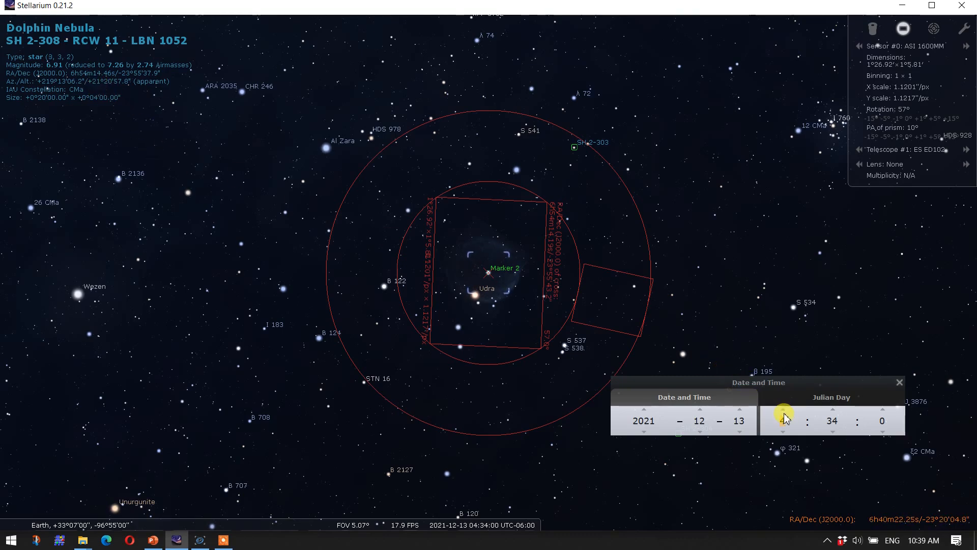
{"action": "left_click", "coordinate": [783, 408]}
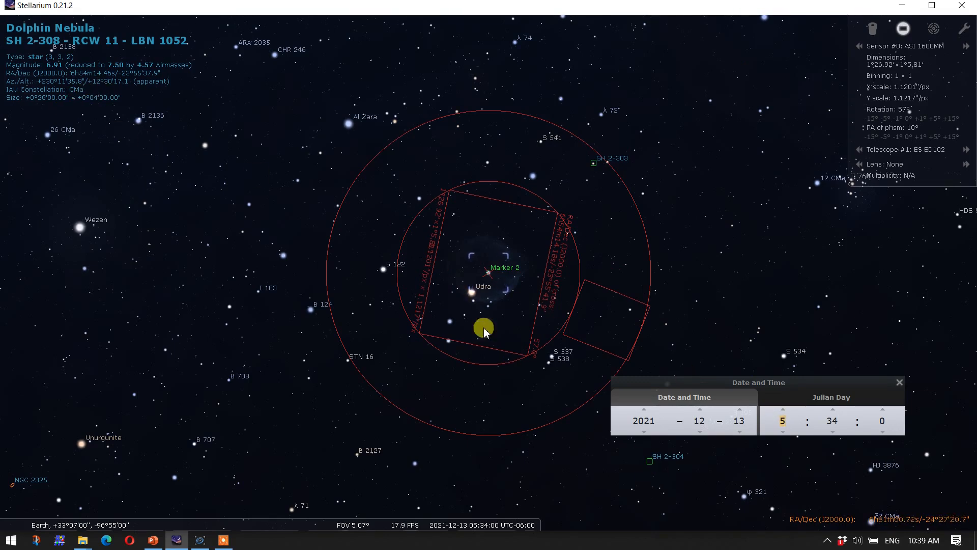
{"action": "scroll", "scroll_direction": "down", "scroll_amount": 3}
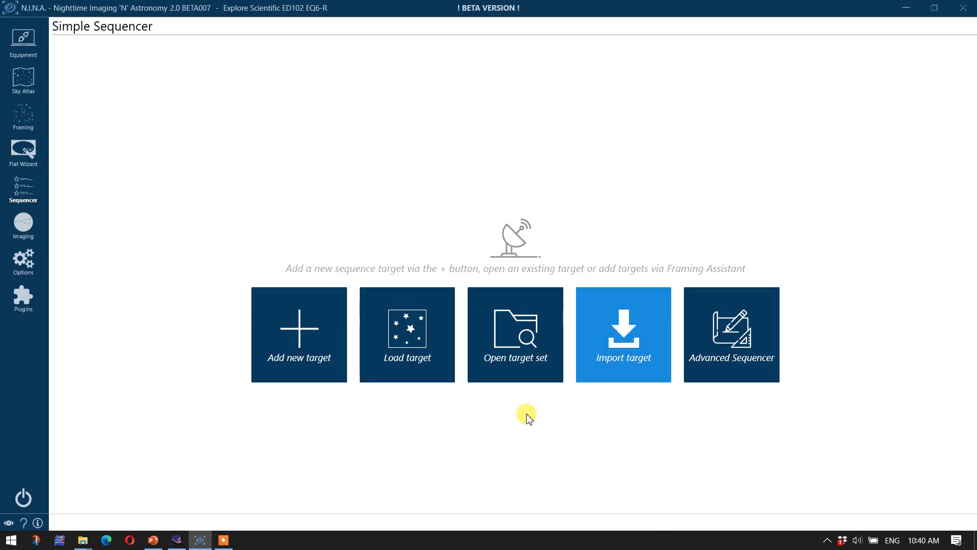
{"action": "mouse_move", "coordinate": [534, 48]}
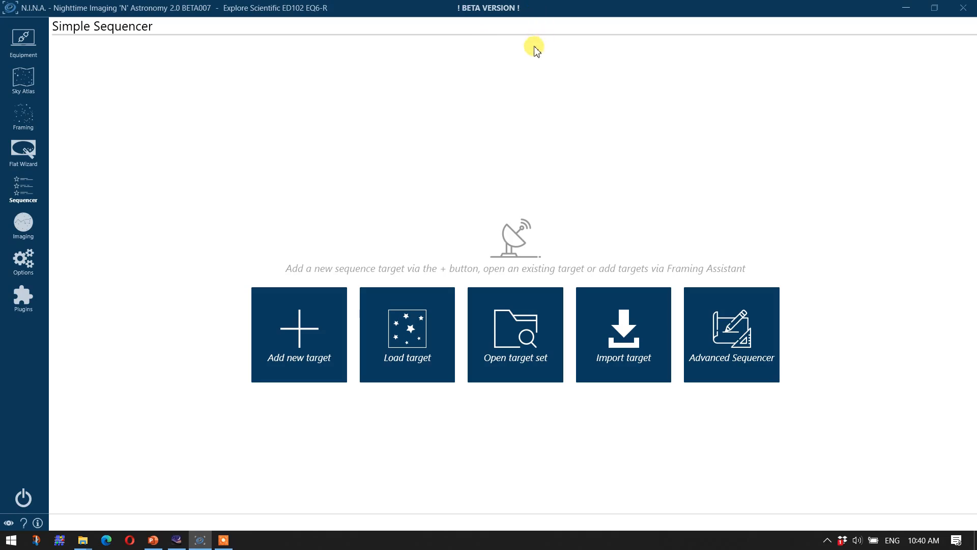
{"action": "mouse_move", "coordinate": [362, 204]}
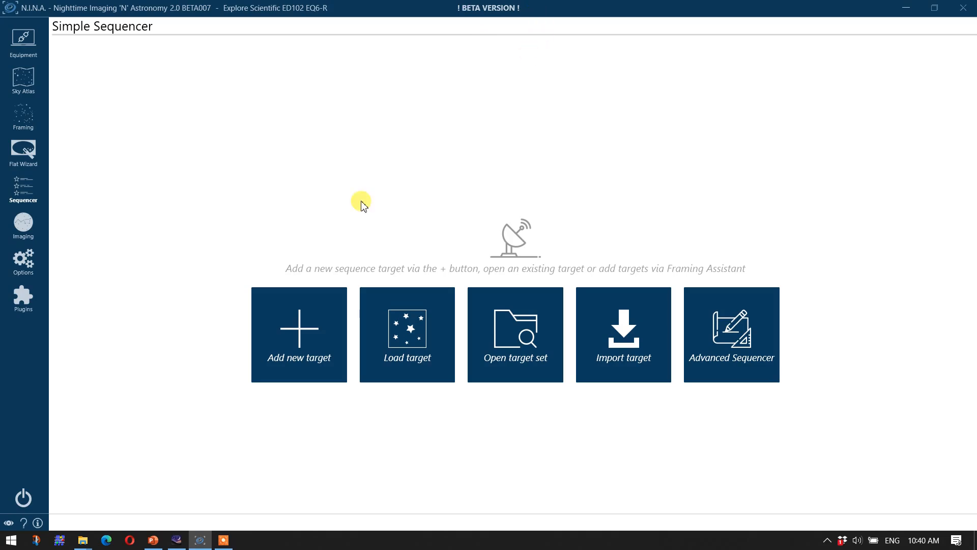
{"action": "mouse_move", "coordinate": [359, 197]}
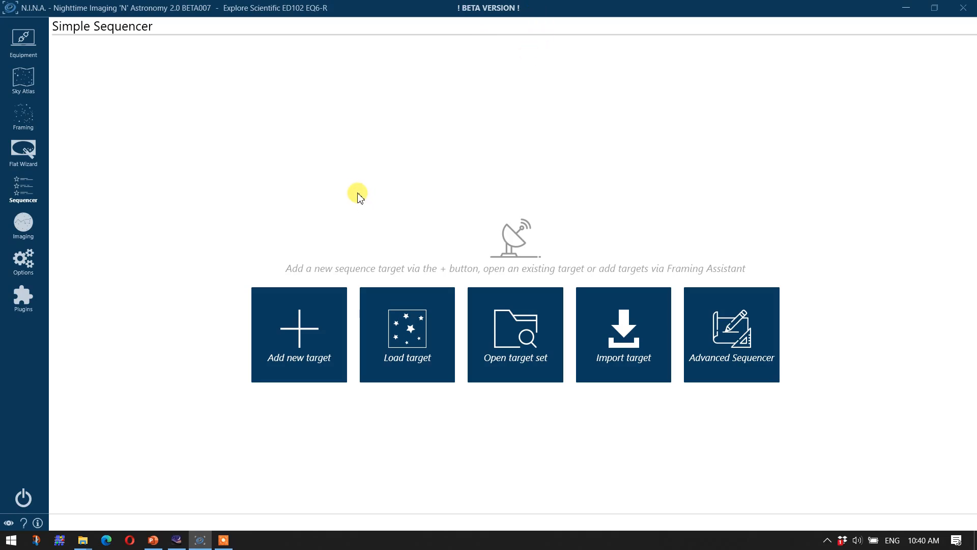
{"action": "mouse_move", "coordinate": [721, 343]}
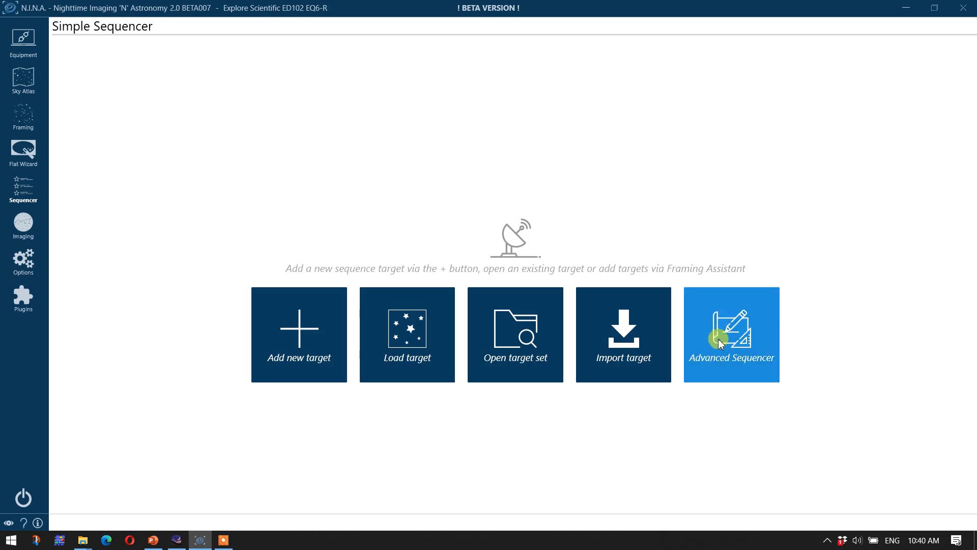
- Switch the Sequencer to the Advanced Sequencer editor with an empty sequence
{"action": "left_click", "coordinate": [731, 334]}
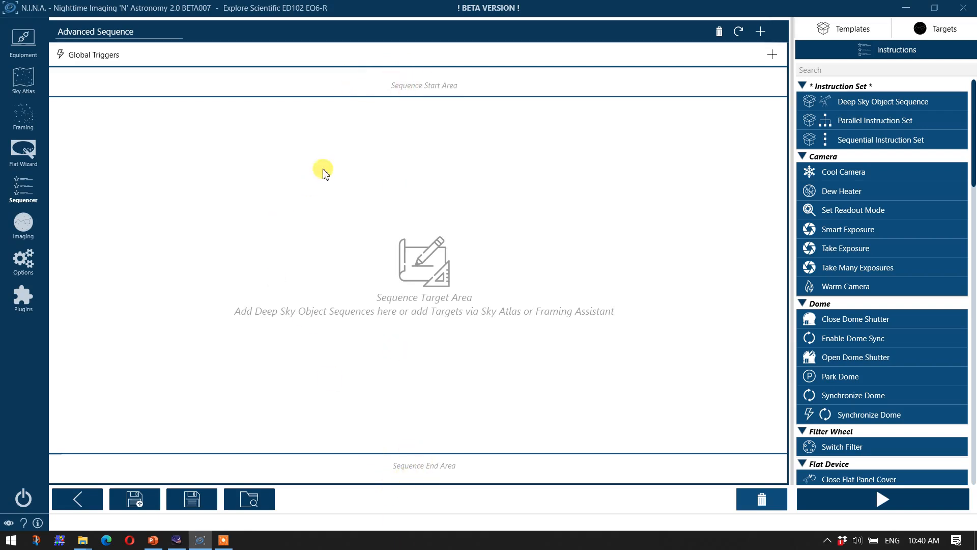
{"action": "mouse_move", "coordinate": [334, 372]}
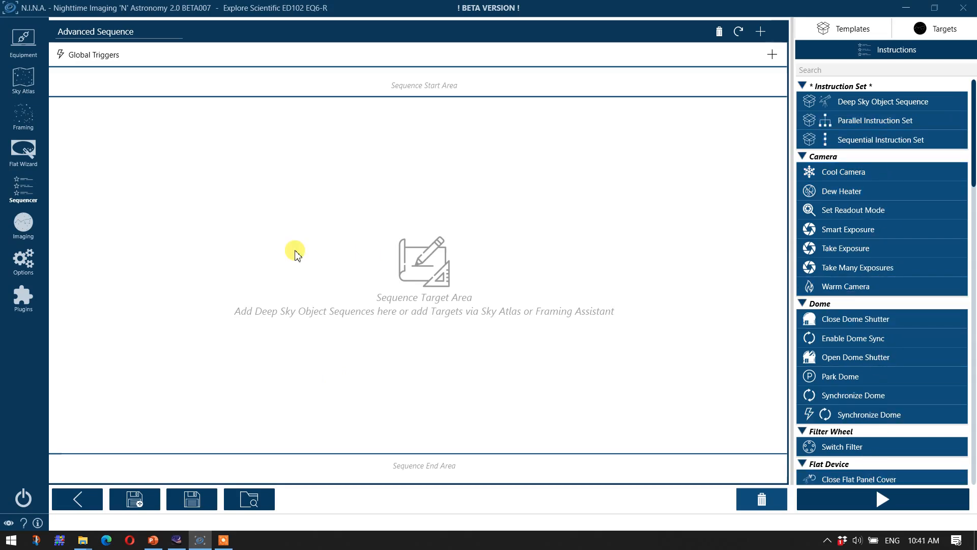
{"action": "mouse_move", "coordinate": [299, 257]}
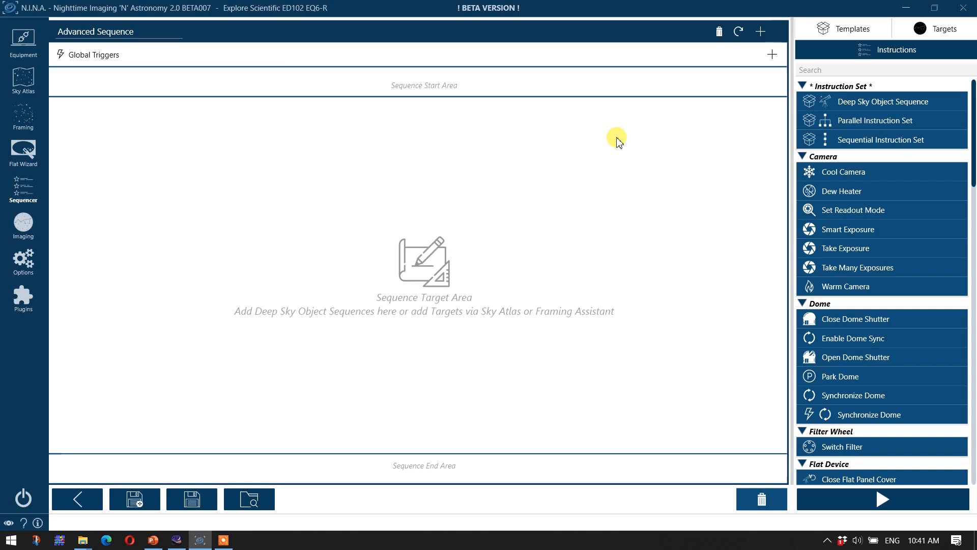
{"action": "mouse_move", "coordinate": [883, 161]}
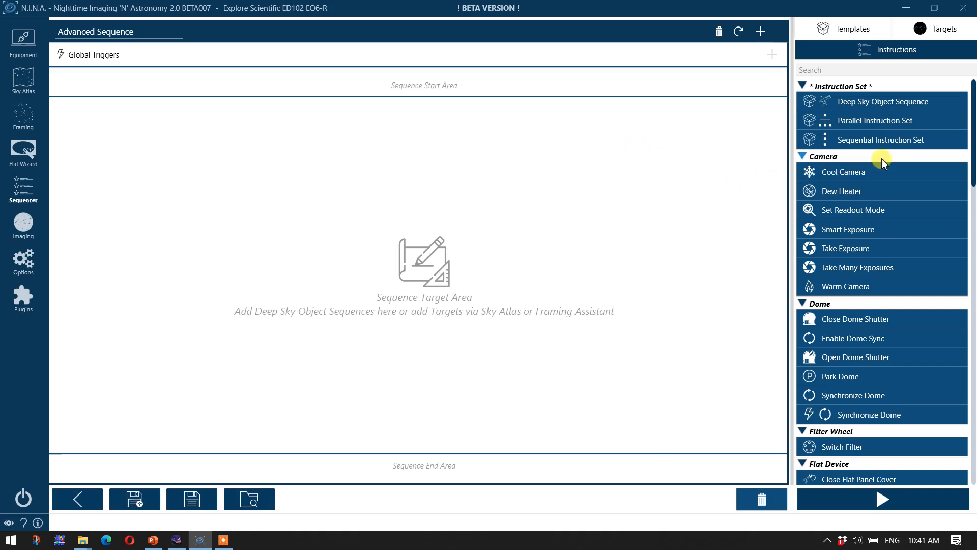
{"action": "mouse_move", "coordinate": [881, 120]}
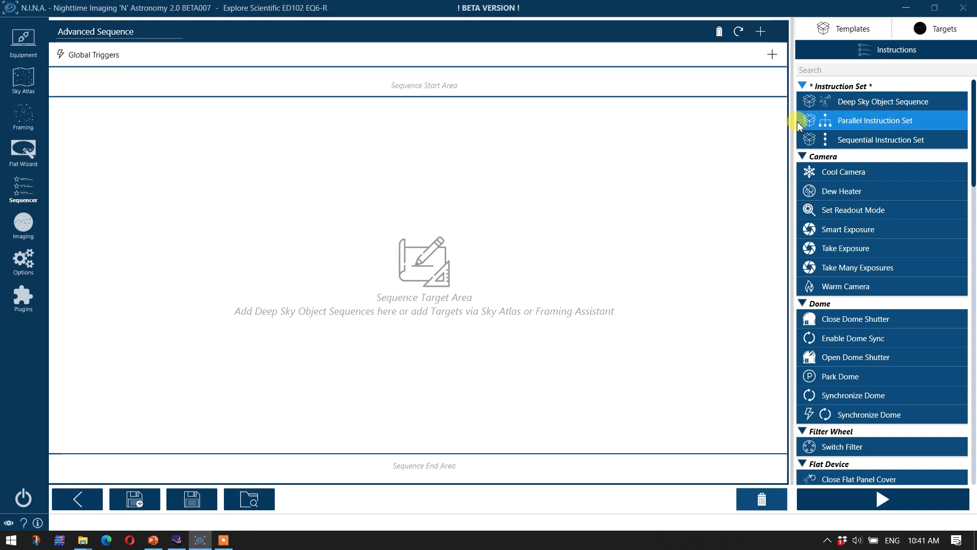
{"action": "mouse_move", "coordinate": [876, 120]}
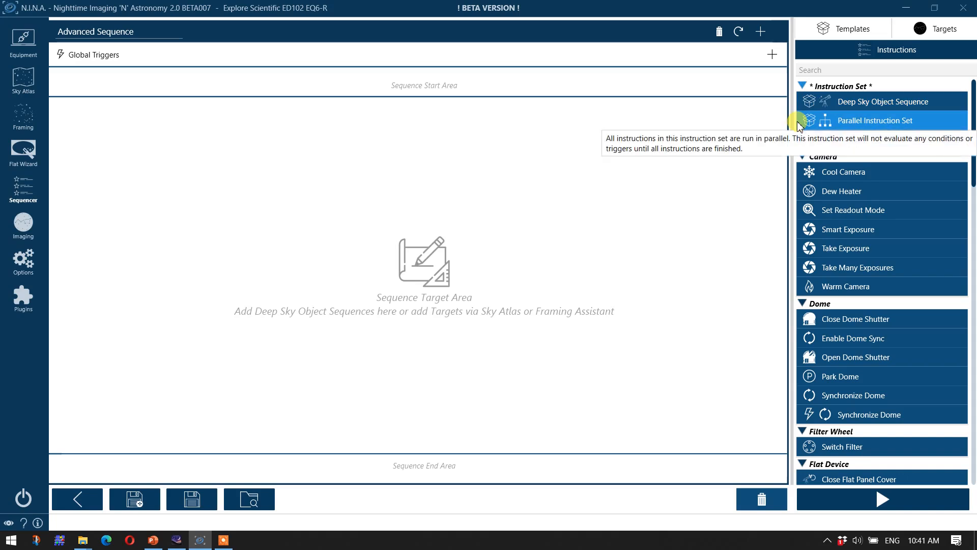
{"action": "mouse_move", "coordinate": [880, 139]}
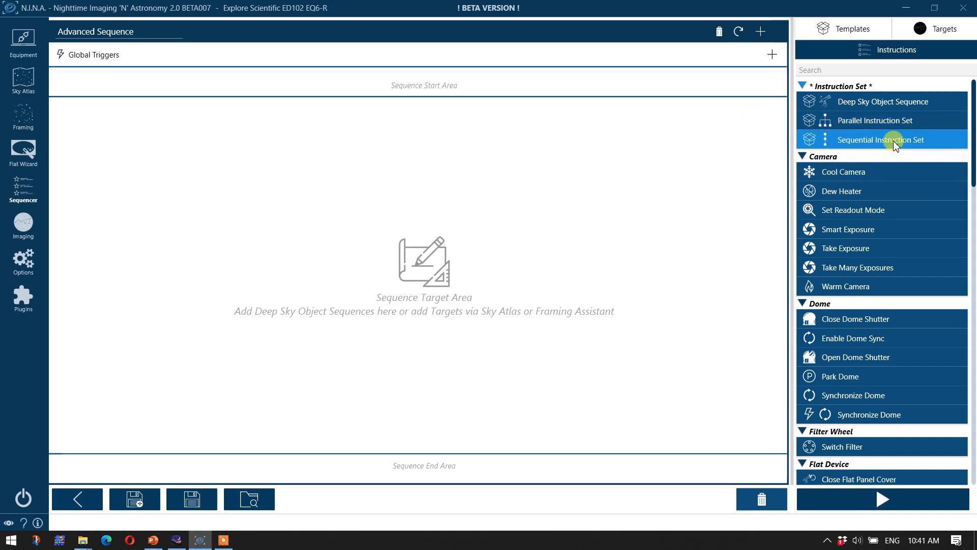
{"action": "mouse_move", "coordinate": [880, 140]}
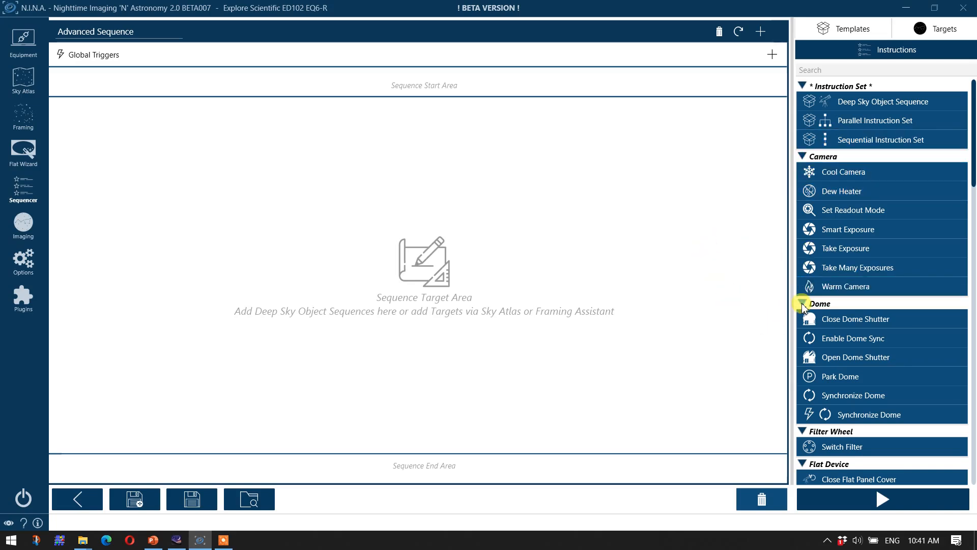
{"action": "left_click", "coordinate": [804, 304]}
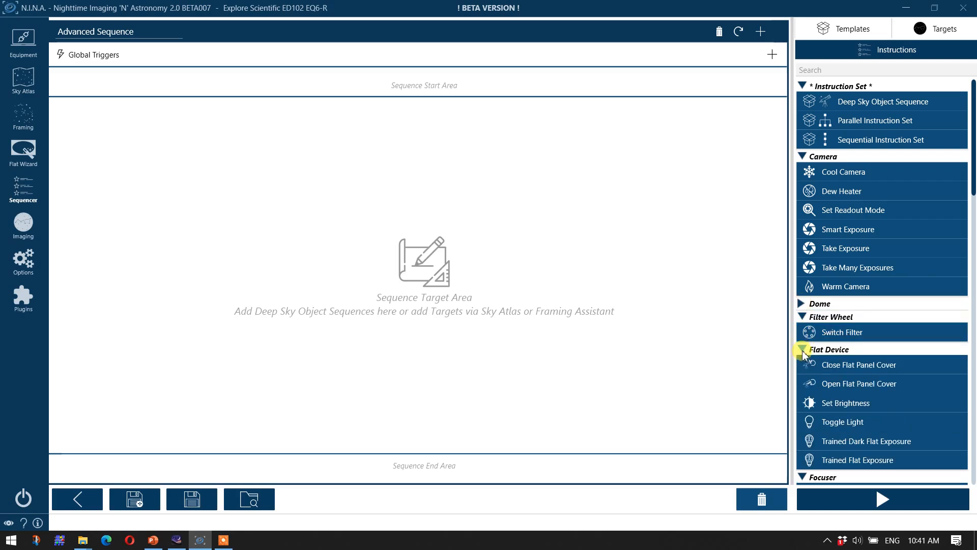
{"action": "scroll", "scroll_direction": "down", "scroll_amount": 3}
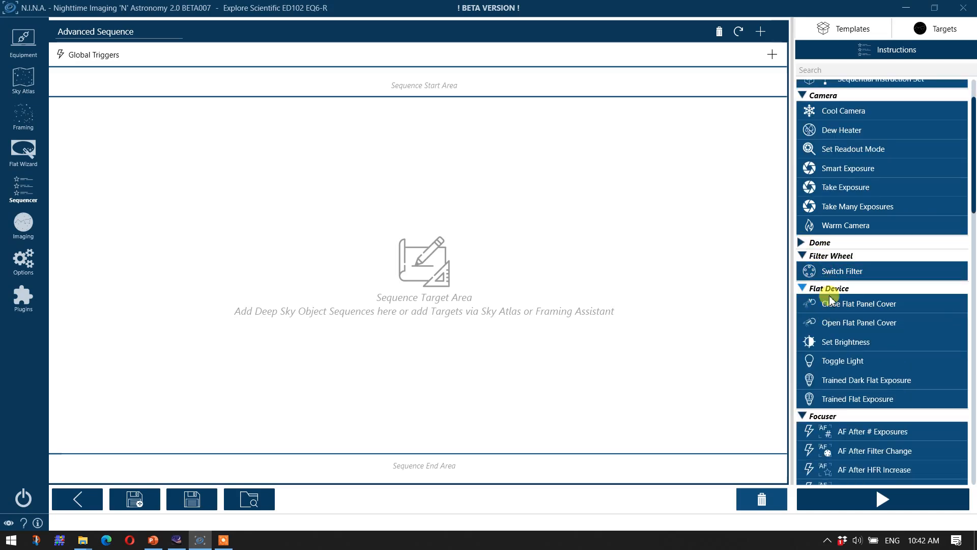
{"action": "left_click", "coordinate": [803, 288]}
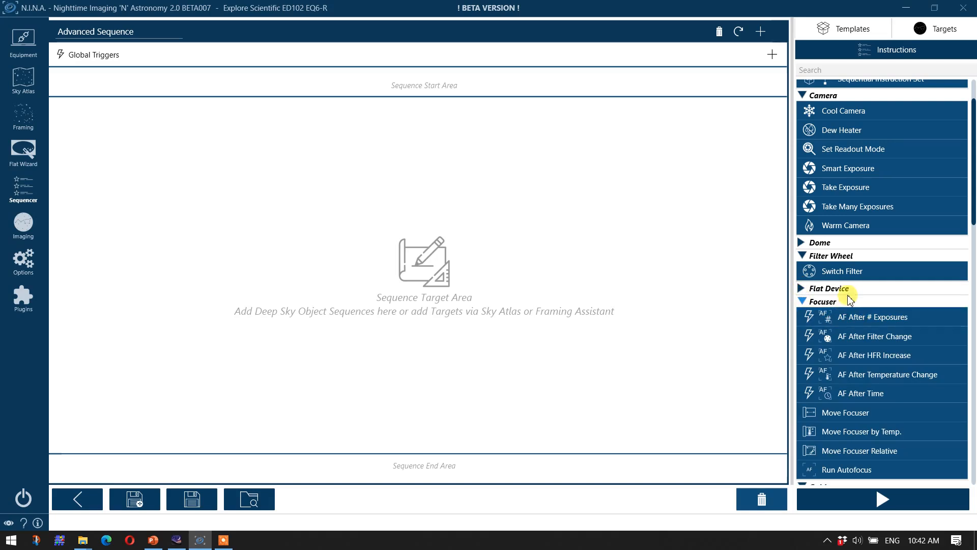
{"action": "scroll", "scroll_direction": "down", "scroll_amount": 3}
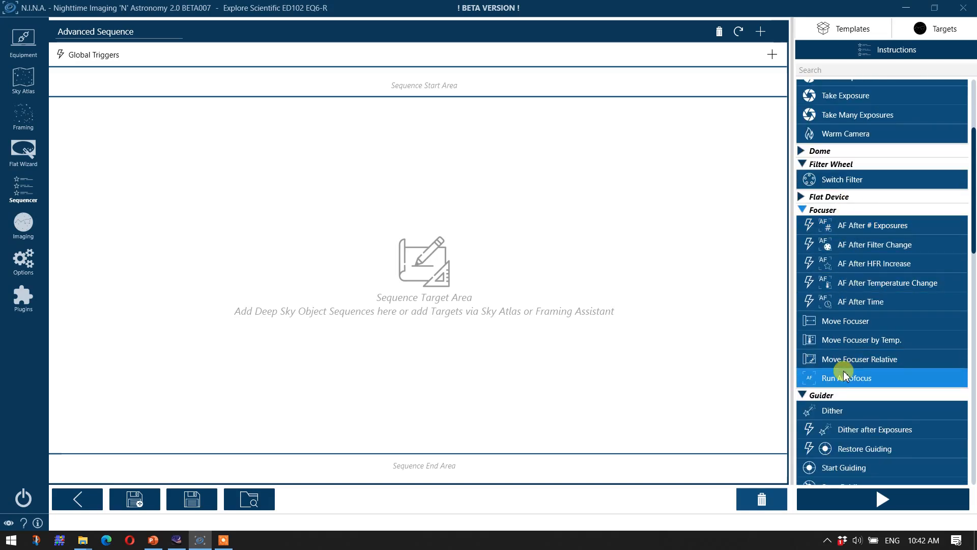
{"action": "mouse_move", "coordinate": [801, 285]}
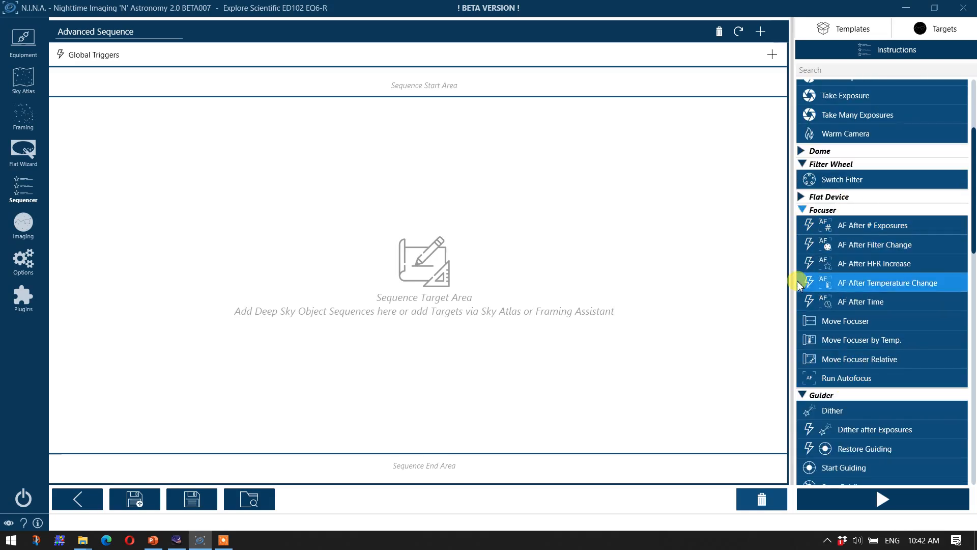
{"action": "mouse_move", "coordinate": [772, 293]}
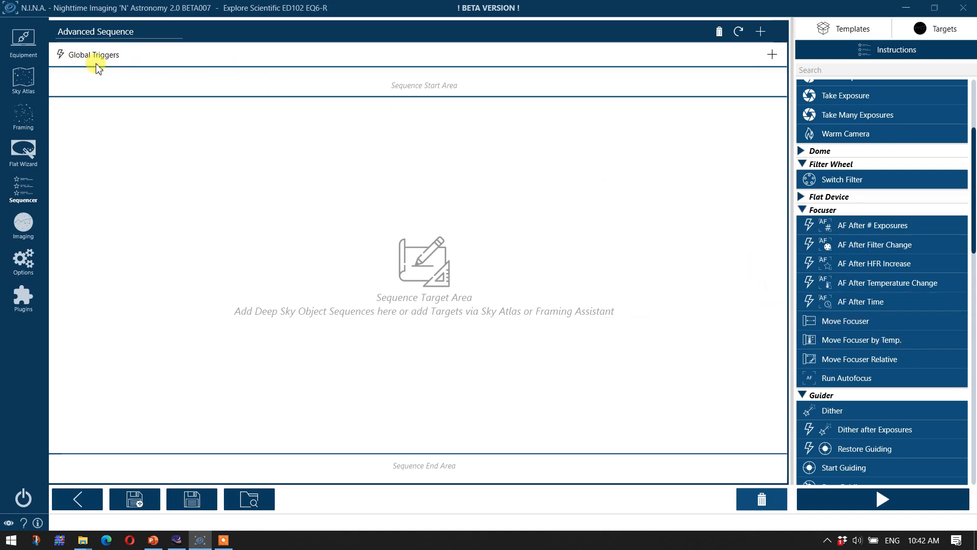
{"action": "mouse_move", "coordinate": [129, 73]}
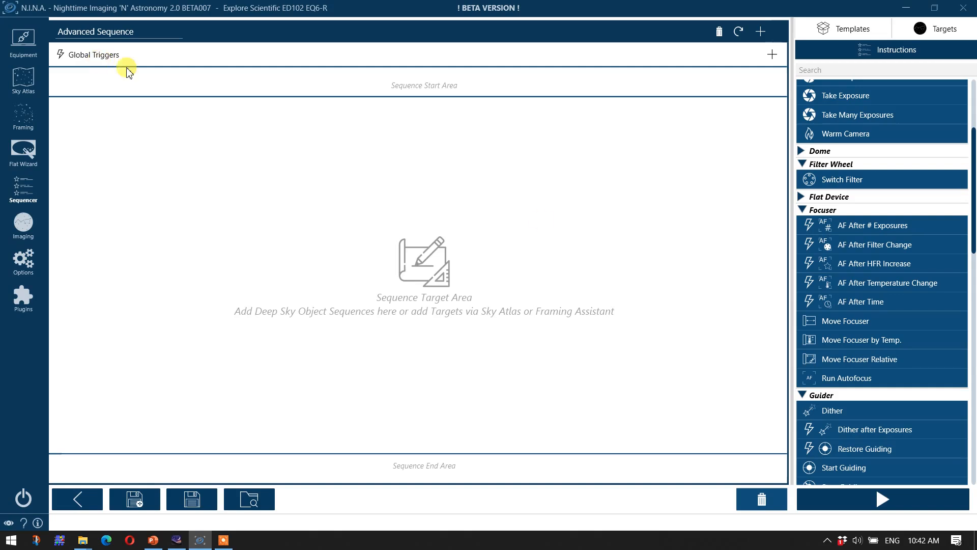
{"action": "mouse_move", "coordinate": [863, 302]}
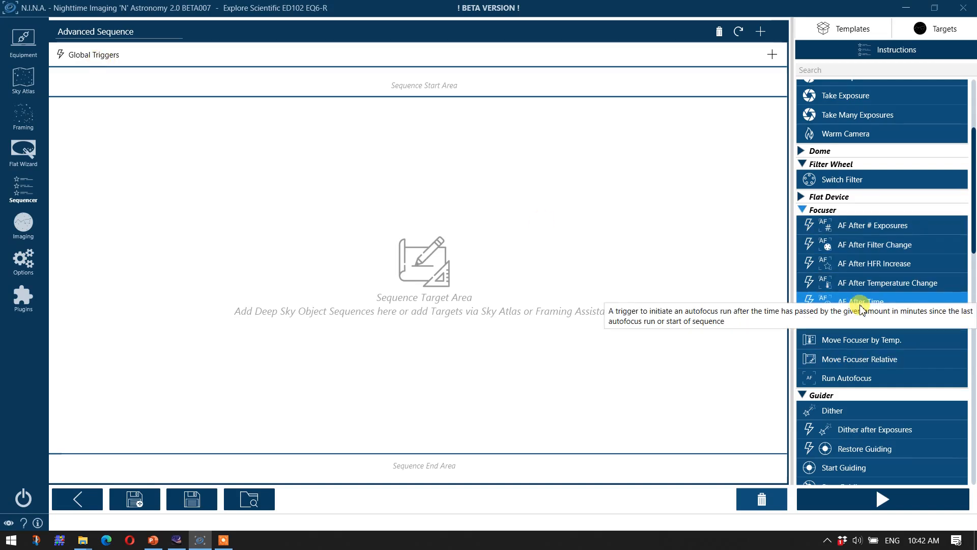
{"action": "scroll", "scroll_direction": "down", "scroll_amount": 3}
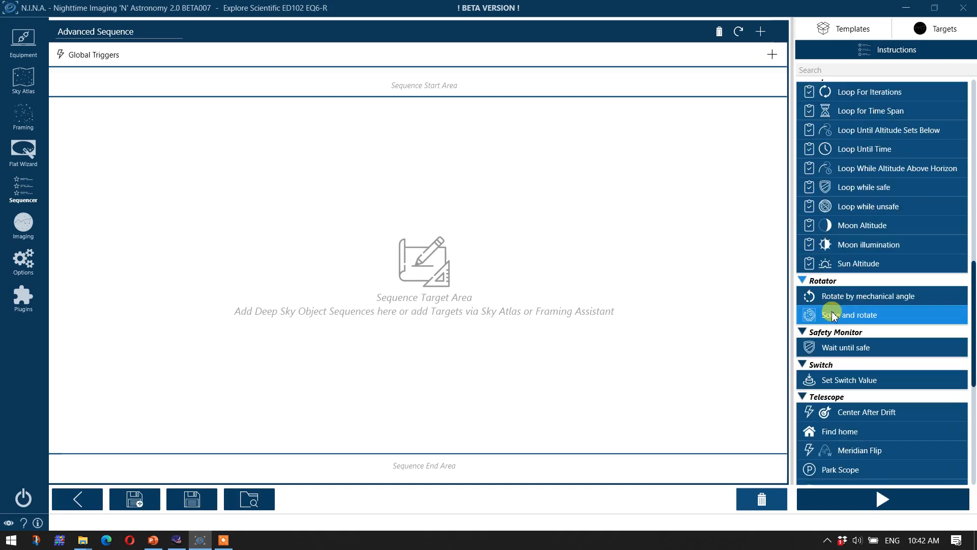
{"action": "left_click", "coordinate": [806, 281]}
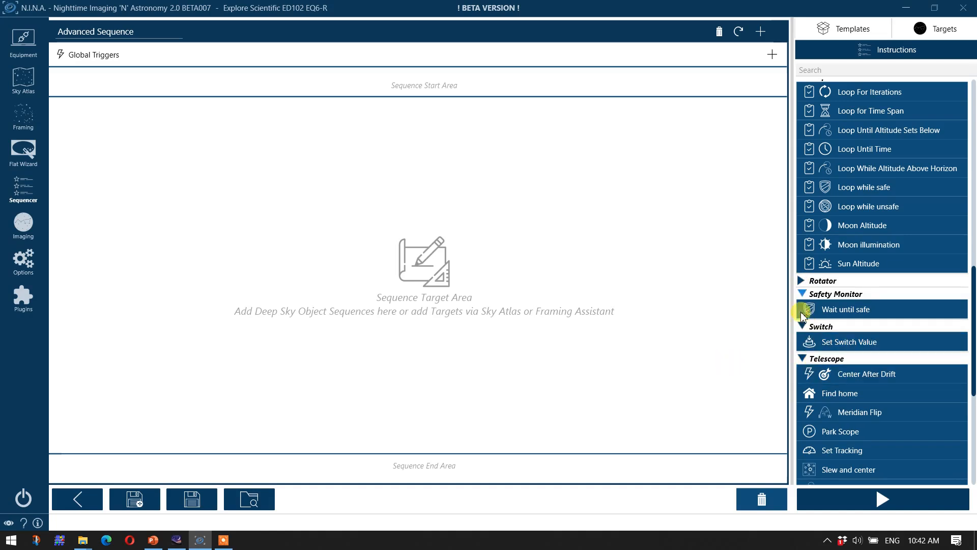
{"action": "left_click", "coordinate": [804, 293]}
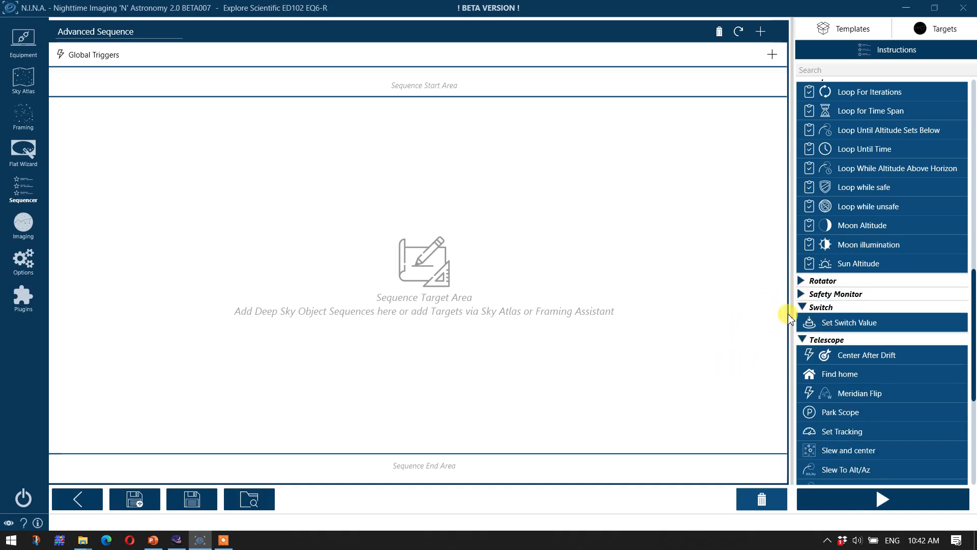
{"action": "left_click", "coordinate": [821, 307]}
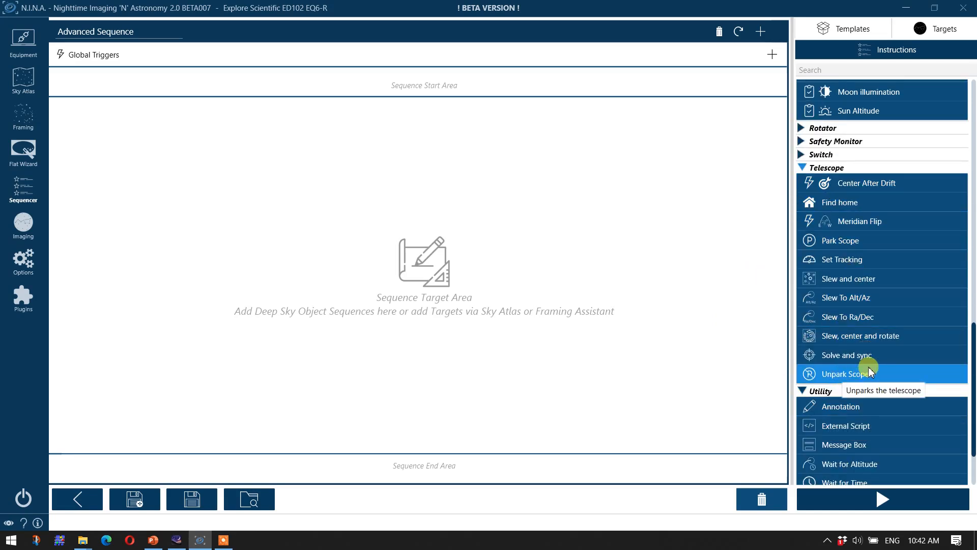
{"action": "mouse_move", "coordinate": [861, 221]}
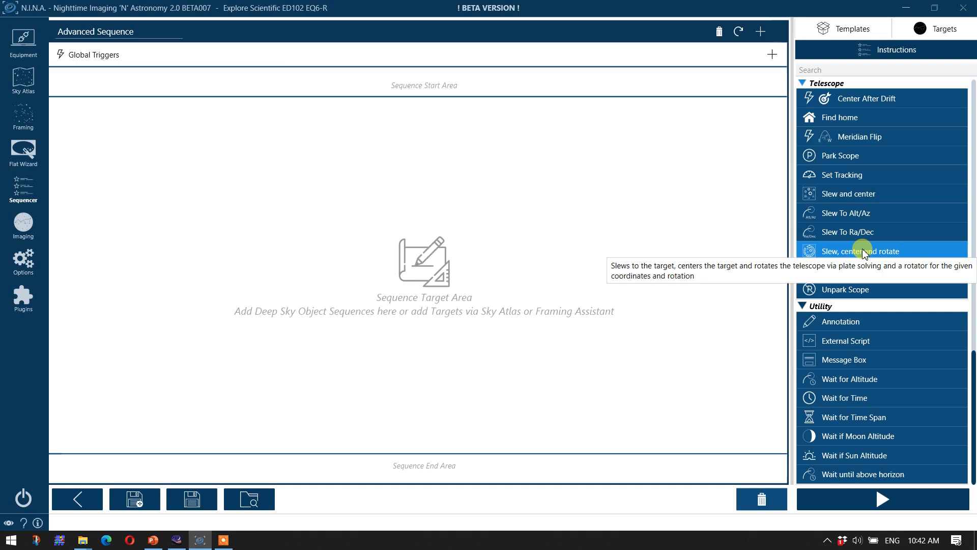
{"action": "mouse_move", "coordinate": [860, 435]}
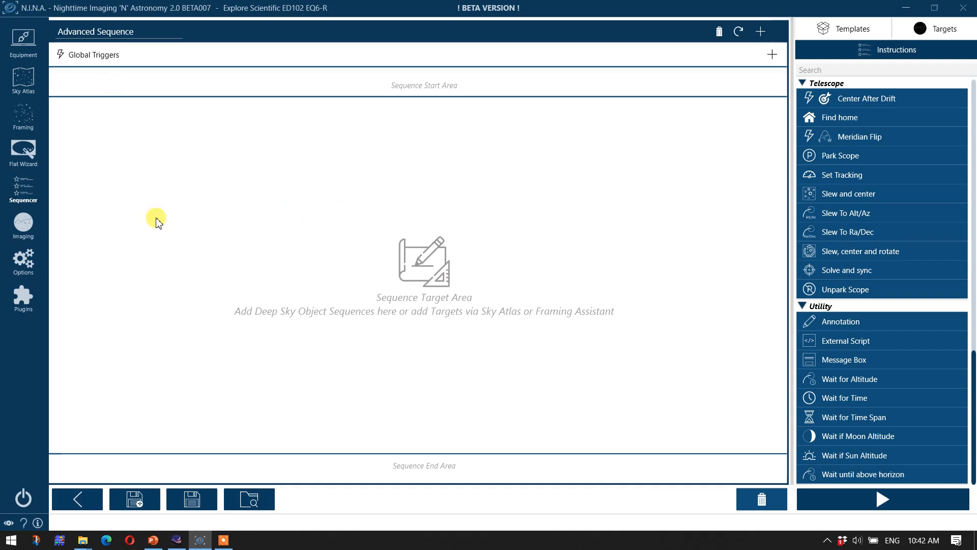
{"action": "mouse_move", "coordinate": [231, 258]}
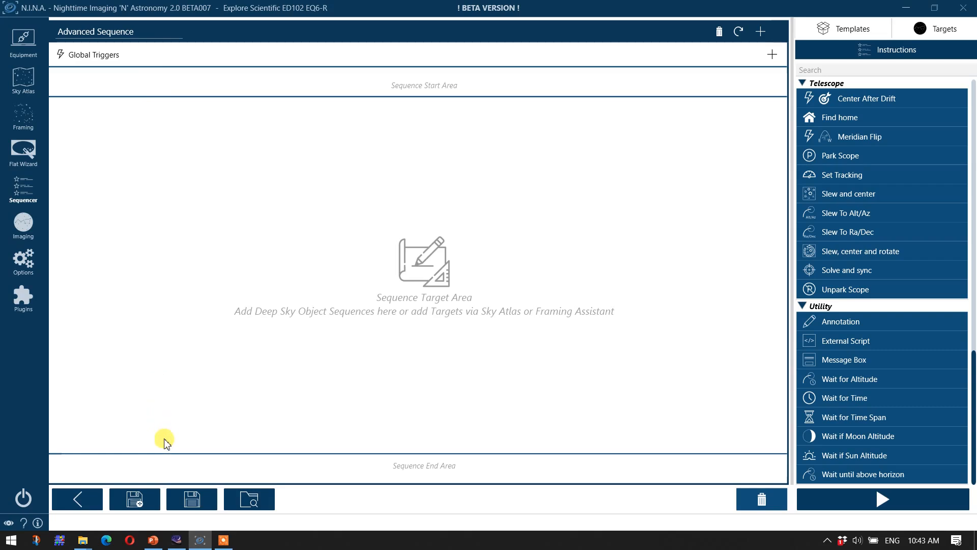
{"action": "mouse_move", "coordinate": [424, 167]}
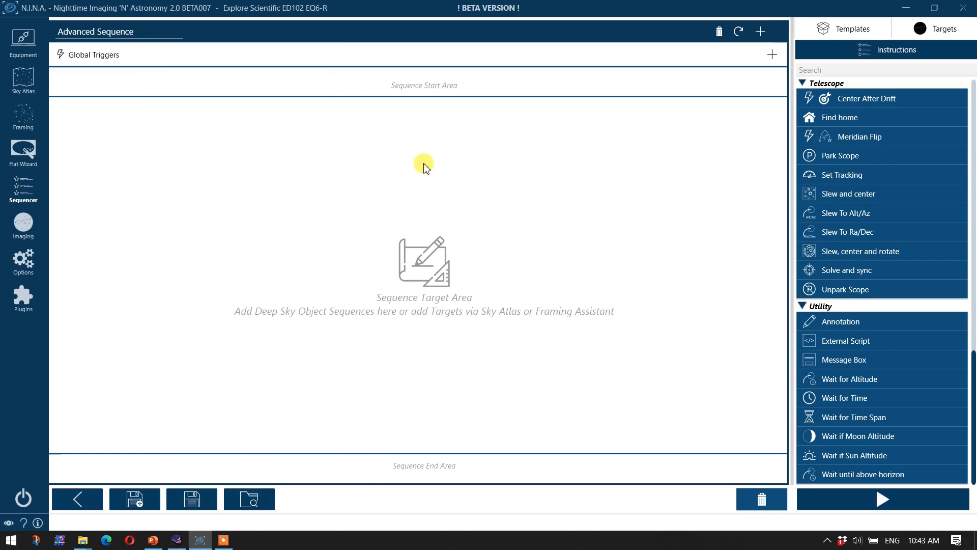
{"action": "mouse_move", "coordinate": [457, 224]}
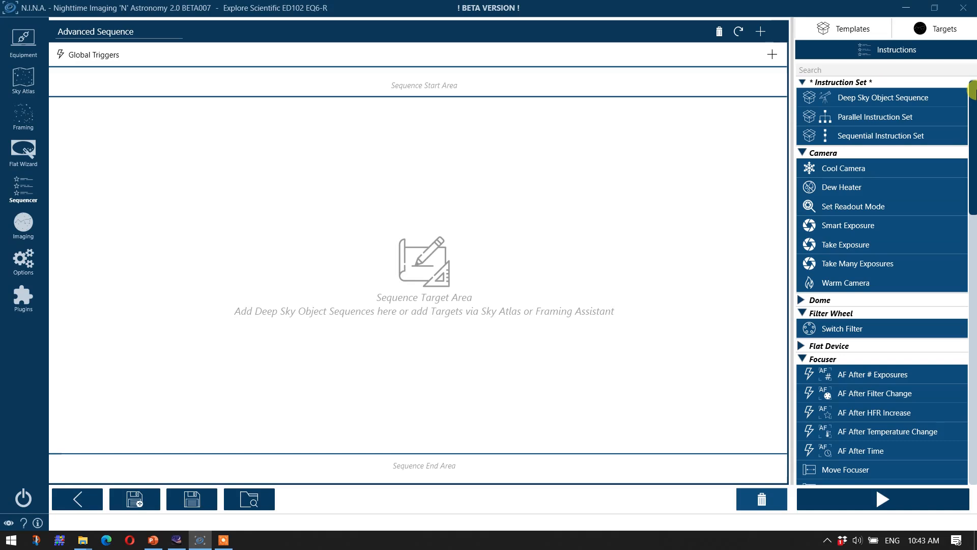
- Add Cool Camera at -10 °C over 6 minutes to the start area, with Unpark Scope after it
{"action": "left_click_drag", "start_coordinate": [845, 168], "coordinate": [327, 100]}
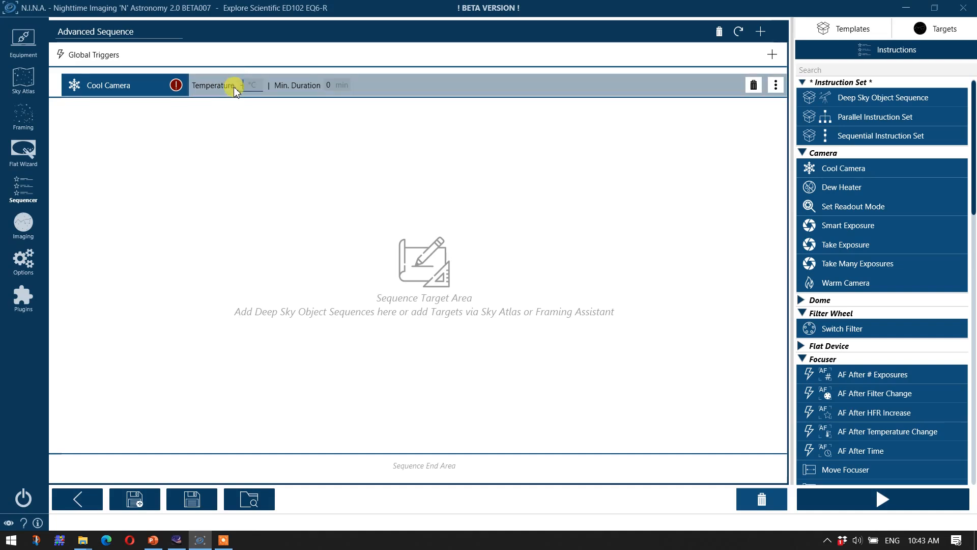
{"action": "type", "text": "-10"}
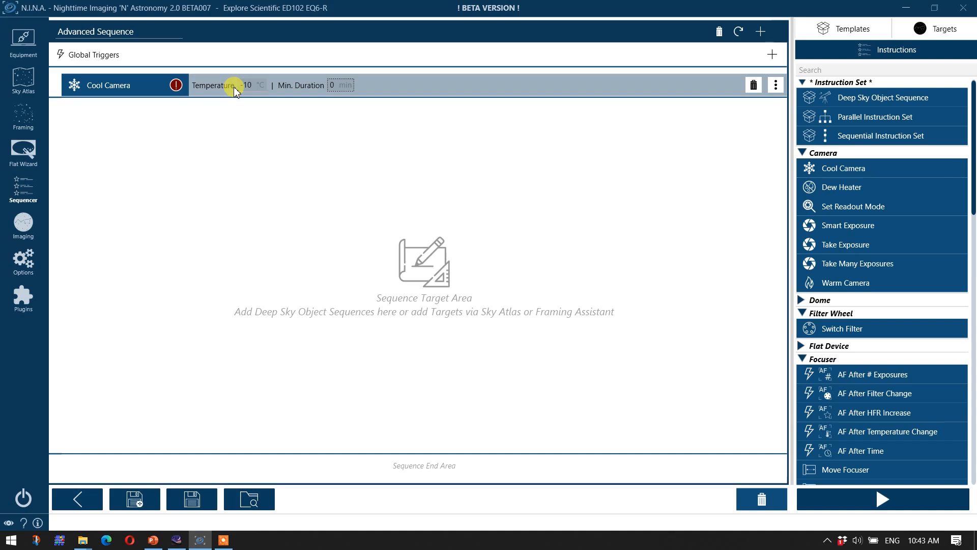
{"action": "type", "text": "6"}
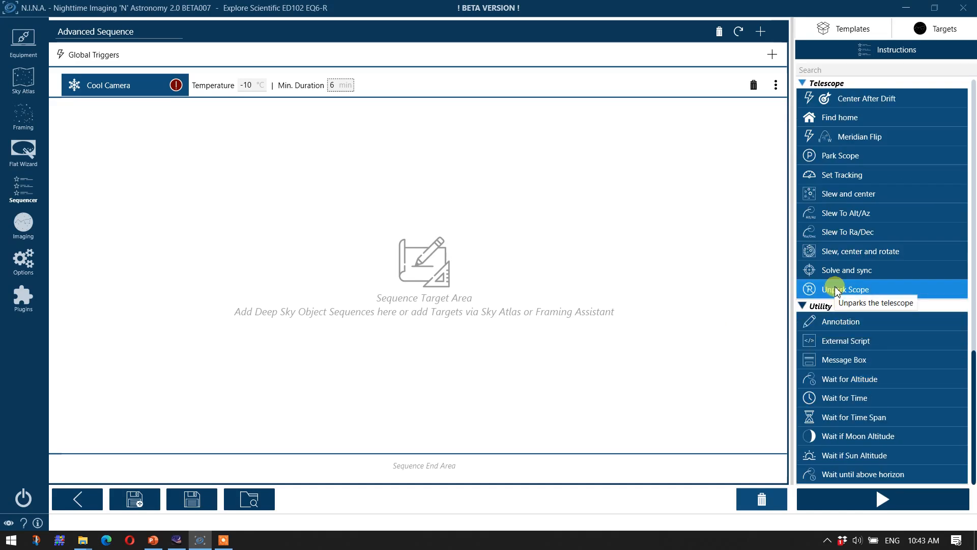
{"action": "left_click_drag", "start_coordinate": [859, 288], "coordinate": [679, 204]}
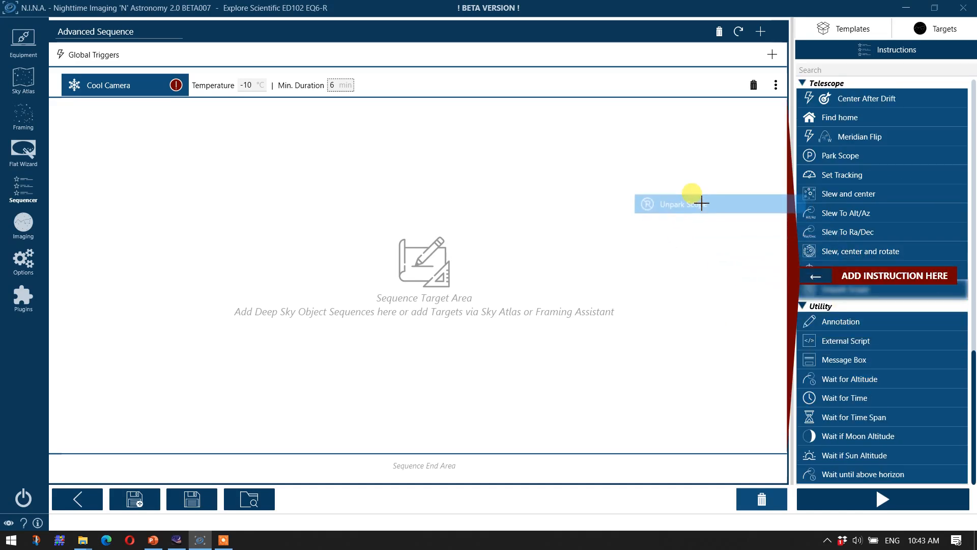
{"action": "left_click_drag", "start_coordinate": [692, 203], "coordinate": [743, 278]}
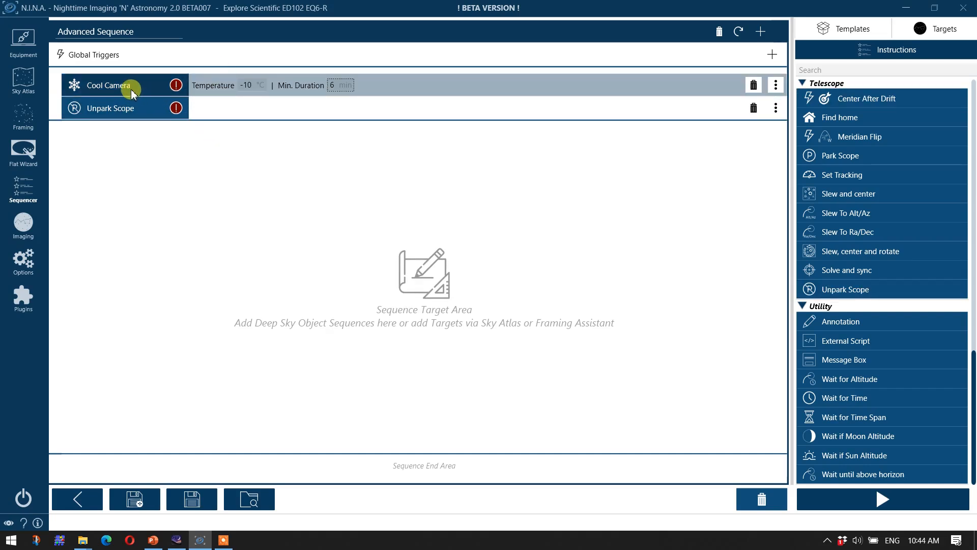
{"action": "mouse_move", "coordinate": [119, 108]}
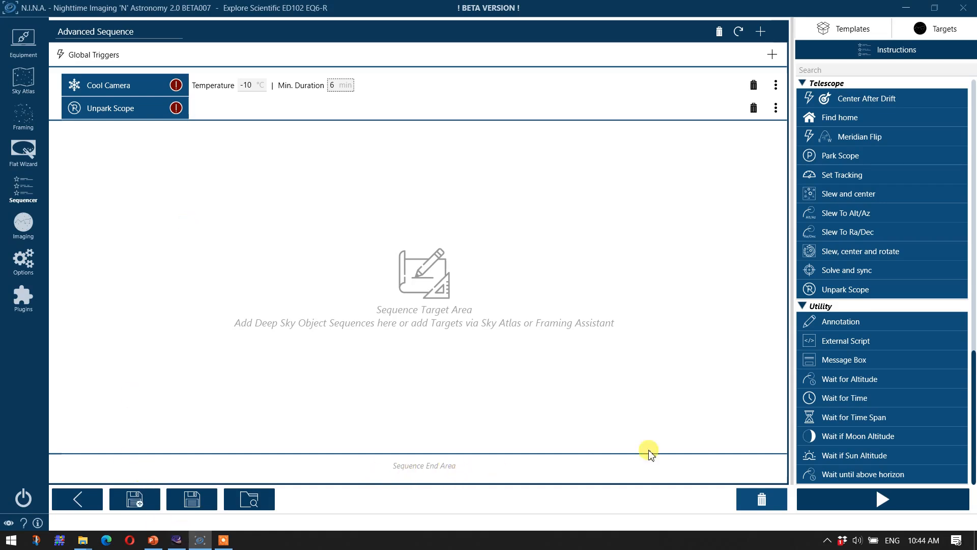
- Add a Parallel Instruction Set to the sequence end and rename it End of Sequence
{"action": "scroll", "scroll_direction": "down", "scroll_amount": 3}
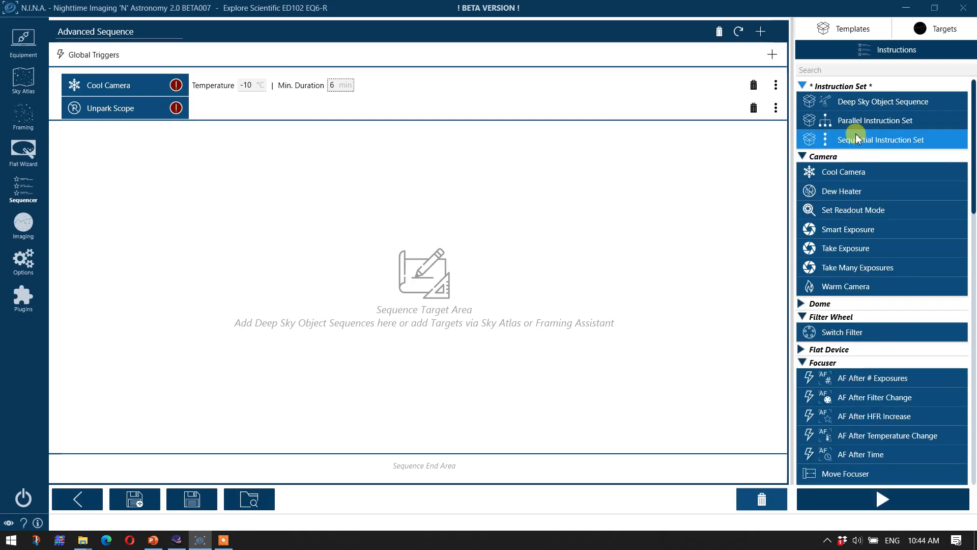
{"action": "left_click_drag", "start_coordinate": [876, 120], "coordinate": [493, 387]}
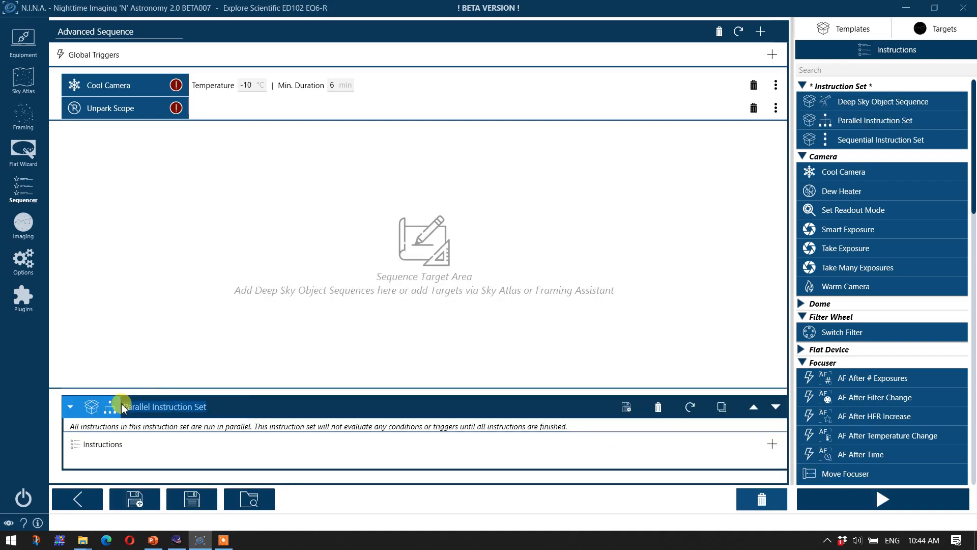
{"action": "double_click", "coordinate": [163, 406]}
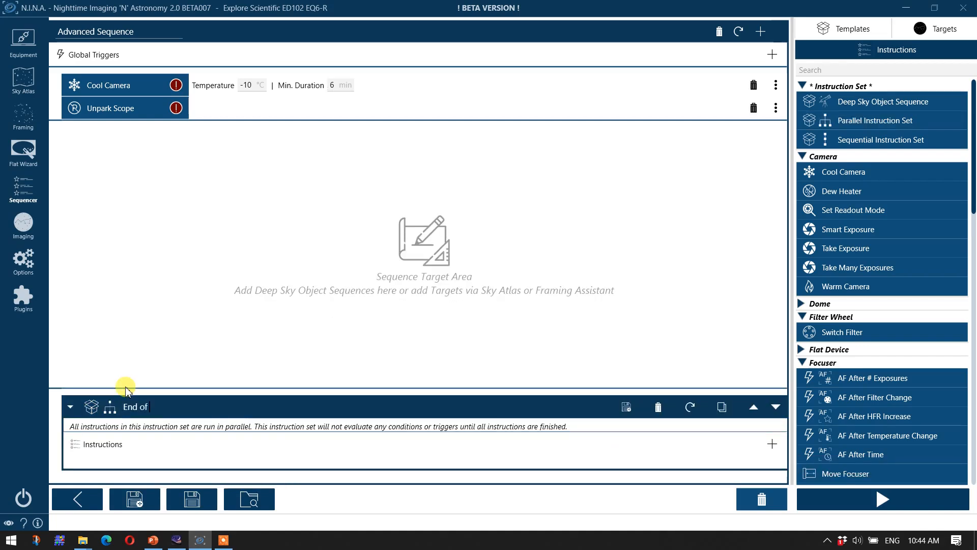
{"action": "type", "text": "Sequence"}
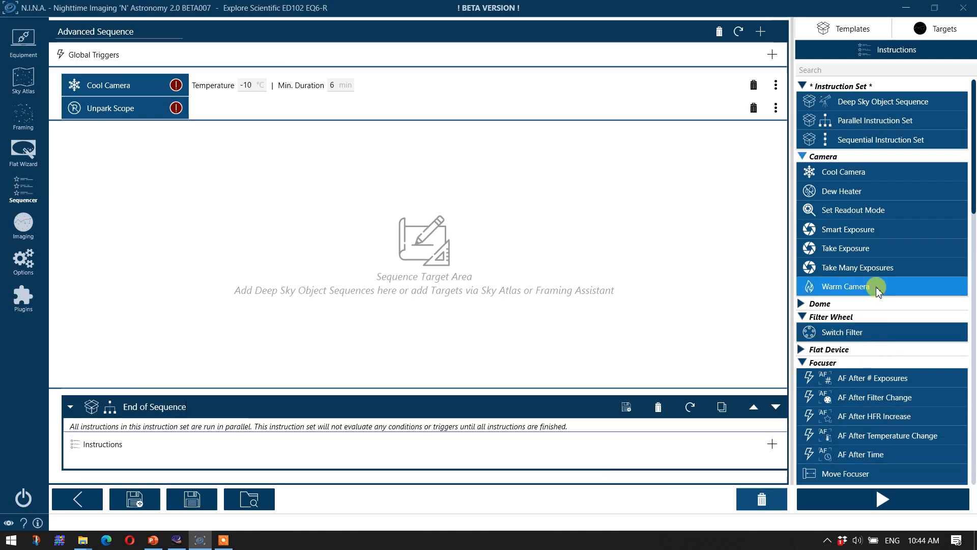
- Put Warm Camera for 10 minutes and Park Scope inside the set, then collapse it
{"action": "left_click_drag", "start_coordinate": [846, 286], "coordinate": [312, 450]}
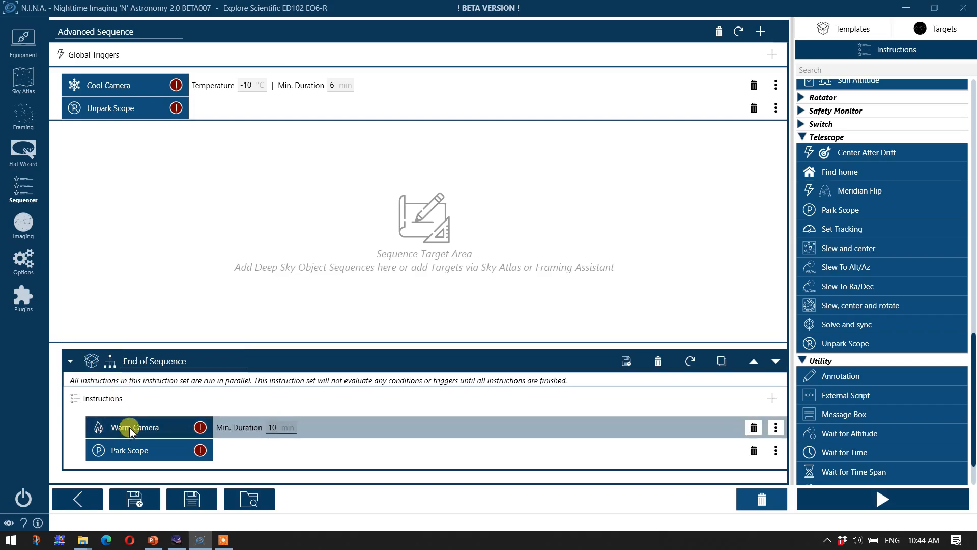
{"action": "left_click", "coordinate": [129, 450]}
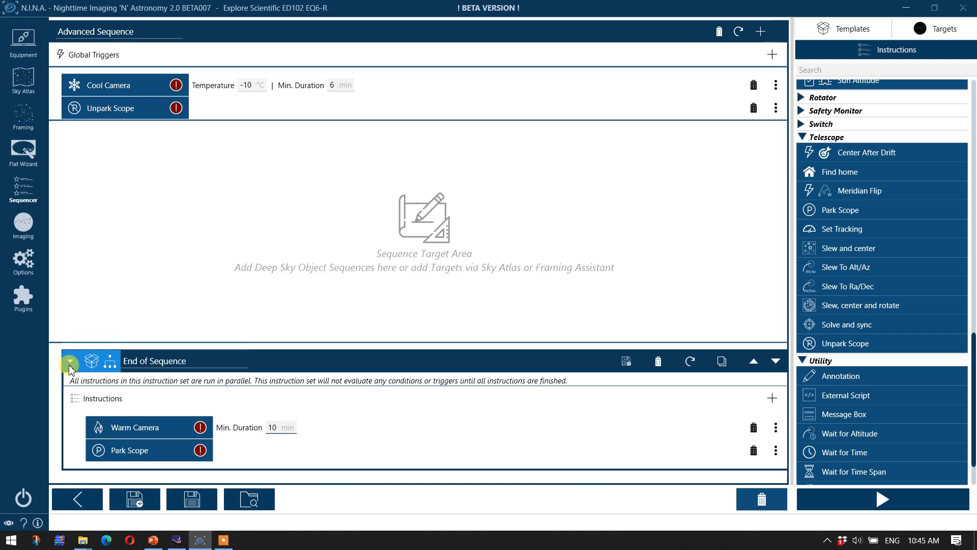
{"action": "left_click", "coordinate": [71, 365]}
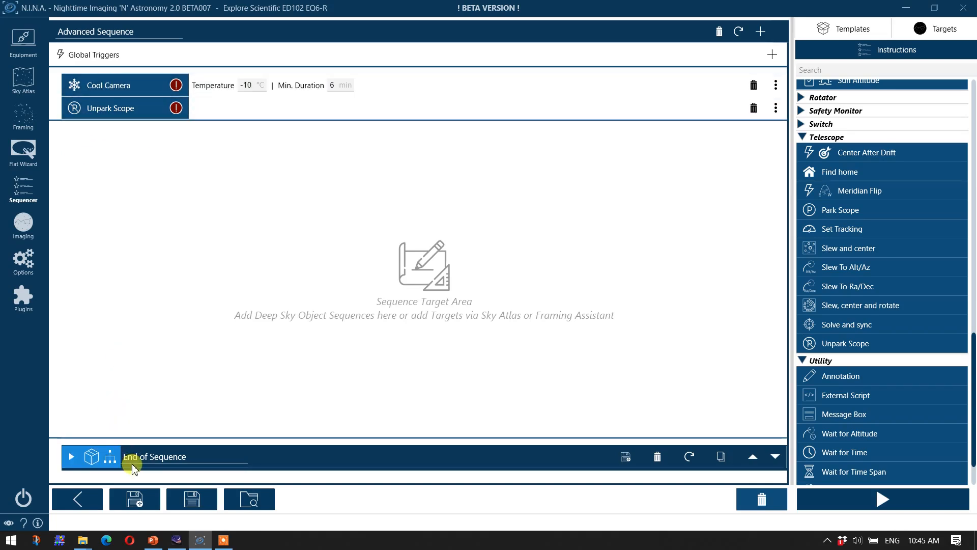
{"action": "mouse_move", "coordinate": [156, 340]}
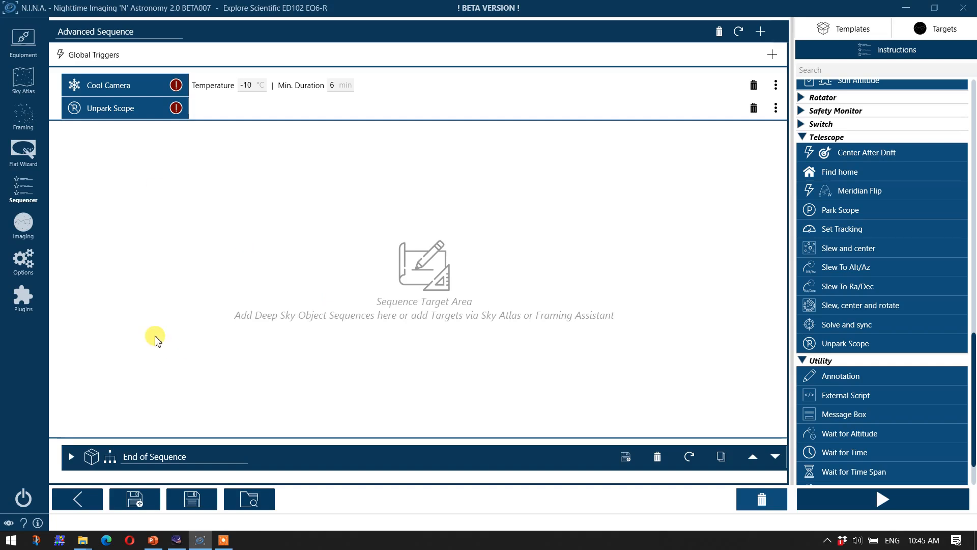
{"action": "mouse_move", "coordinate": [846, 343]}
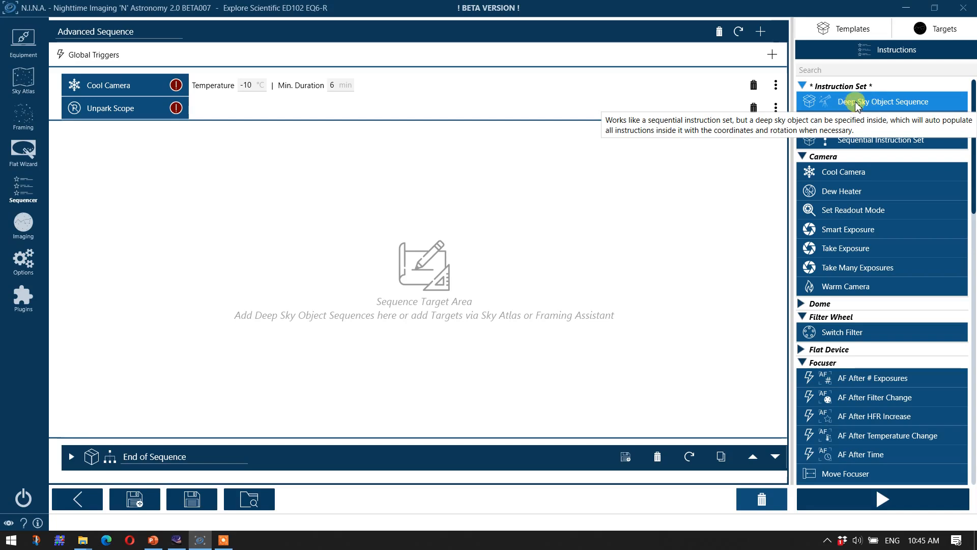
- Drop two Deep Sky Object Sequences into the target area and expand the first block's settings
{"action": "left_click_drag", "start_coordinate": [882, 101], "coordinate": [576, 175]}
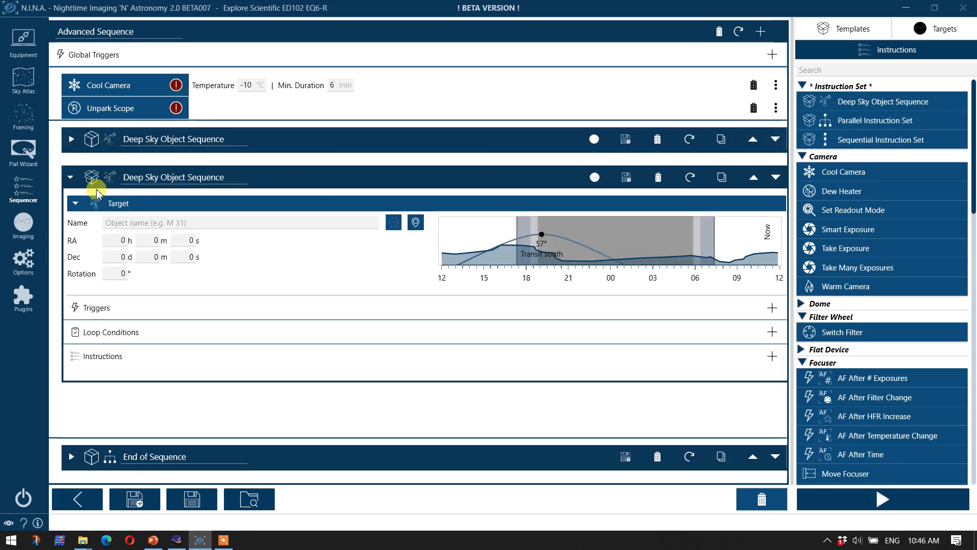
{"action": "left_click", "coordinate": [70, 177]}
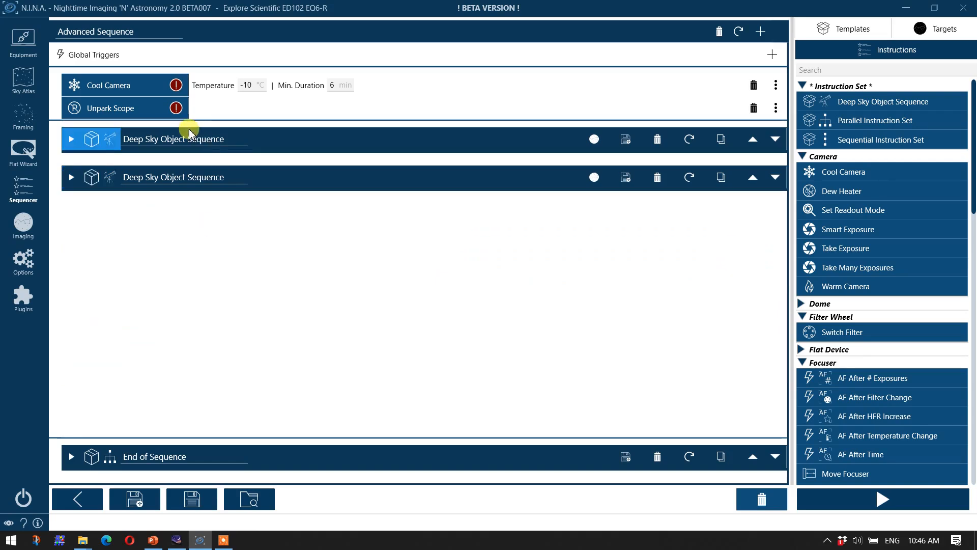
{"action": "left_click", "coordinate": [181, 177]}
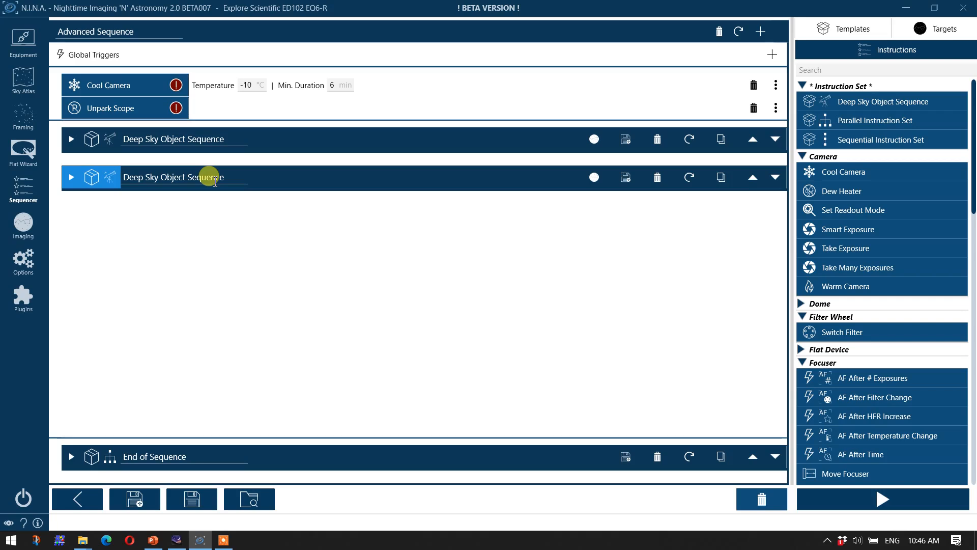
{"action": "left_click", "coordinate": [181, 139]}
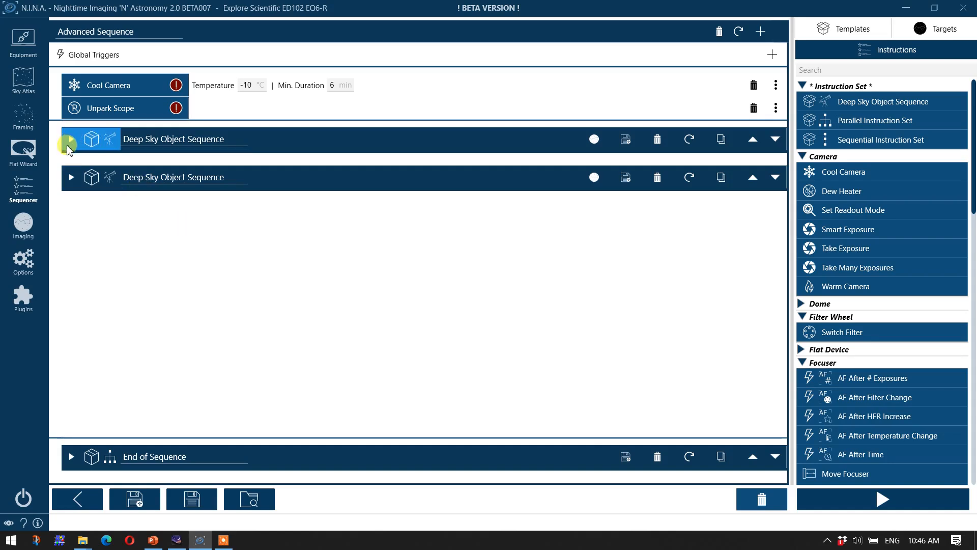
{"action": "left_click", "coordinate": [70, 138]}
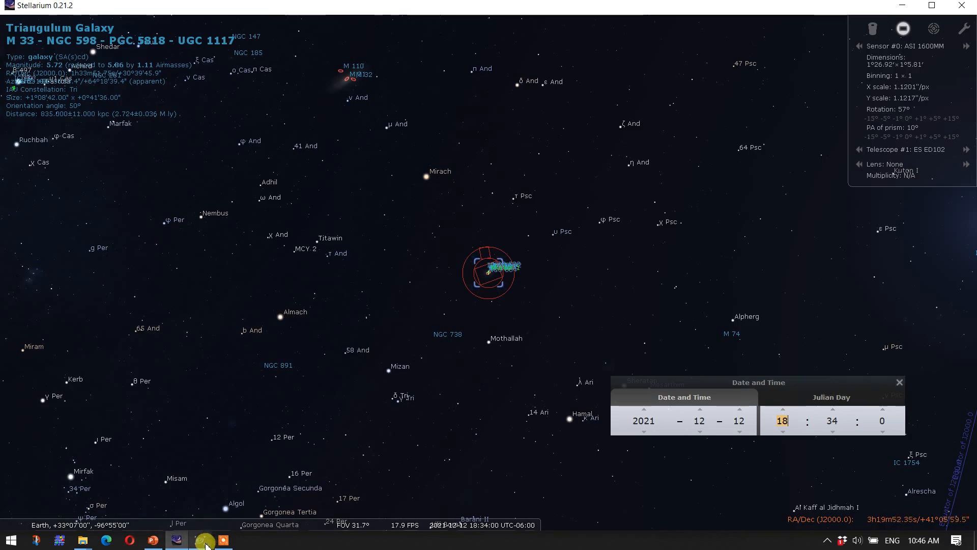
- Pull the target's coordinates and 57° rotation from Stellarium and name it M33
{"action": "left_click", "coordinate": [200, 539]}
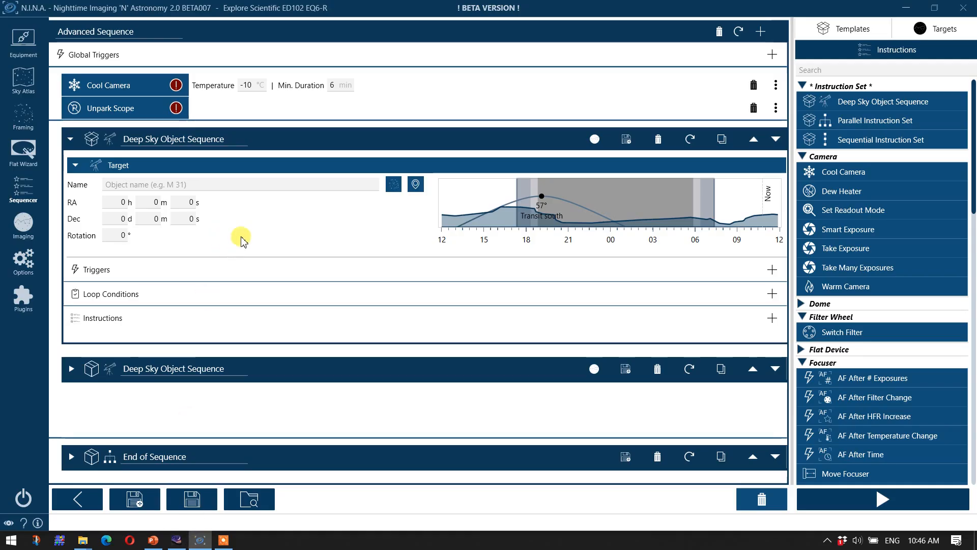
{"action": "left_click", "coordinate": [414, 184]}
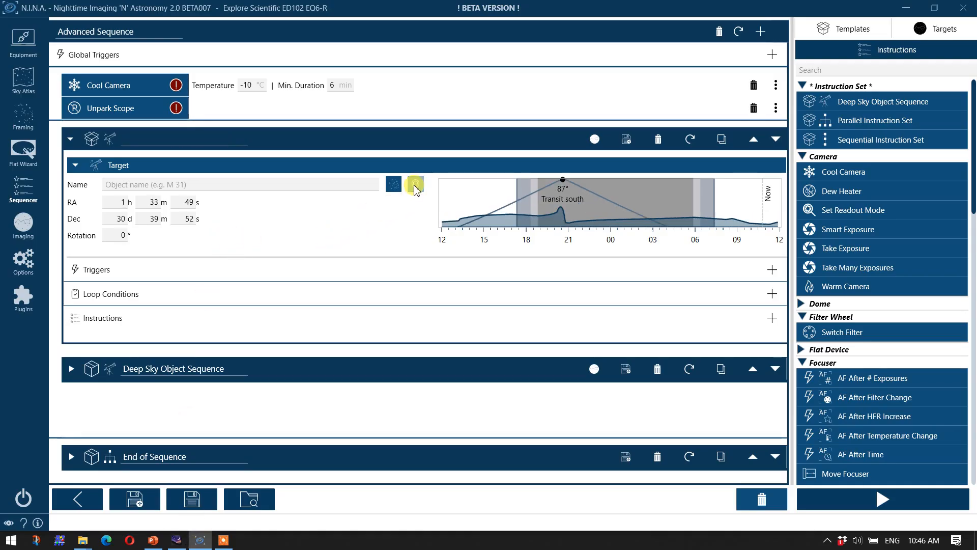
{"action": "left_click", "coordinate": [415, 184]}
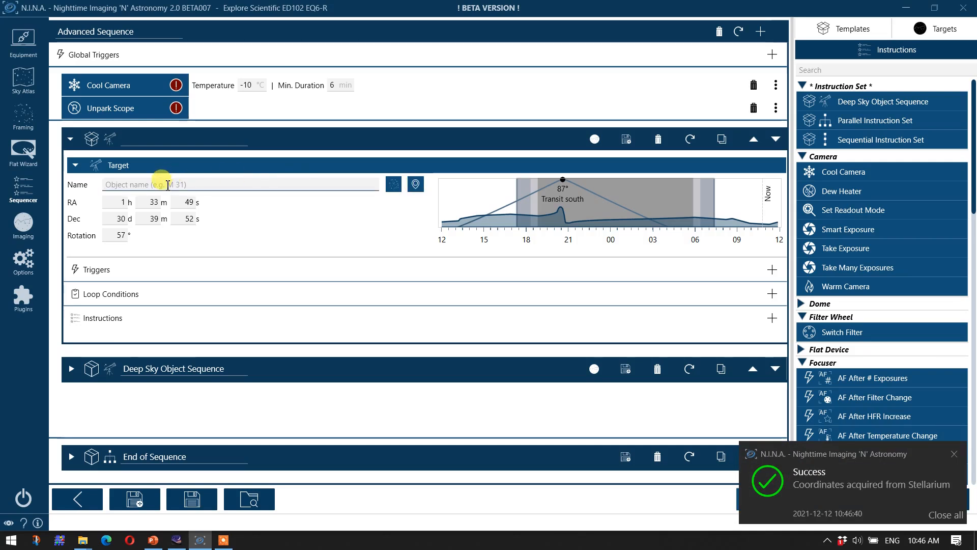
{"action": "type", "text": "M33"}
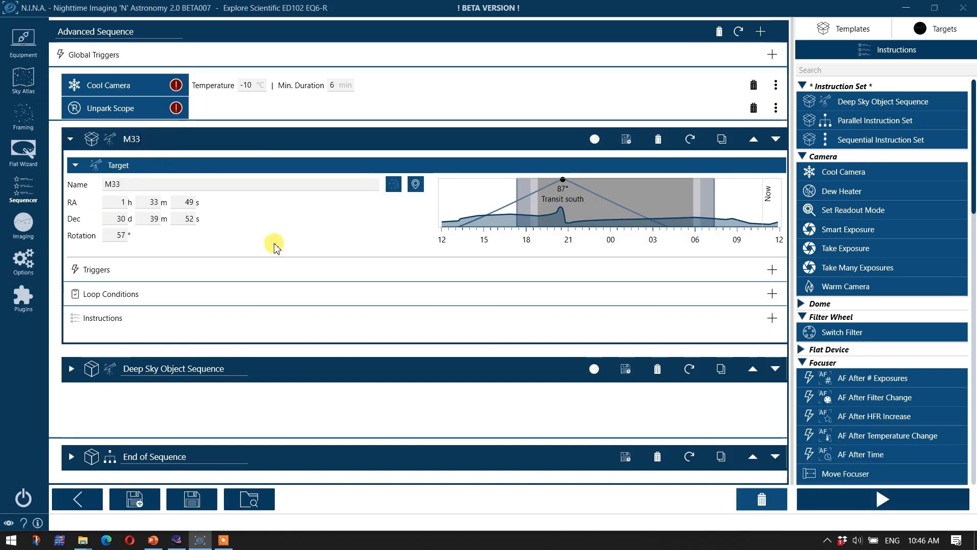
{"action": "mouse_move", "coordinate": [226, 315]}
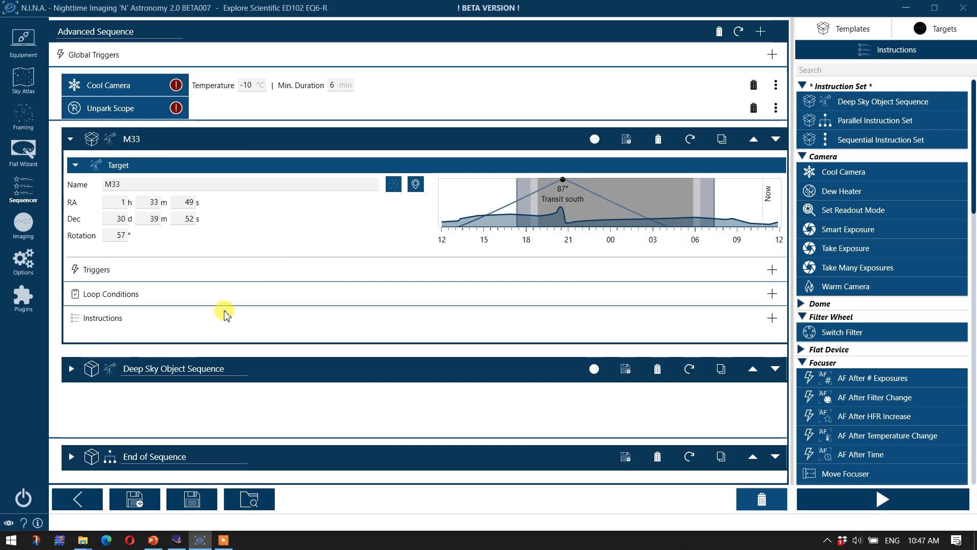
{"action": "mouse_move", "coordinate": [546, 235]}
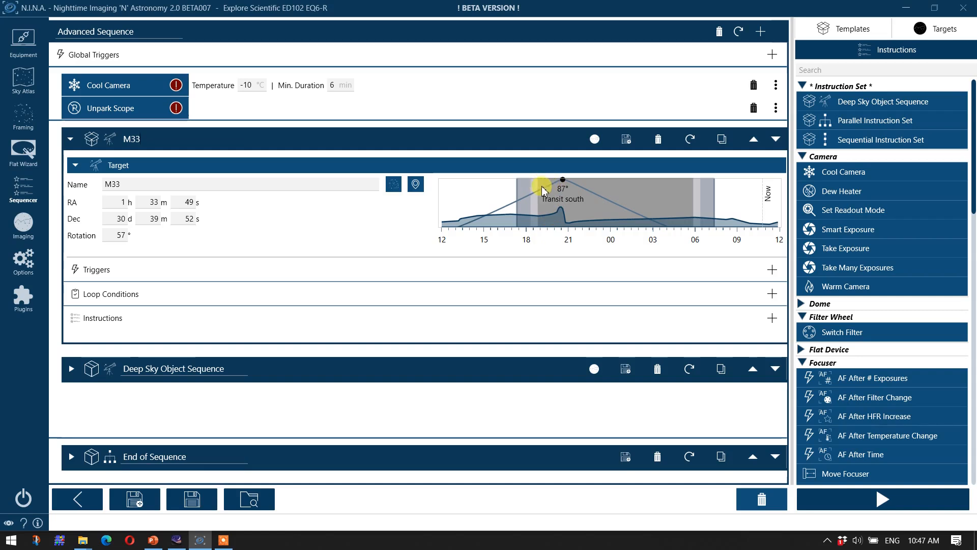
{"action": "mouse_move", "coordinate": [559, 179]}
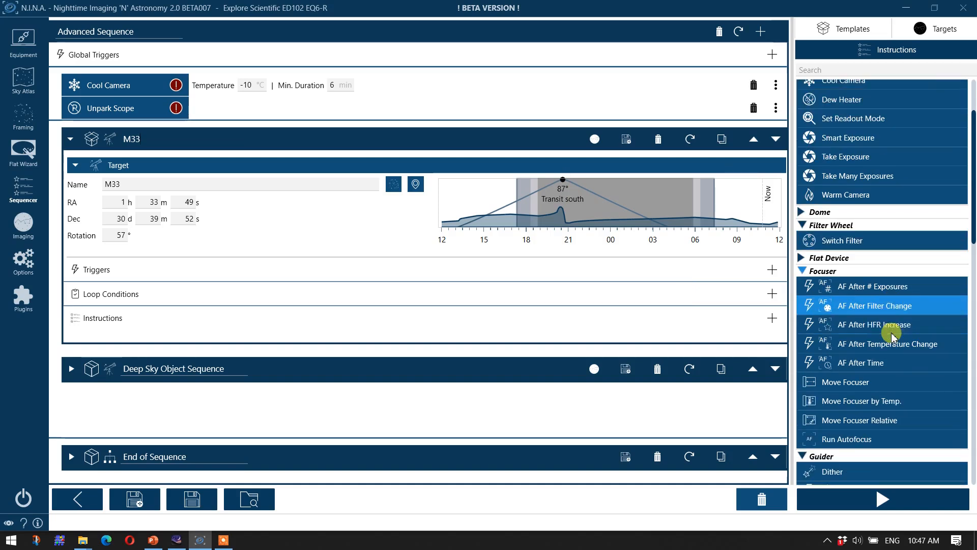
- Review the meridian flip settings and add a Meridian Flip trigger to the M33 target
{"action": "scroll", "scroll_direction": "down", "scroll_amount": 3}
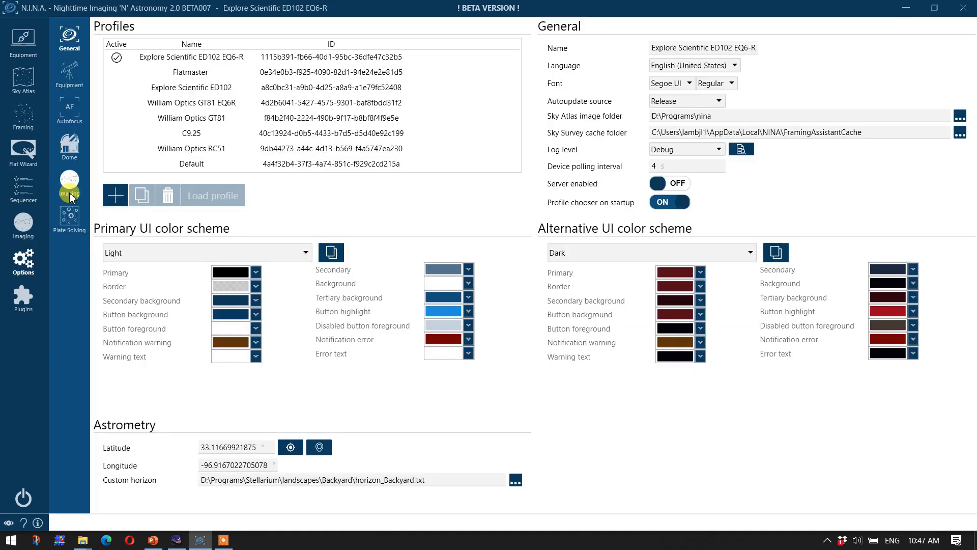
{"action": "left_click", "coordinate": [69, 182]}
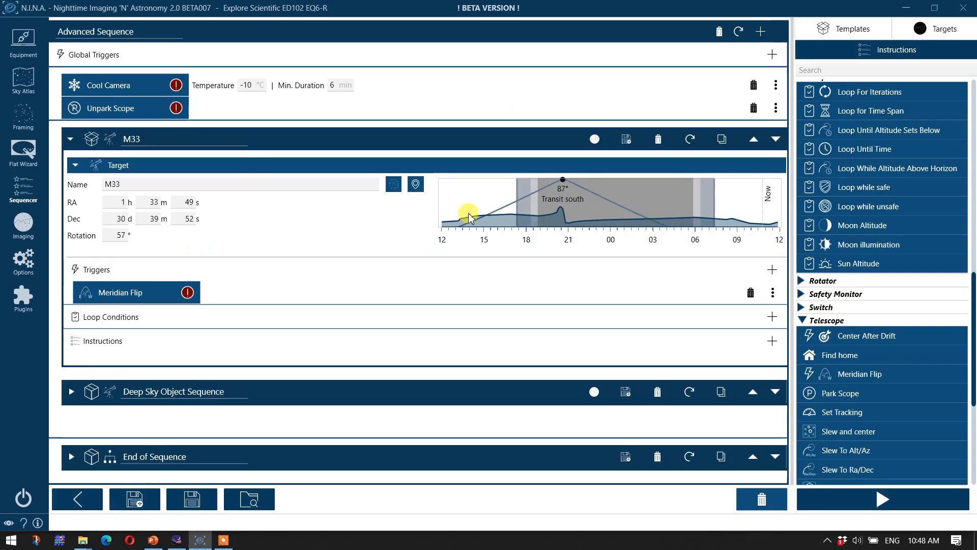
{"action": "mouse_move", "coordinate": [729, 219]}
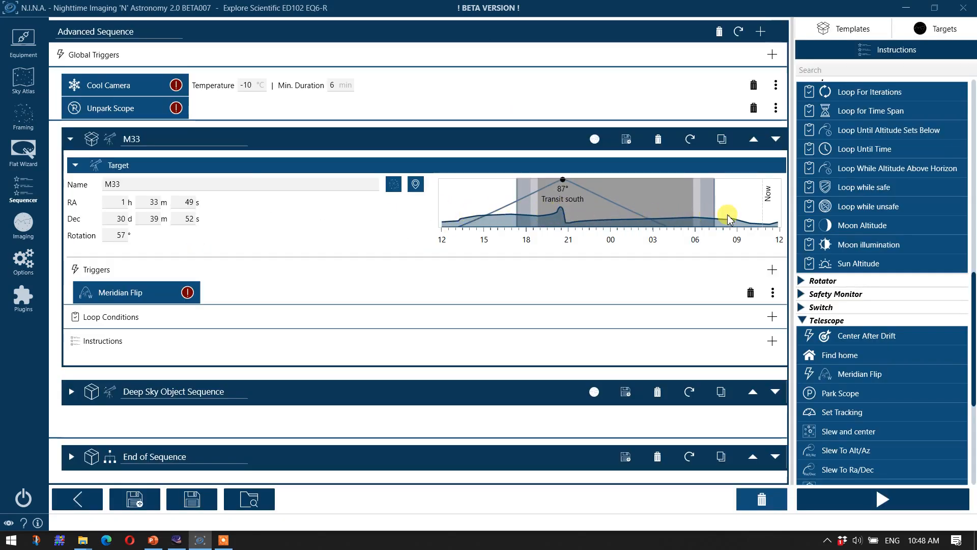
- Check the Custom horizon path under General options against Stellarium's backyard landscape, then return to the Sequencer
{"action": "left_click", "coordinate": [22, 257]}
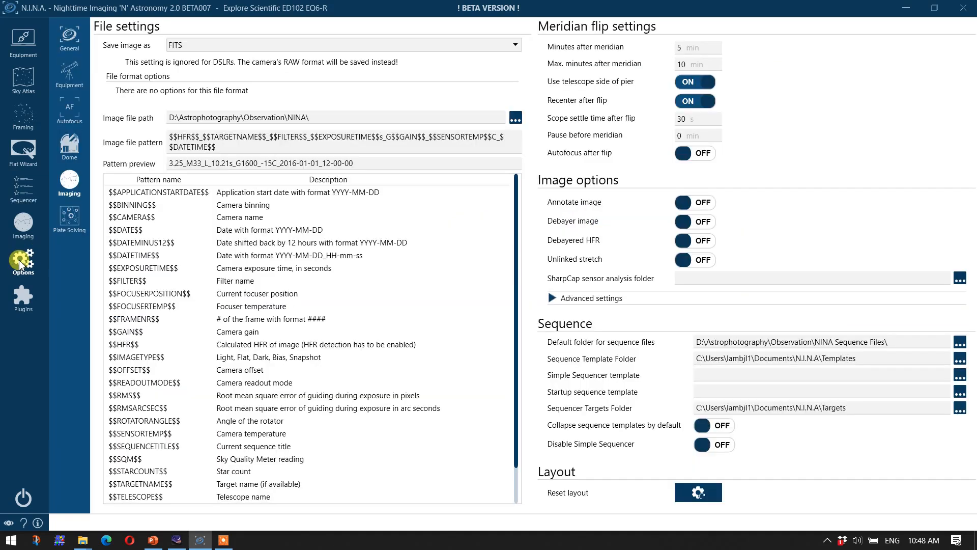
{"action": "left_click", "coordinate": [68, 39]}
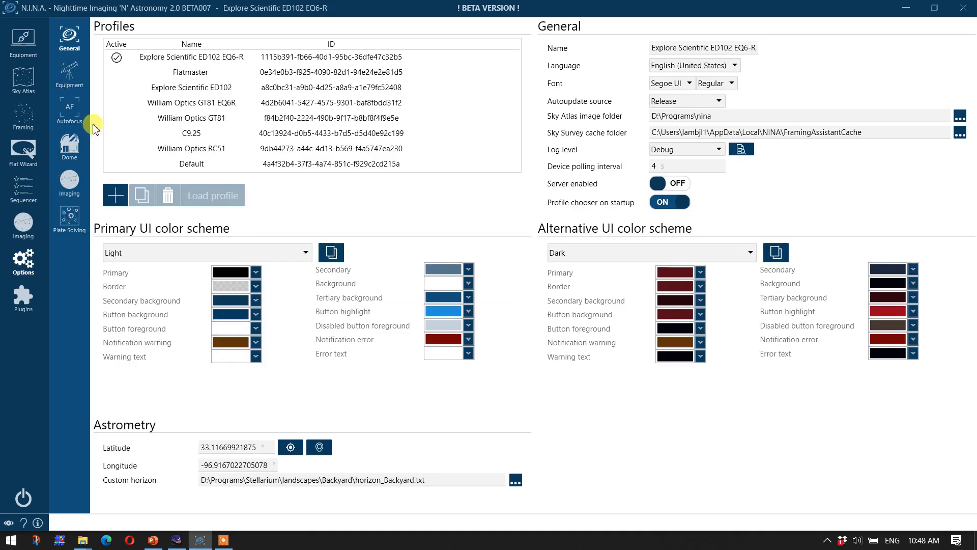
{"action": "mouse_move", "coordinate": [168, 491]}
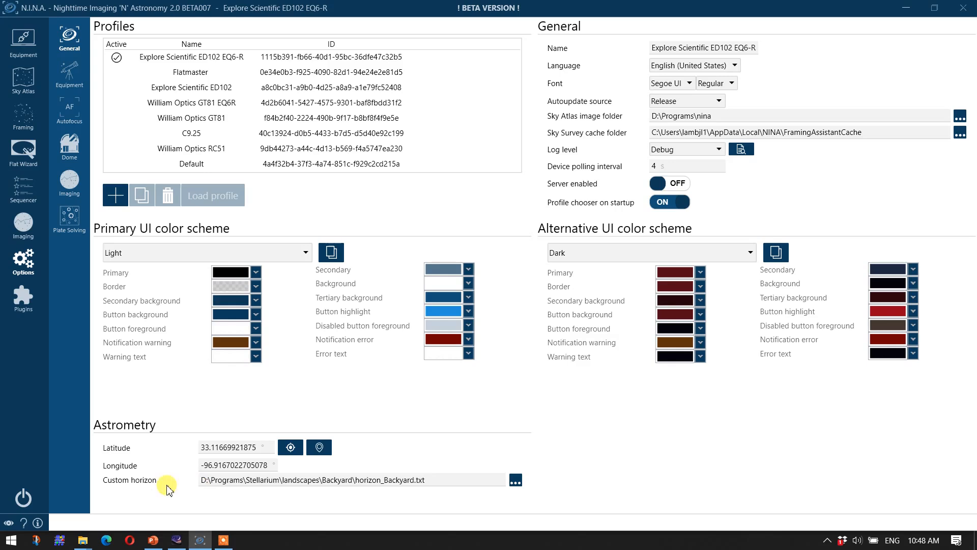
{"action": "mouse_move", "coordinate": [340, 497]}
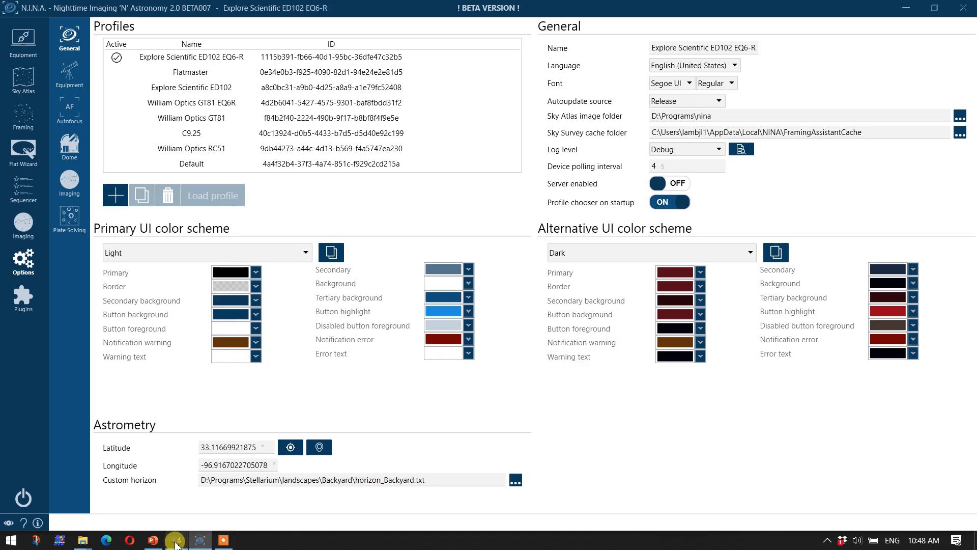
{"action": "left_click", "coordinate": [176, 540]}
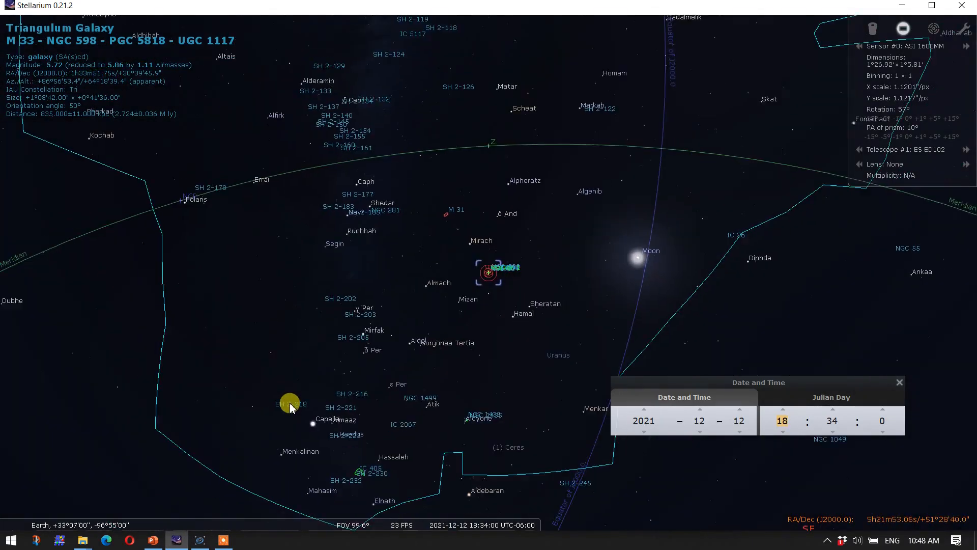
{"action": "scroll", "scroll_direction": "down", "scroll_amount": 3}
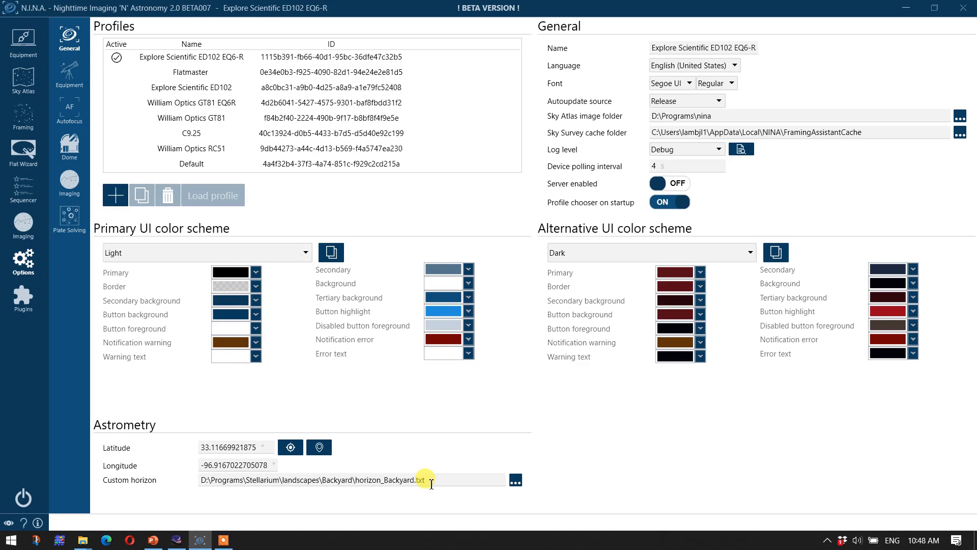
{"action": "left_click", "coordinate": [23, 190]}
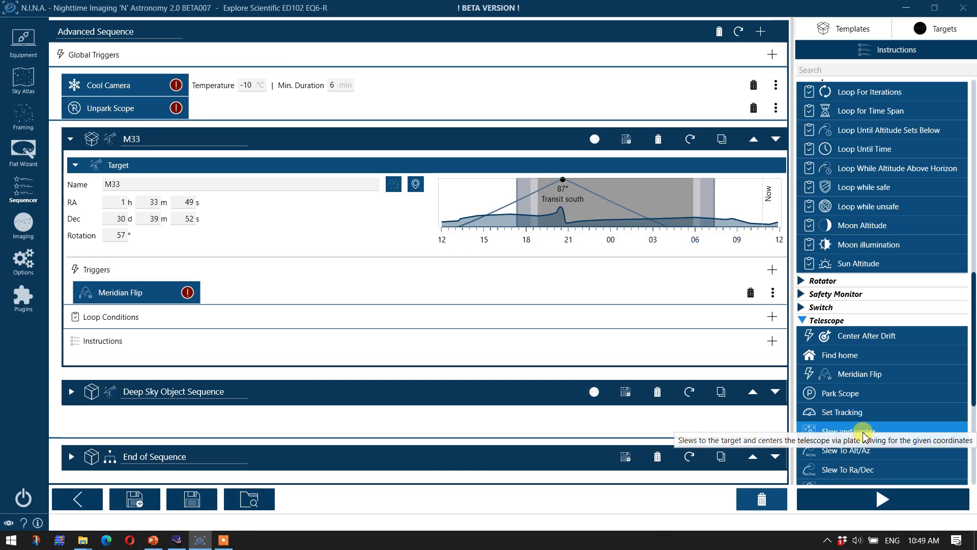
{"action": "mouse_move", "coordinate": [909, 474]}
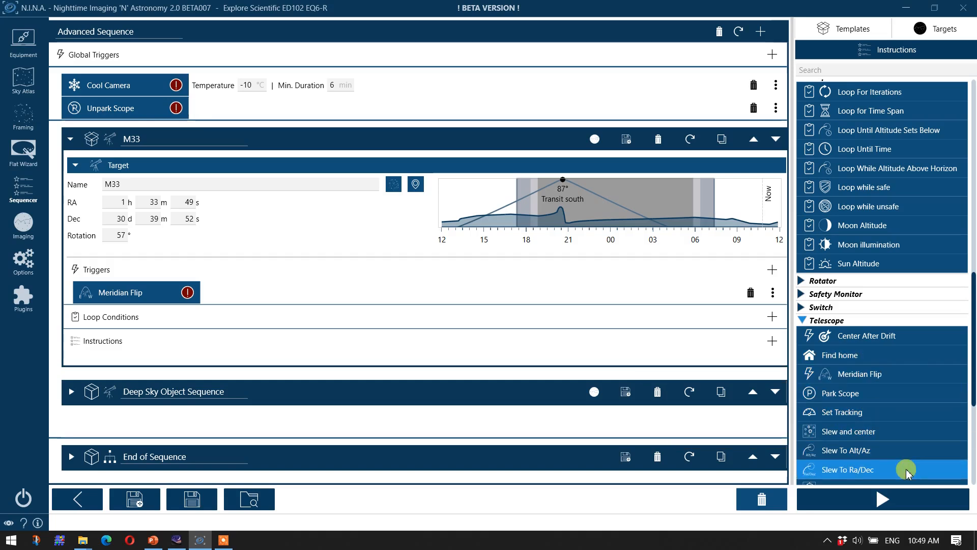
- Add Slew and center and Switch Filter set to Lum to M33's instructions
{"action": "left_click_drag", "start_coordinate": [849, 431], "coordinate": [279, 332]}
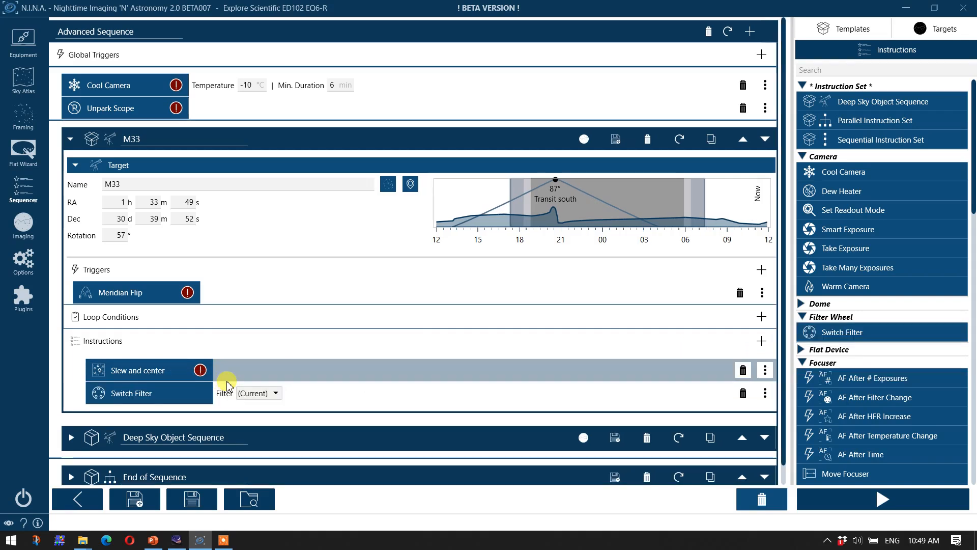
{"action": "left_click", "coordinate": [258, 393]}
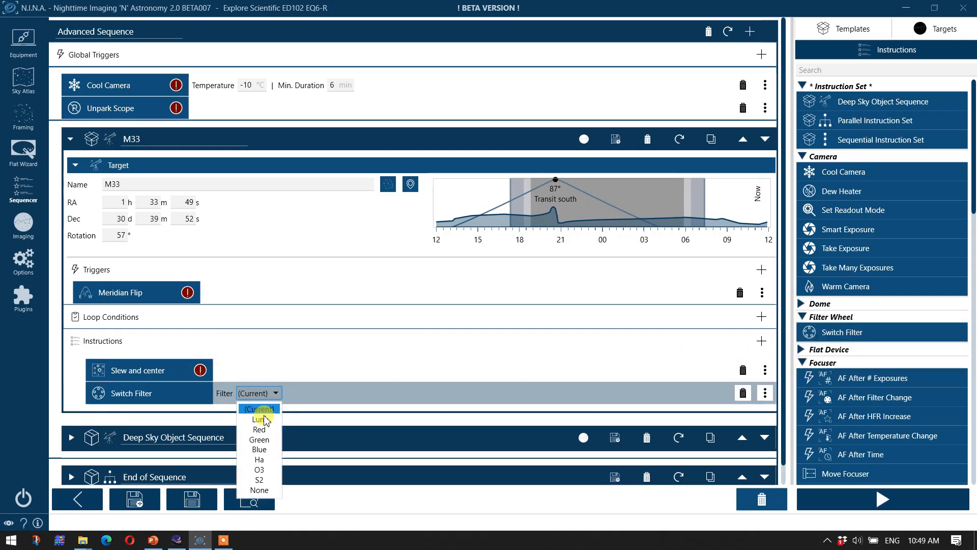
{"action": "left_click", "coordinate": [258, 418]}
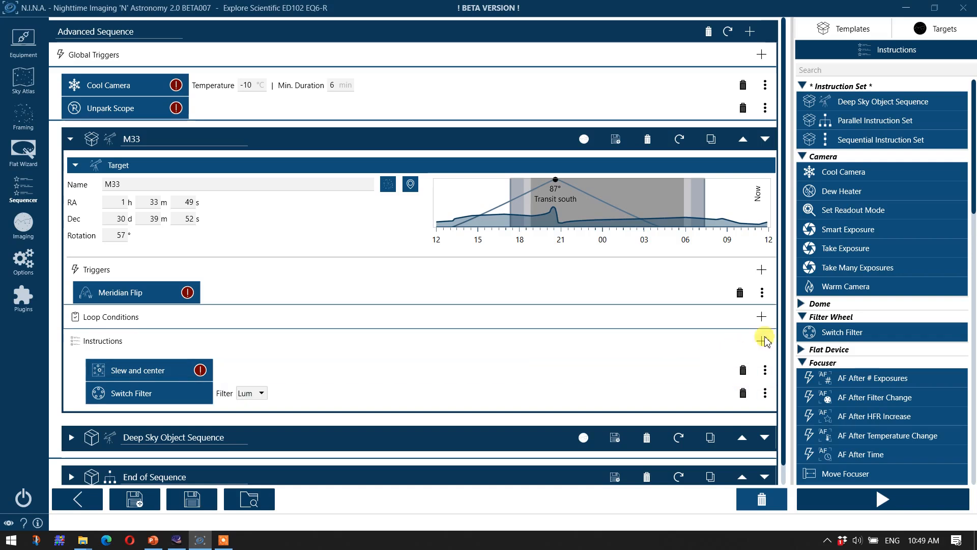
{"action": "scroll", "scroll_direction": "down", "scroll_amount": 3}
{"action": "type", "text": "Imaging with Lum"}
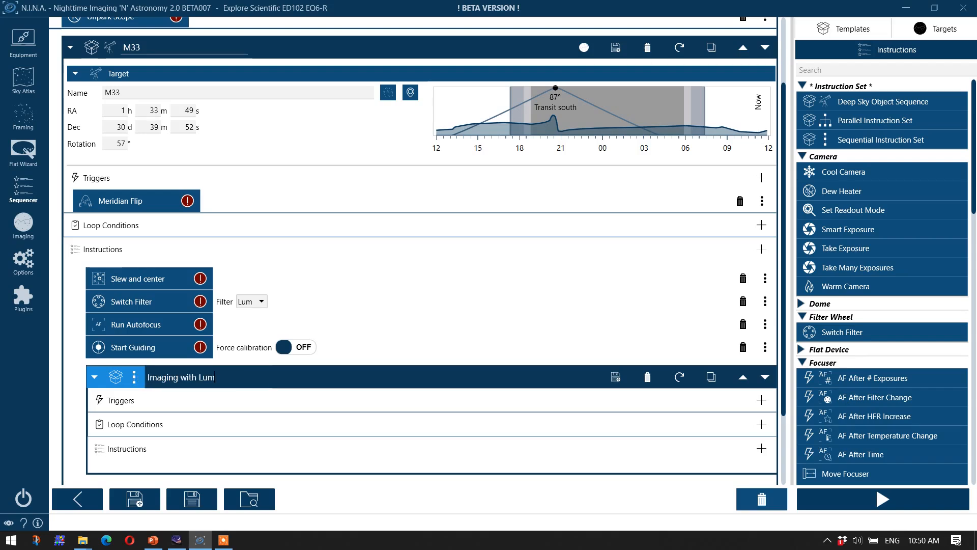
- Configure the Smart Exposure as 108 × 100 s lights through the Lum filter with dither 0
{"action": "scroll", "scroll_direction": "down", "scroll_amount": 3}
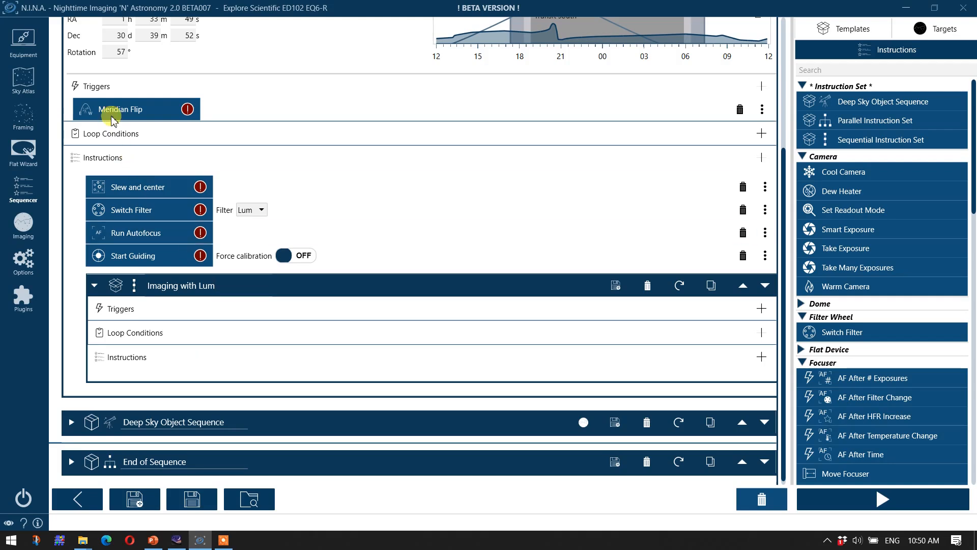
{"action": "mouse_move", "coordinate": [211, 332]}
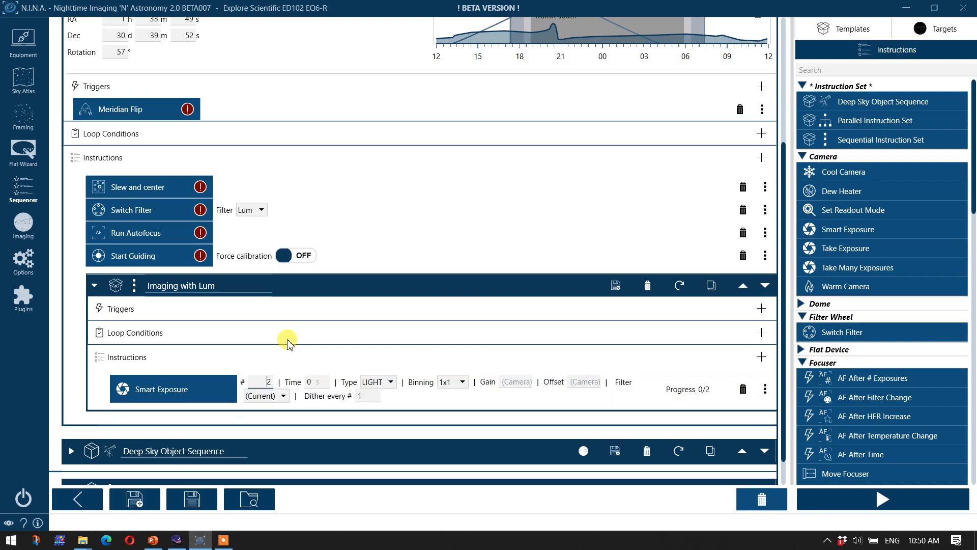
{"action": "type", "text": "1"}
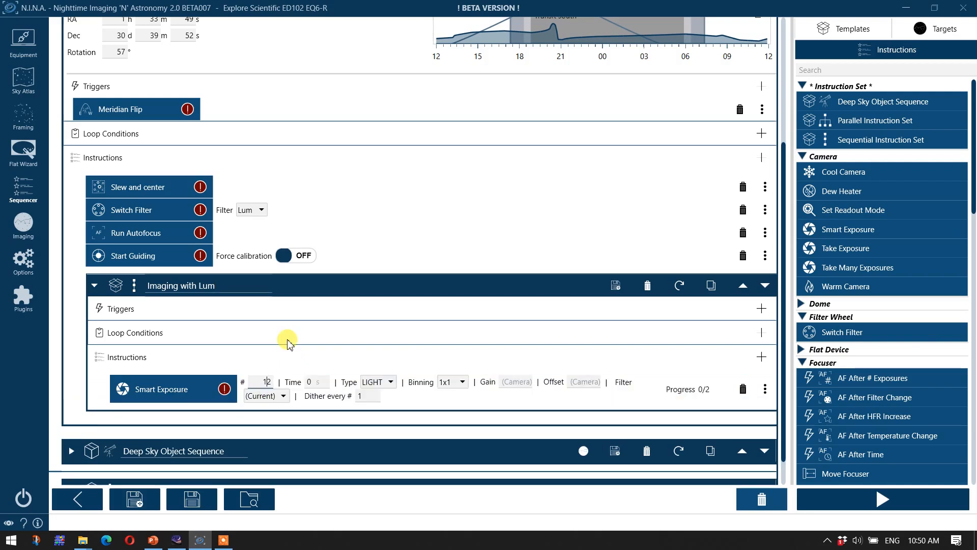
{"action": "type", "text": "108"}
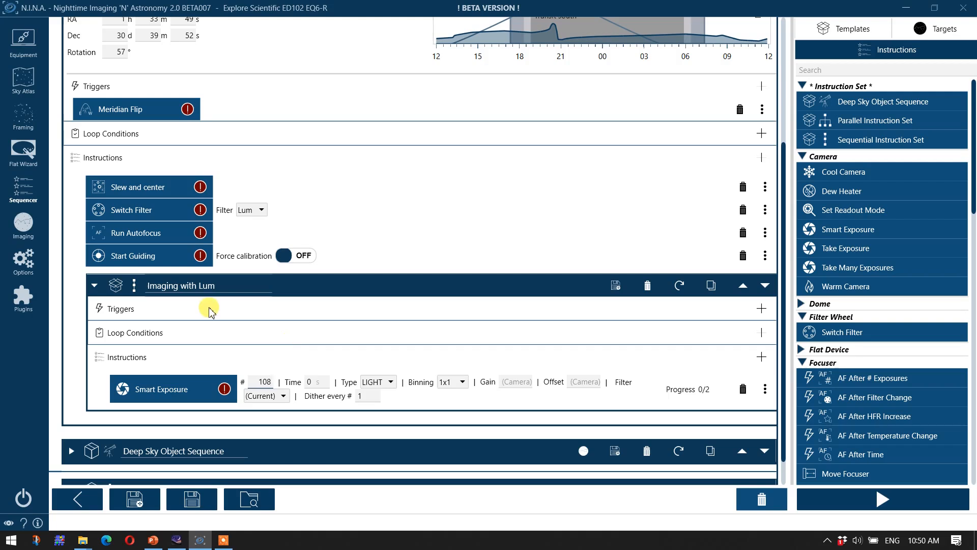
{"action": "left_click", "coordinate": [283, 397]}
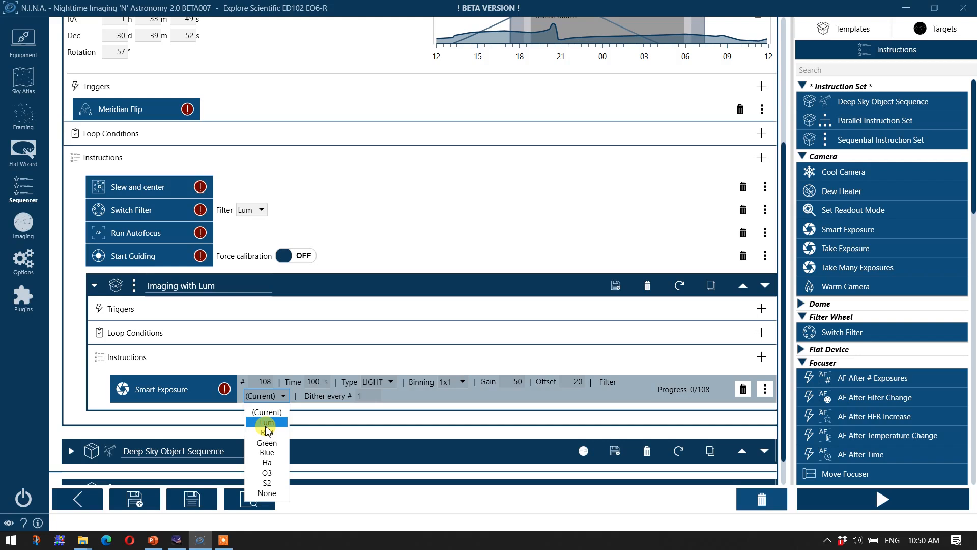
{"action": "left_click", "coordinate": [265, 423]}
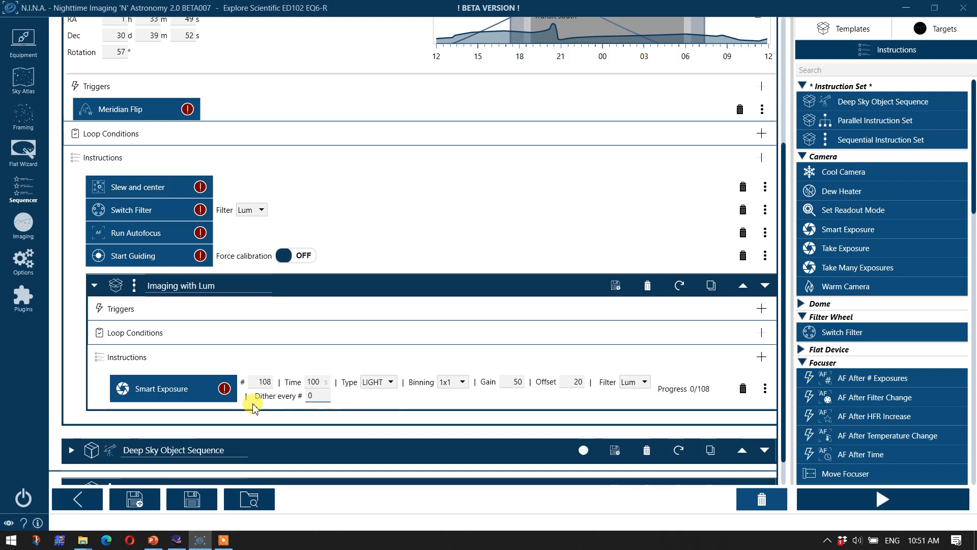
{"action": "mouse_move", "coordinate": [882, 378]}
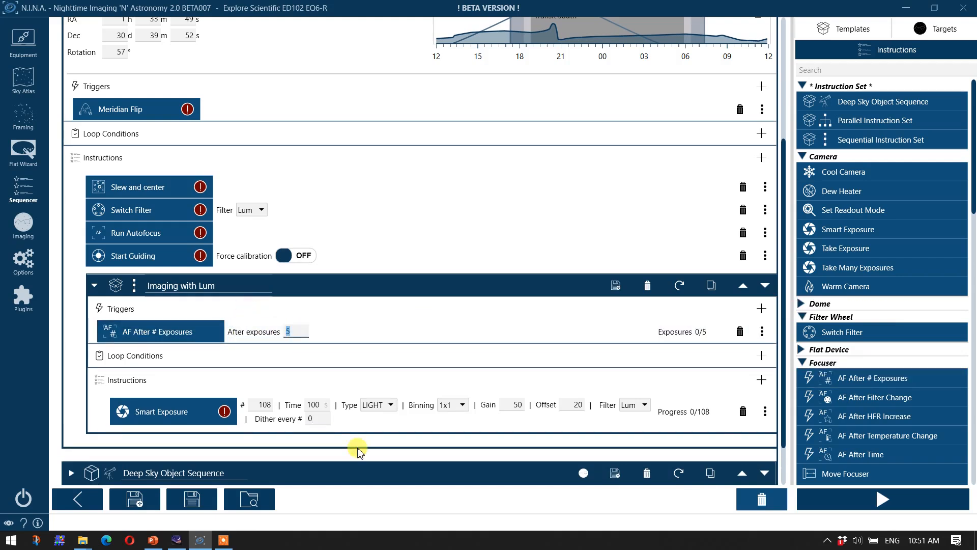
{"action": "type", "text": "0"}
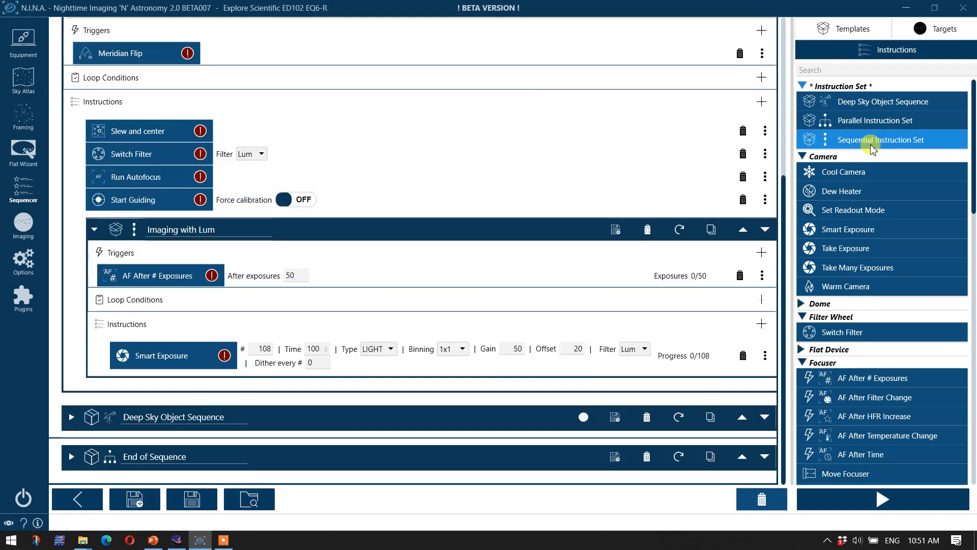
- Add a new Imaging with Ha sequential instruction set after the Lum set
{"action": "left_click_drag", "start_coordinate": [882, 140], "coordinate": [486, 355]}
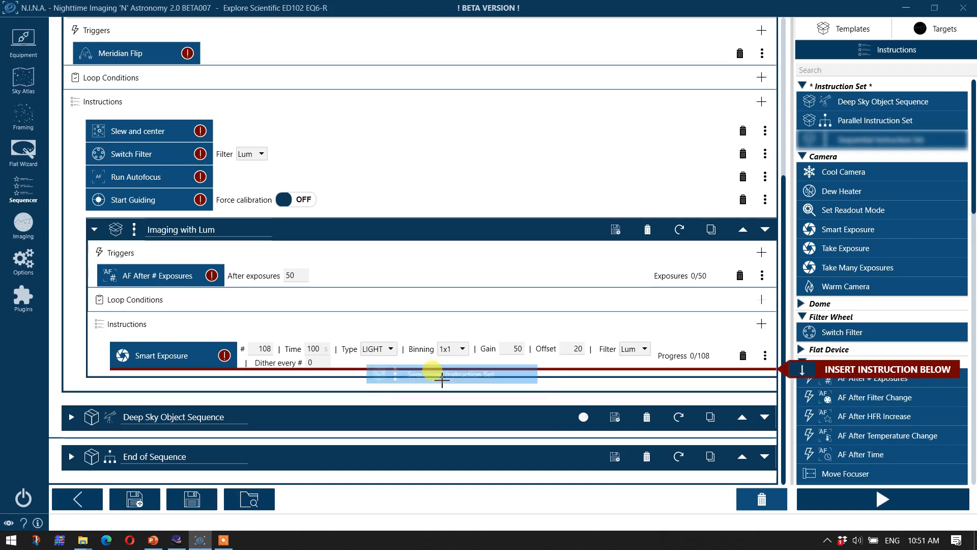
{"action": "left_click_drag", "start_coordinate": [453, 373], "coordinate": [281, 363]}
{"action": "type", "text": "Imaging with Ha"}
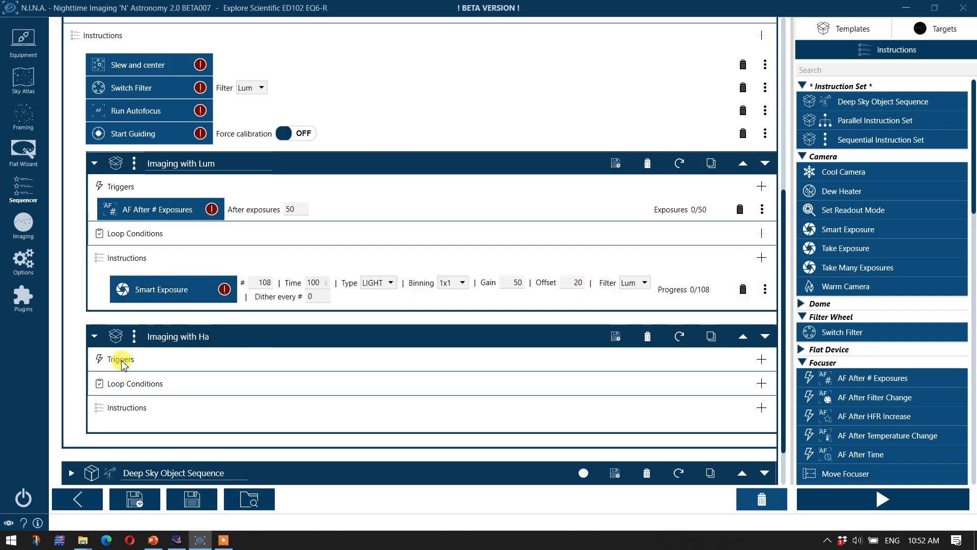
{"action": "mouse_move", "coordinate": [843, 326]}
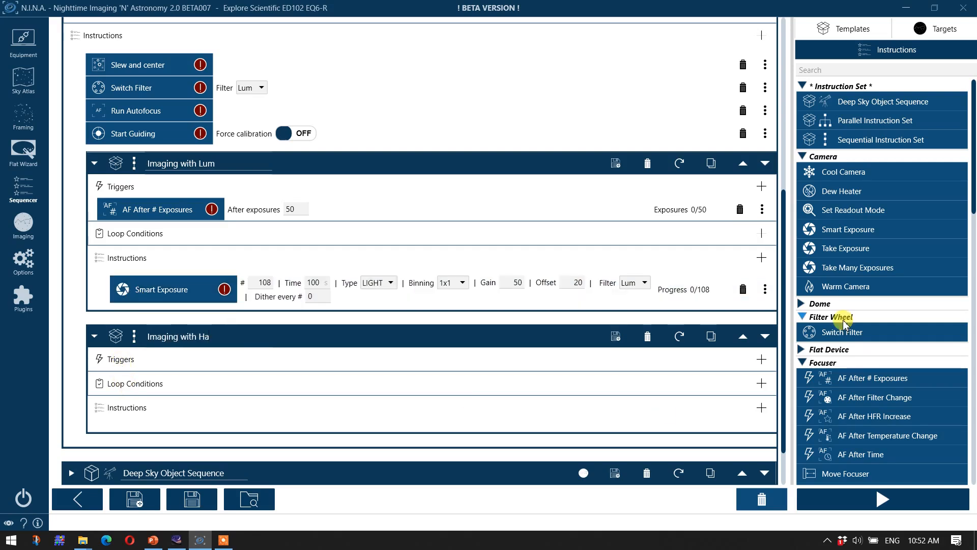
{"action": "scroll", "scroll_direction": "down", "scroll_amount": 3}
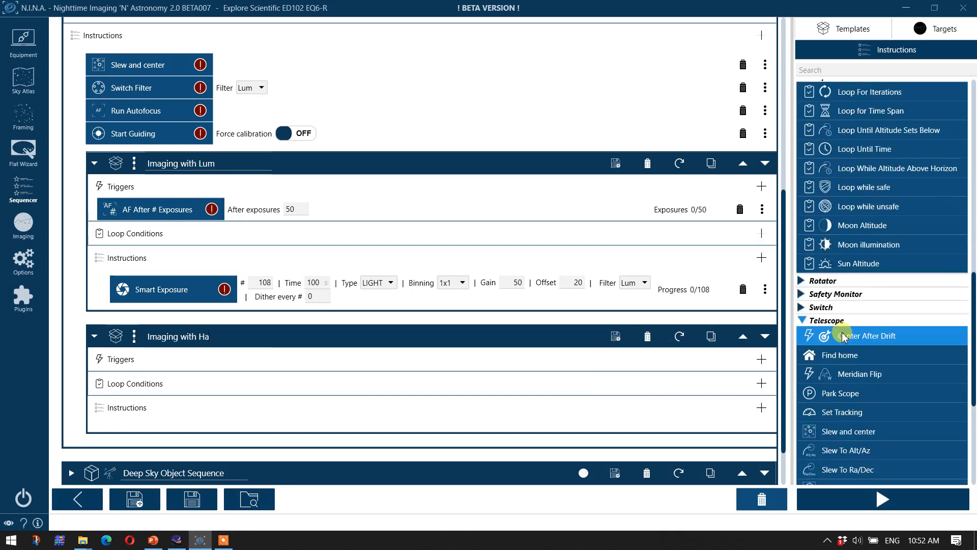
{"action": "scroll", "scroll_direction": "down", "scroll_amount": 3}
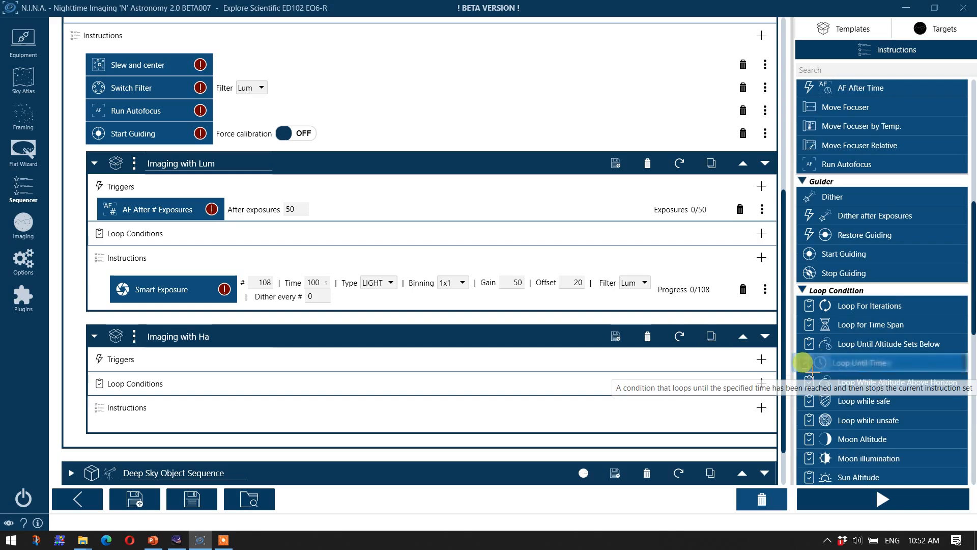
- Give the Ha set a Loop Until Time condition set to 2:10
{"action": "left_click_drag", "start_coordinate": [861, 363], "coordinate": [487, 393]}
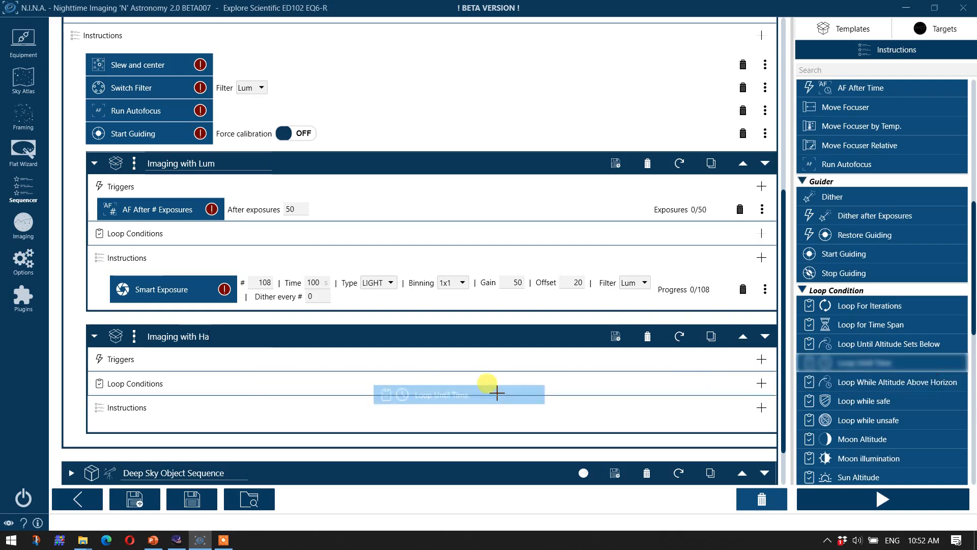
{"action": "left_click_drag", "start_coordinate": [864, 362], "coordinate": [458, 394]}
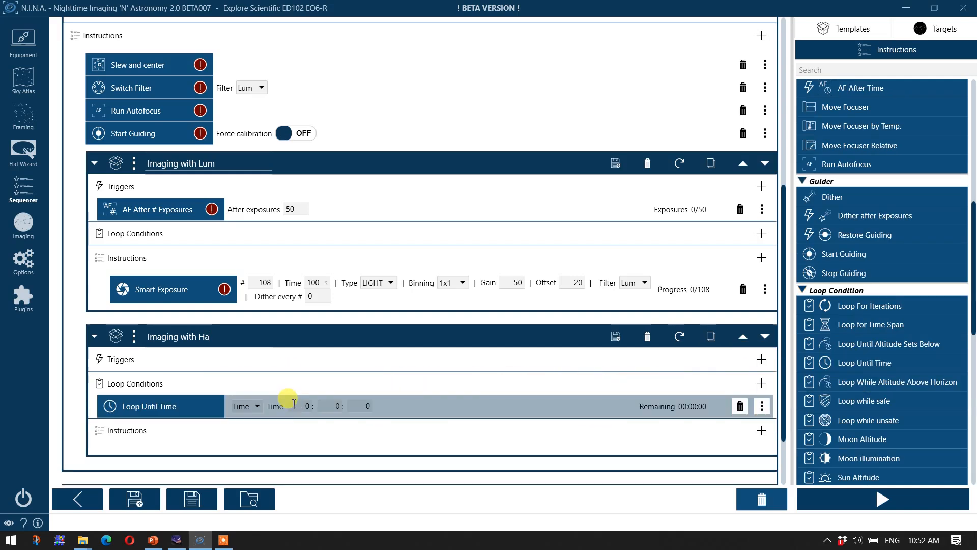
{"action": "type", "text": "10"}
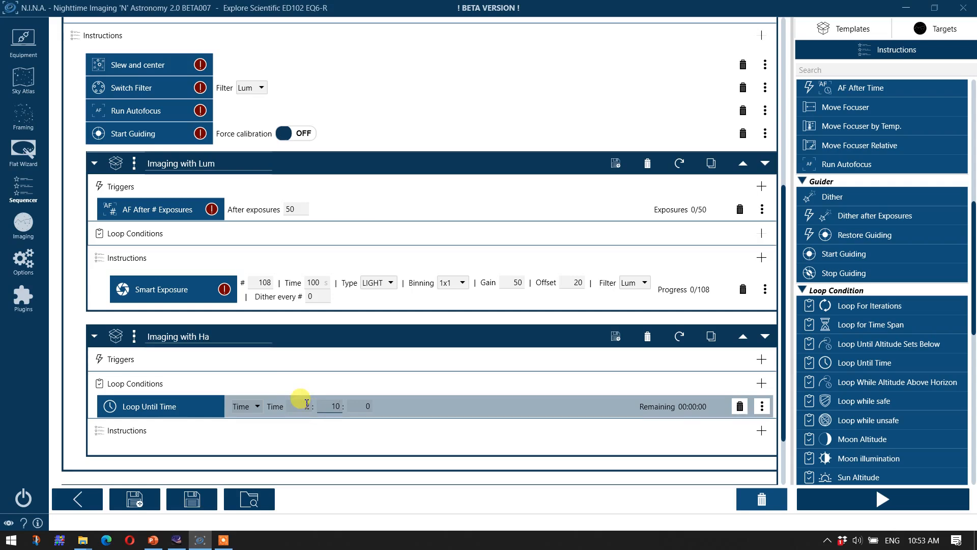
{"action": "type", "text": "2"}
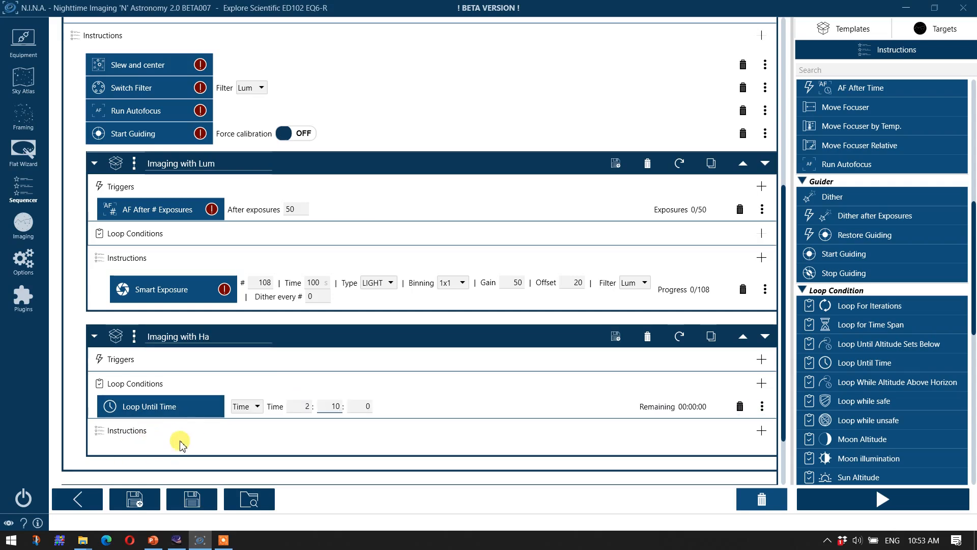
{"action": "mouse_move", "coordinate": [788, 302]}
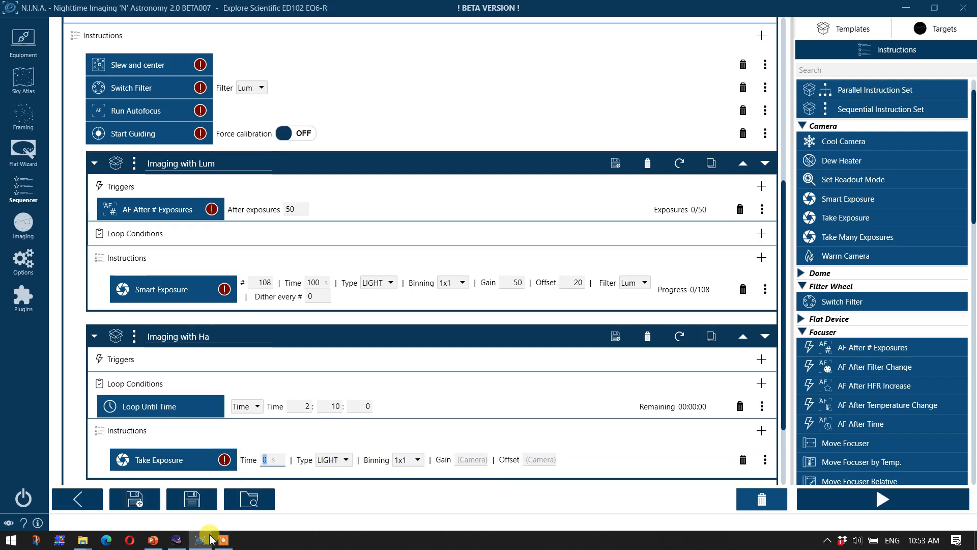
- Set the Ha set's Take Exposure time to 400 s
{"action": "type", "text": "4"}
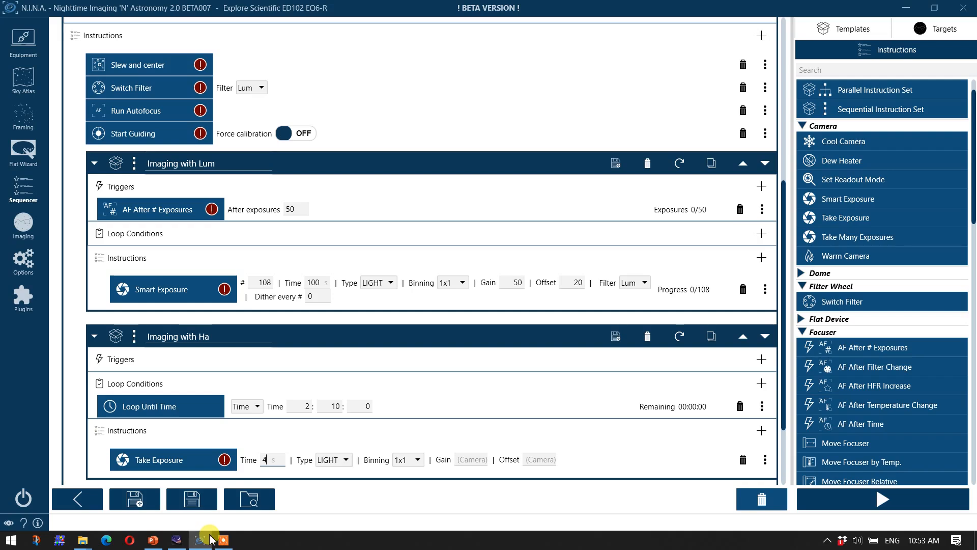
{"action": "type", "text": "00"}
{"action": "left_click", "coordinate": [541, 460]}
{"action": "type", "text": "20"}
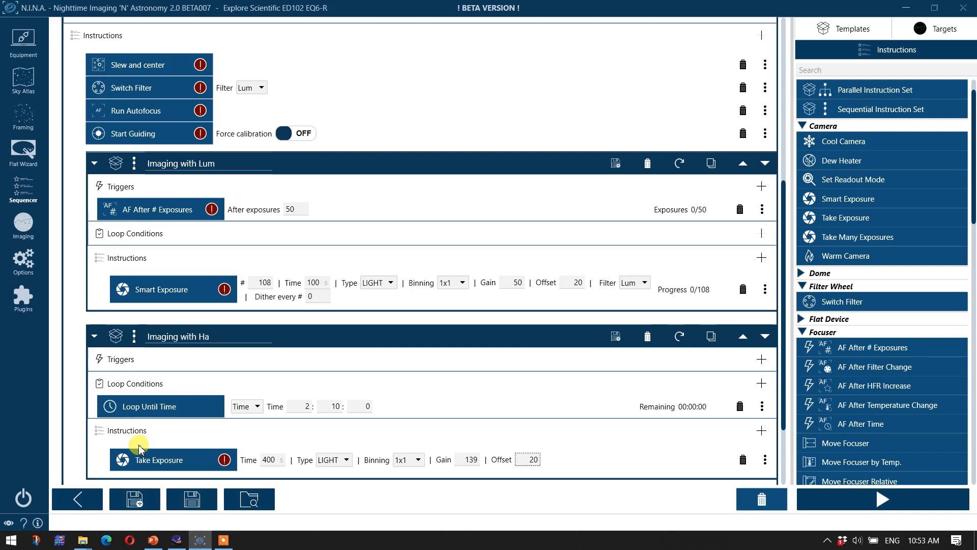
{"action": "mouse_move", "coordinate": [129, 313]}
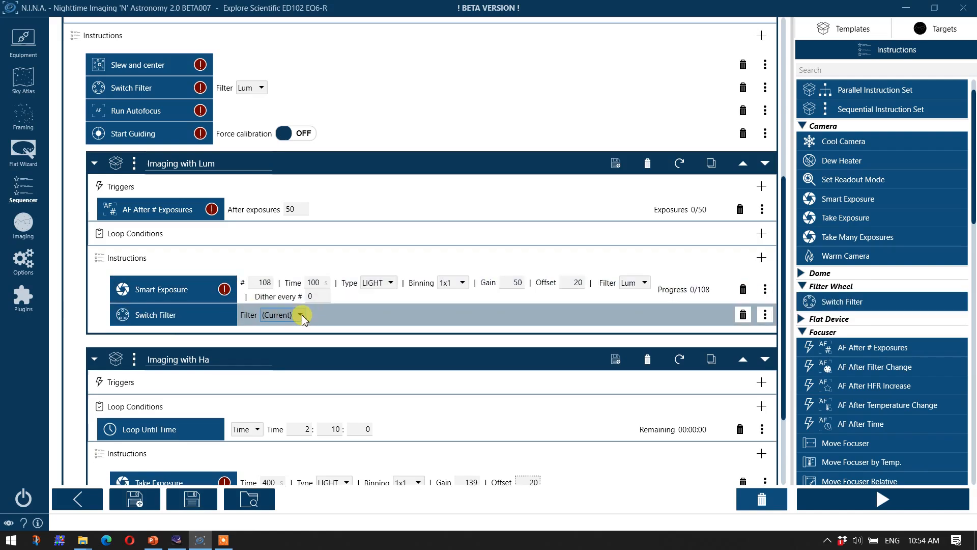
- End the Lum set with a filter switch to Ha followed by a Run Autofocus
{"action": "left_click", "coordinate": [274, 315]}
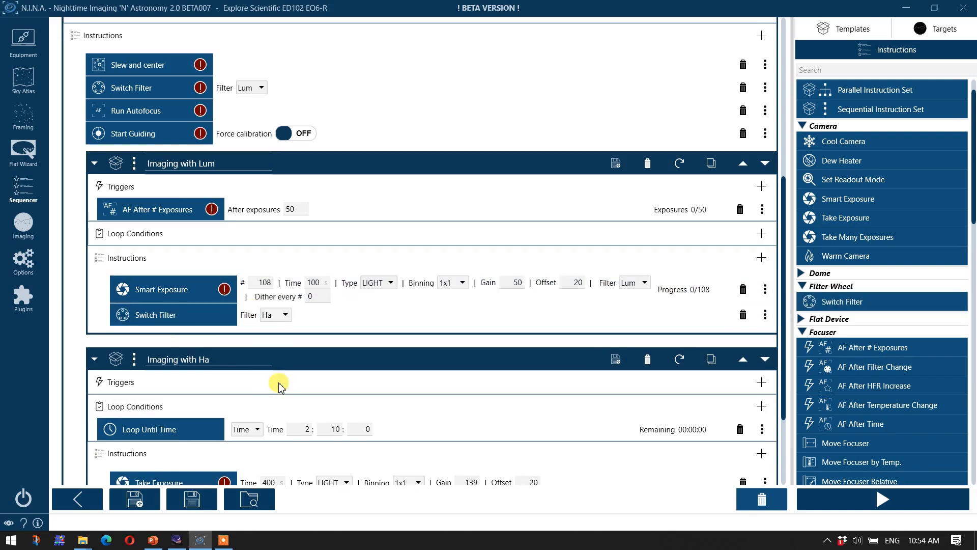
{"action": "scroll", "scroll_direction": "down", "scroll_amount": 3}
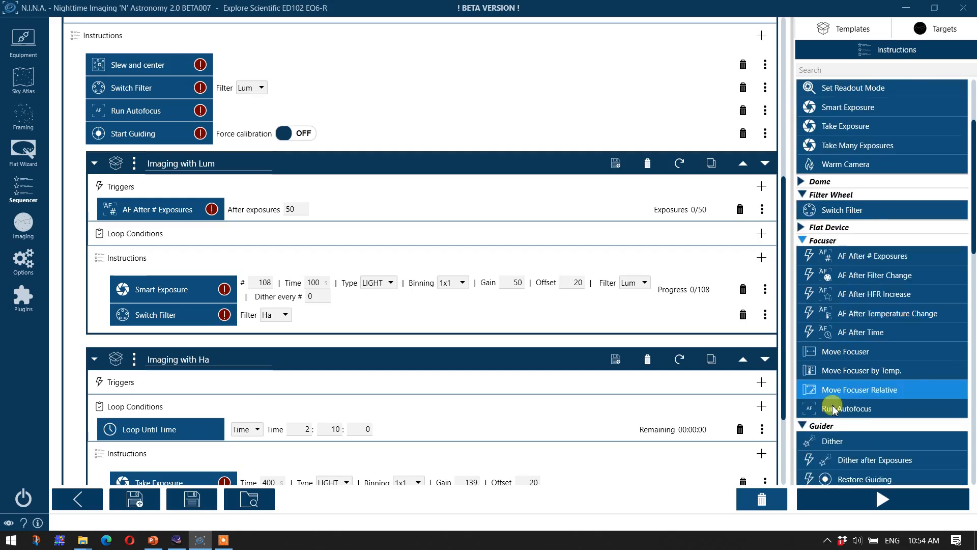
{"action": "left_click_drag", "start_coordinate": [848, 408], "coordinate": [205, 334]}
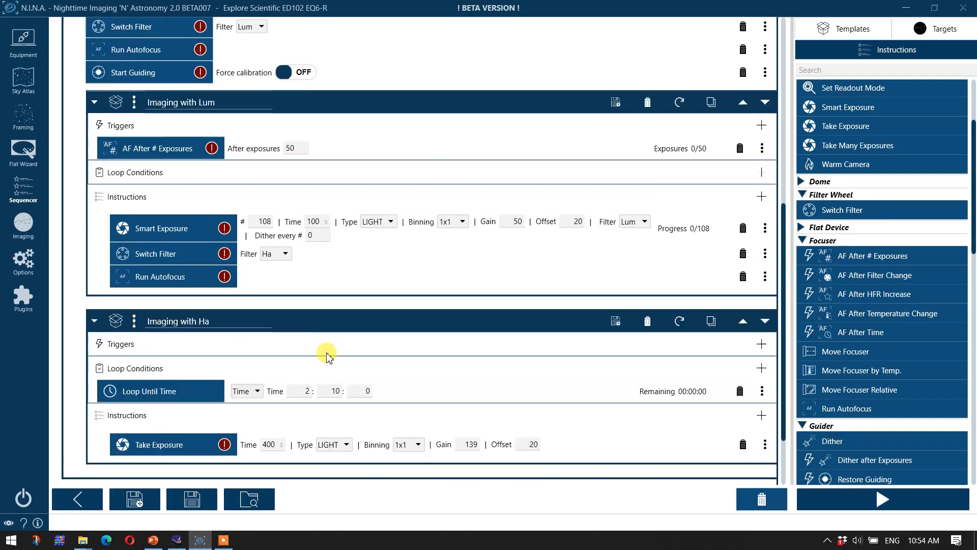
{"action": "scroll", "scroll_direction": "down", "scroll_amount": 3}
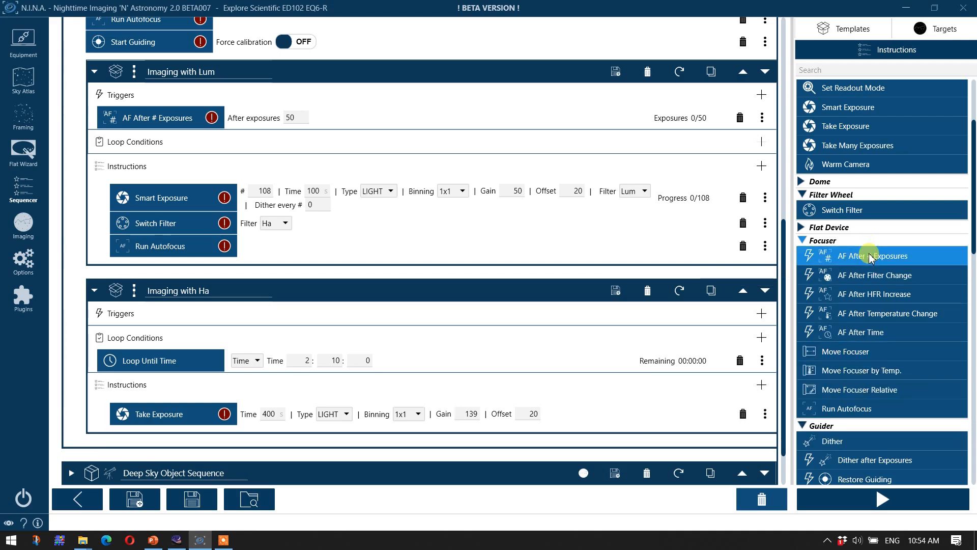
- Give the Ha set an autofocus trigger after every 25 exposures
{"action": "left_click_drag", "start_coordinate": [873, 255], "coordinate": [244, 312]}
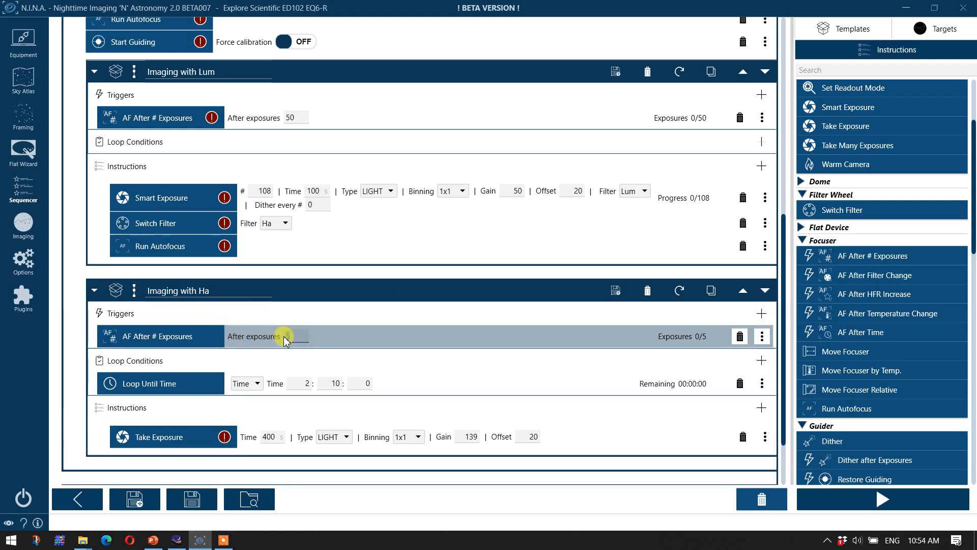
{"action": "type", "text": "25"}
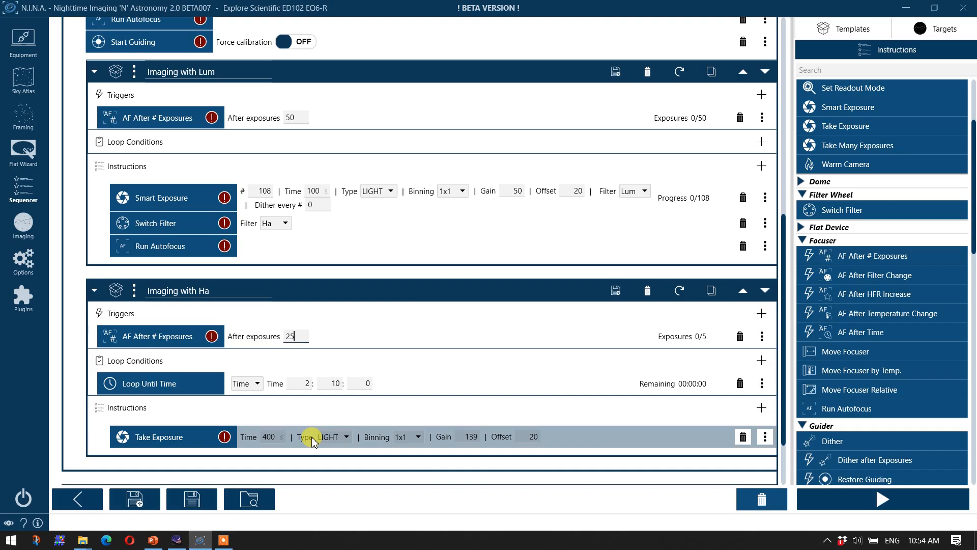
{"action": "scroll", "scroll_direction": "down", "scroll_amount": 3}
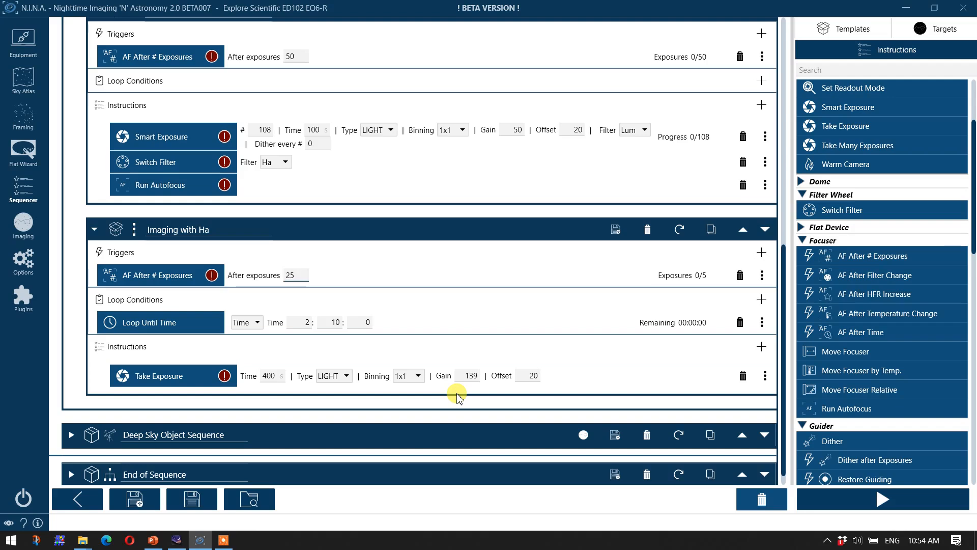
{"action": "left_click", "coordinate": [294, 275]}
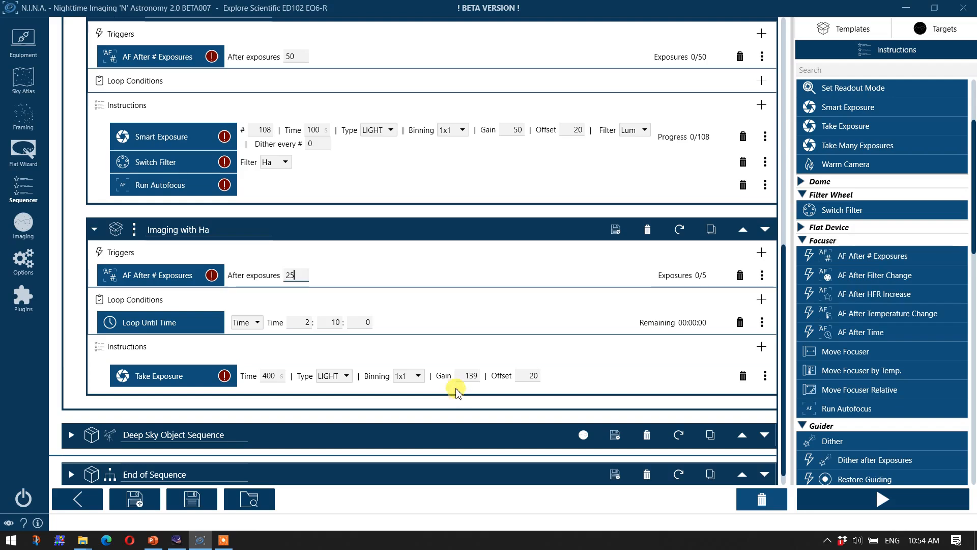
{"action": "mouse_move", "coordinate": [312, 341]}
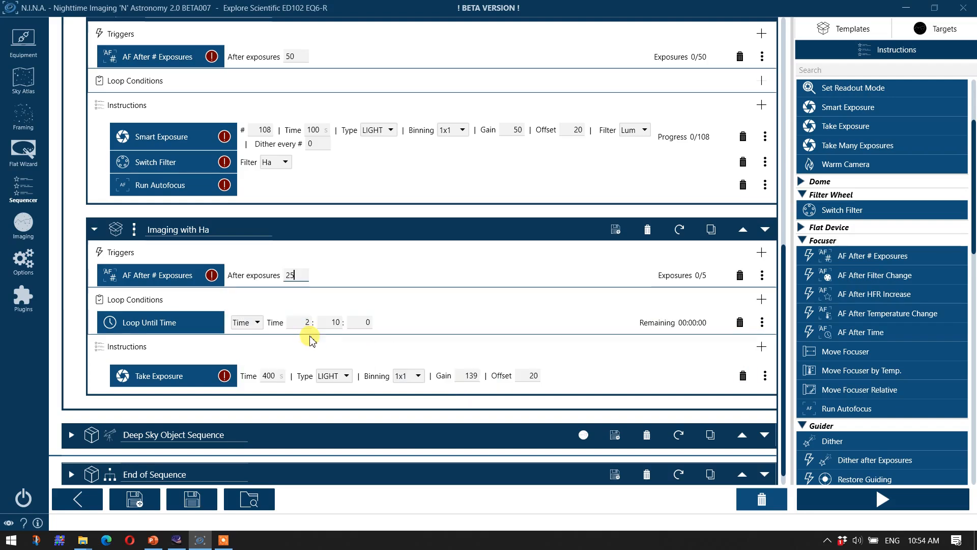
{"action": "mouse_move", "coordinate": [396, 309]}
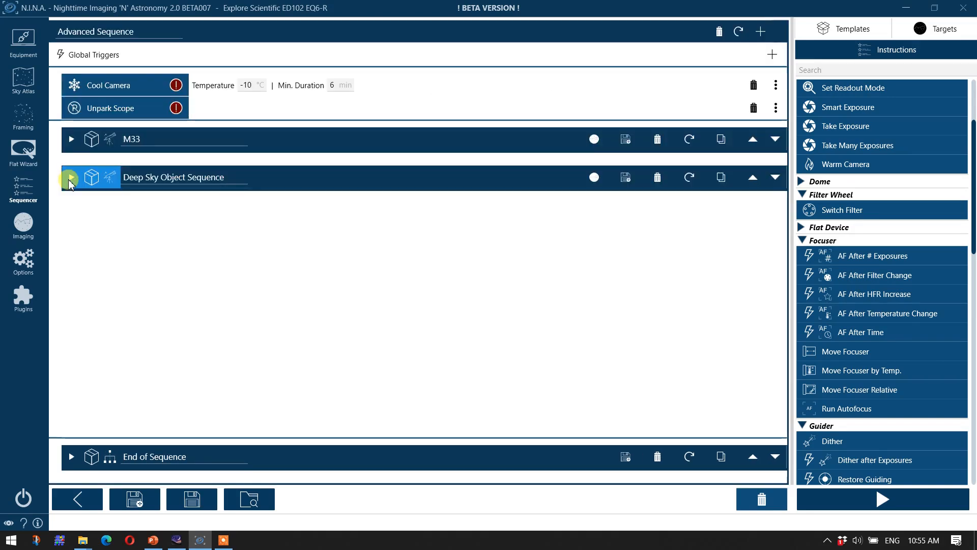
- Expand the empty second target sequence and bring Stellarium to the front
{"action": "left_click", "coordinate": [70, 177]}
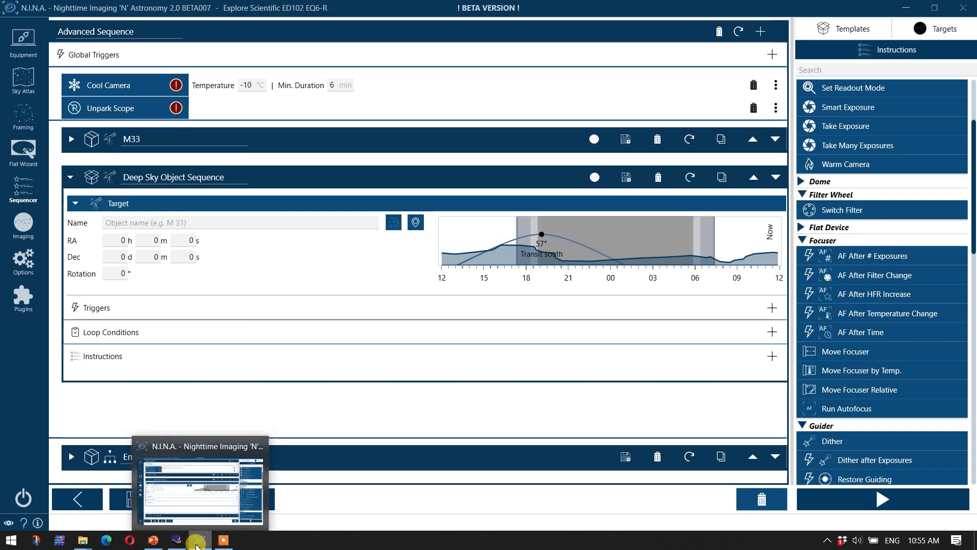
{"action": "mouse_move", "coordinate": [179, 539]}
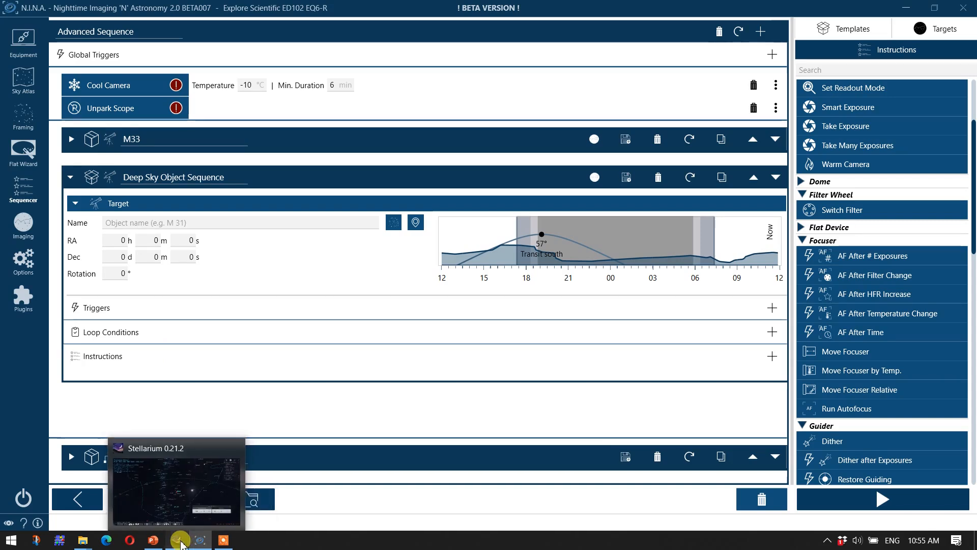
{"action": "left_click", "coordinate": [180, 539]}
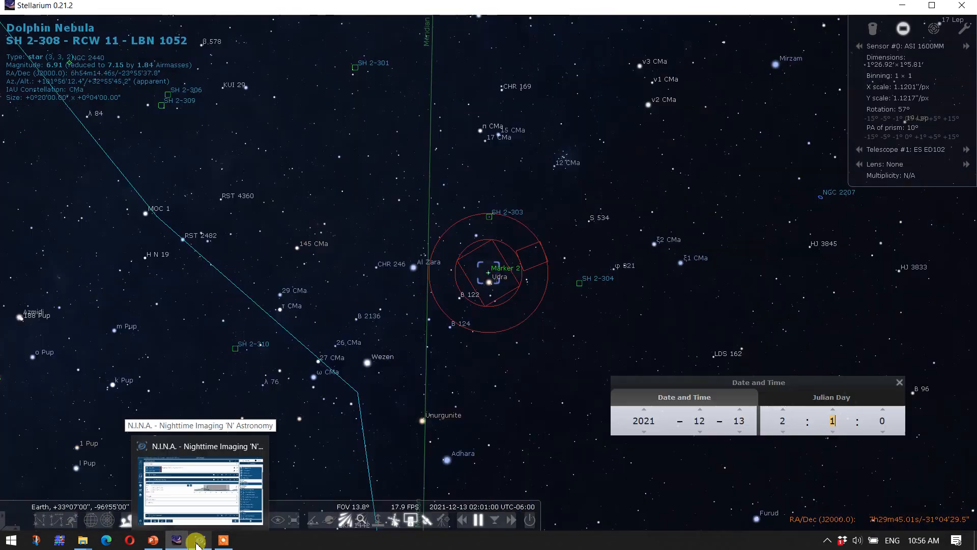
- Pull coordinates and rotation from Stellarium into the second target and name it SH2-308
{"action": "left_click", "coordinate": [196, 546]}
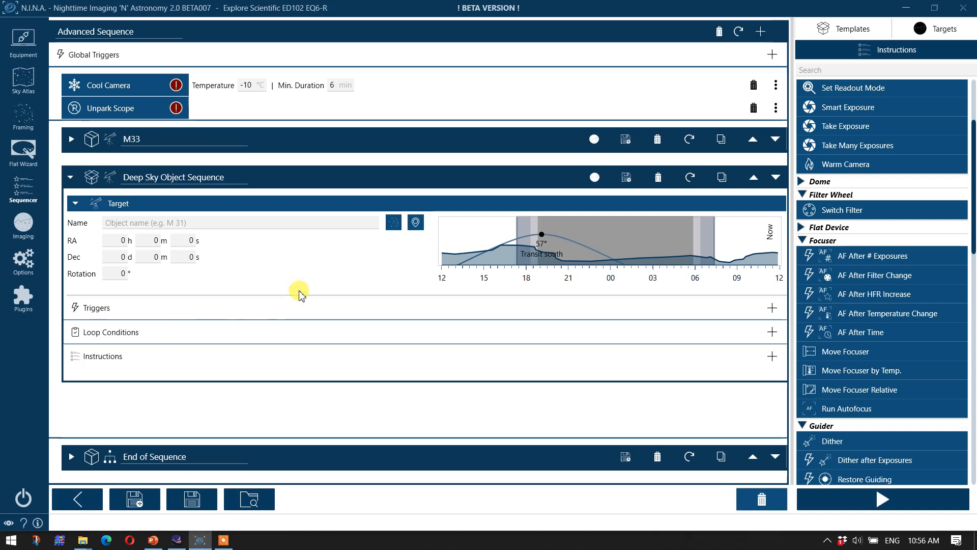
{"action": "left_click", "coordinate": [415, 223]}
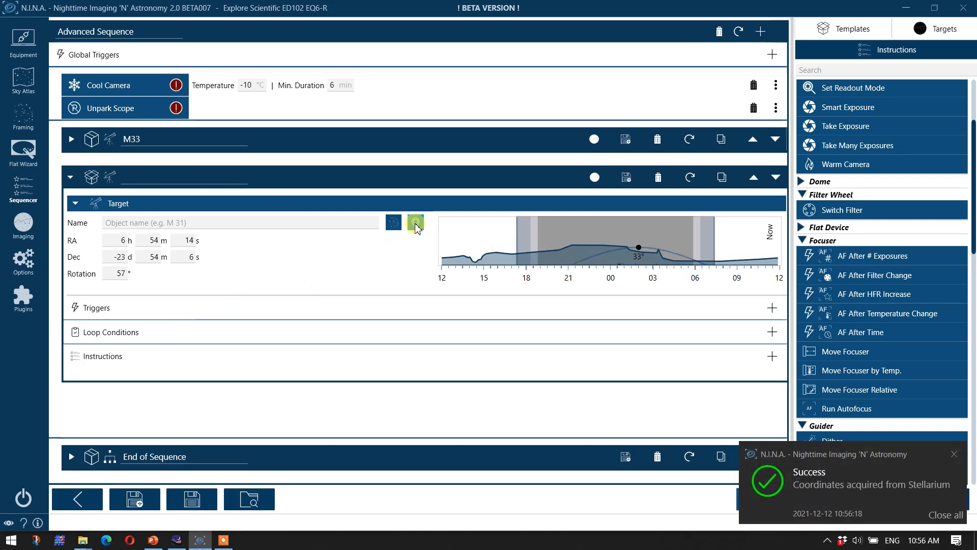
{"action": "type", "text": "SH2-308"}
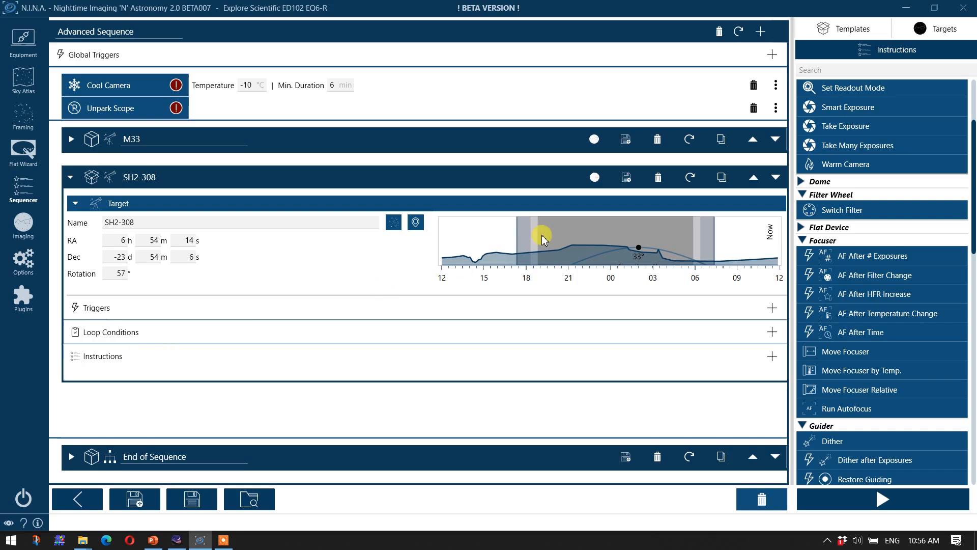
{"action": "mouse_move", "coordinate": [638, 251]}
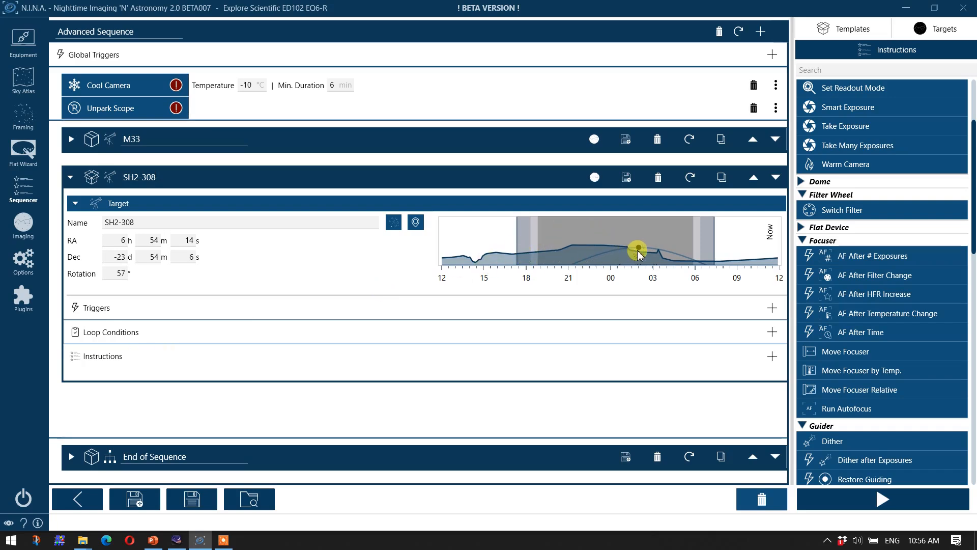
{"action": "mouse_move", "coordinate": [694, 261]}
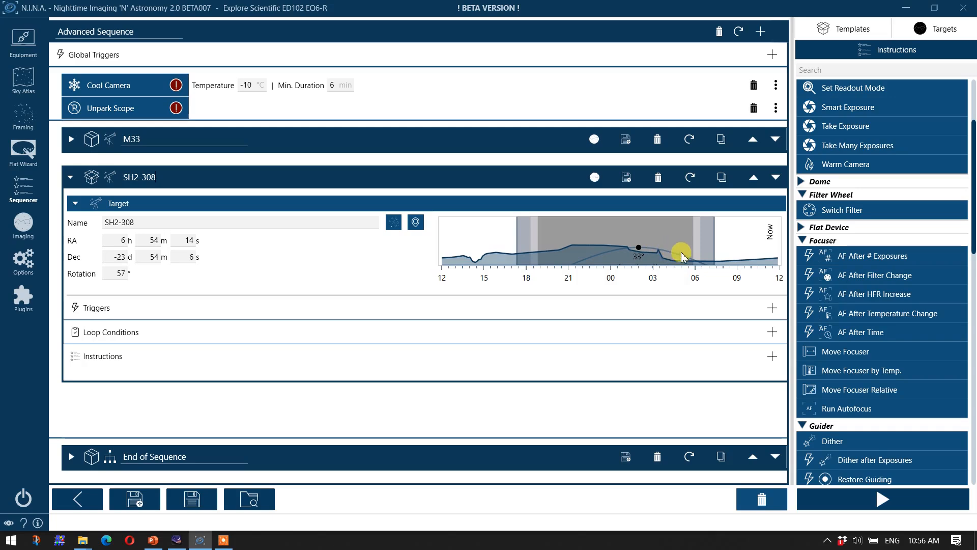
{"action": "mouse_move", "coordinate": [693, 262]}
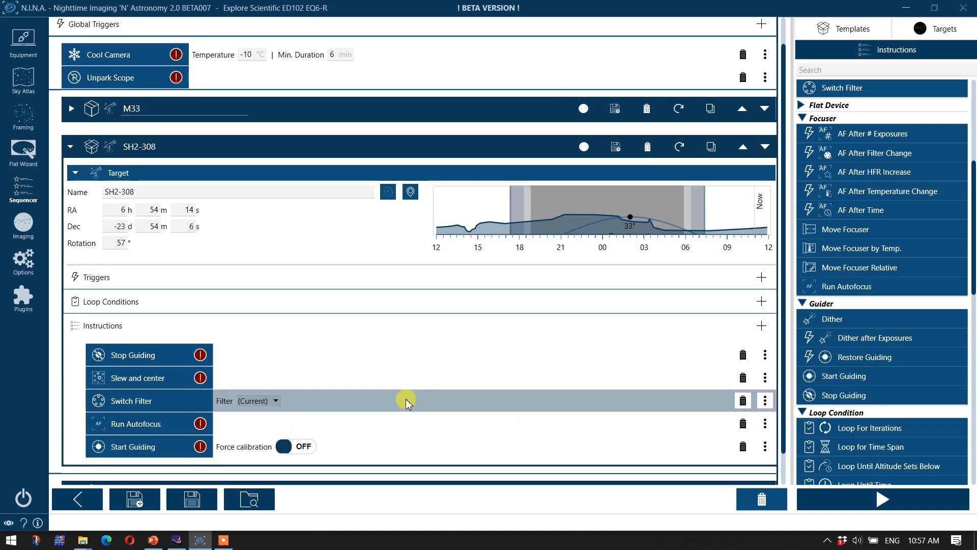
{"action": "mouse_move", "coordinate": [190, 136]}
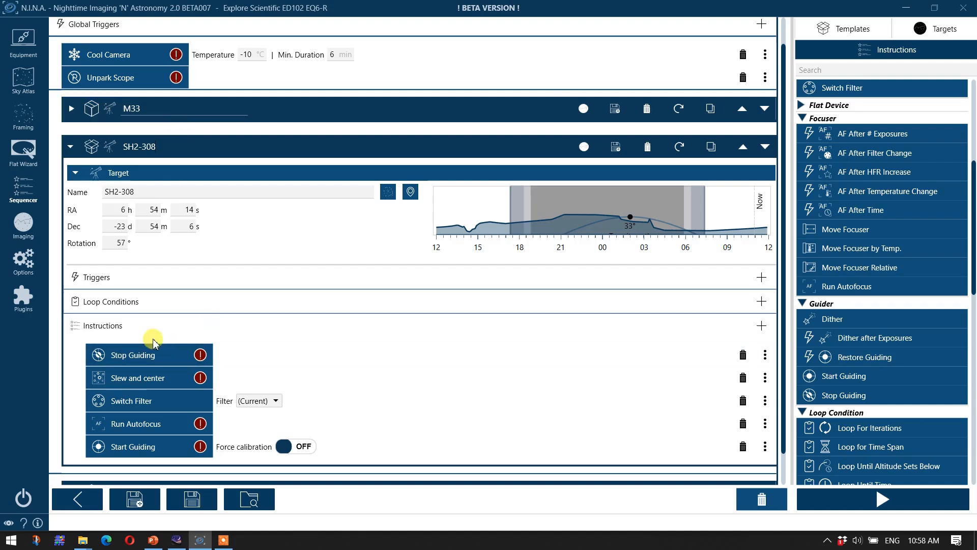
{"action": "mouse_move", "coordinate": [136, 377]}
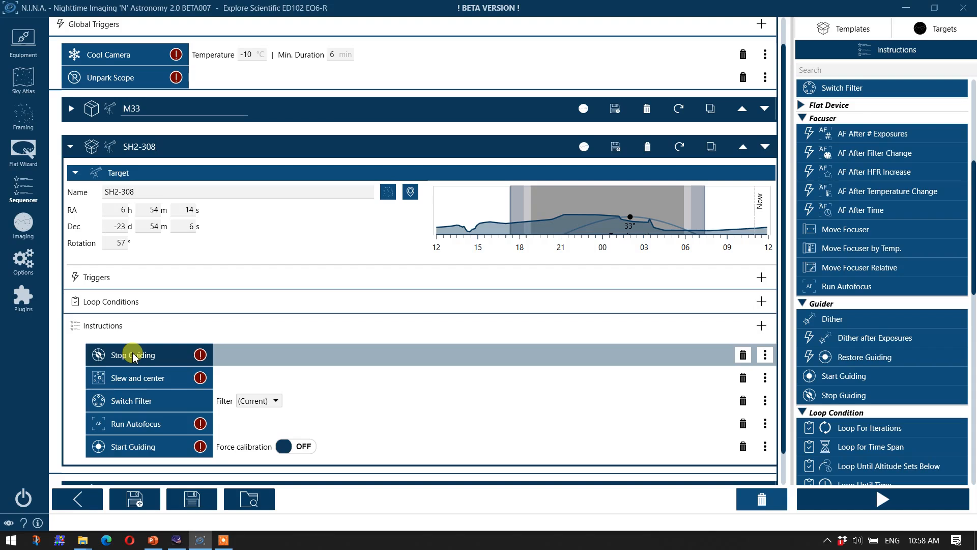
{"action": "mouse_move", "coordinate": [133, 400]}
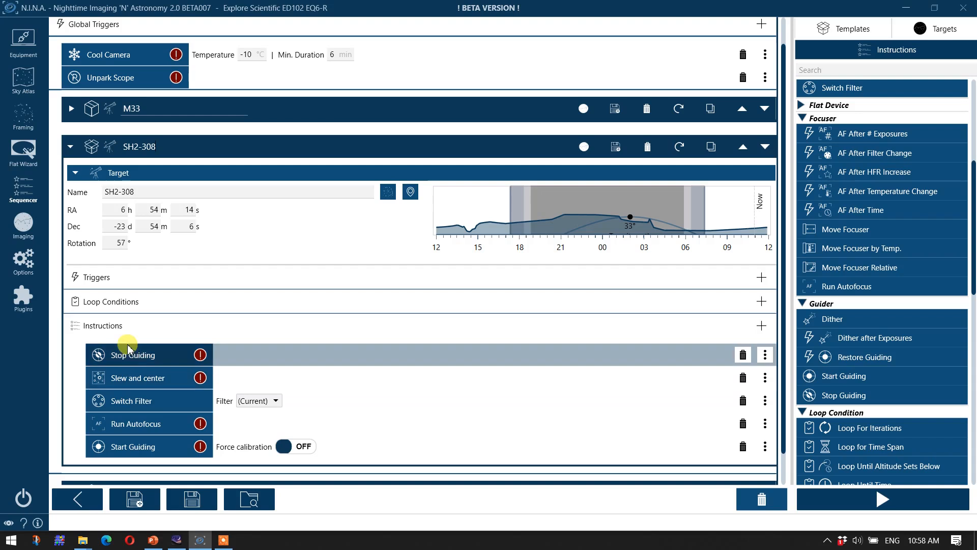
{"action": "mouse_move", "coordinate": [147, 367]}
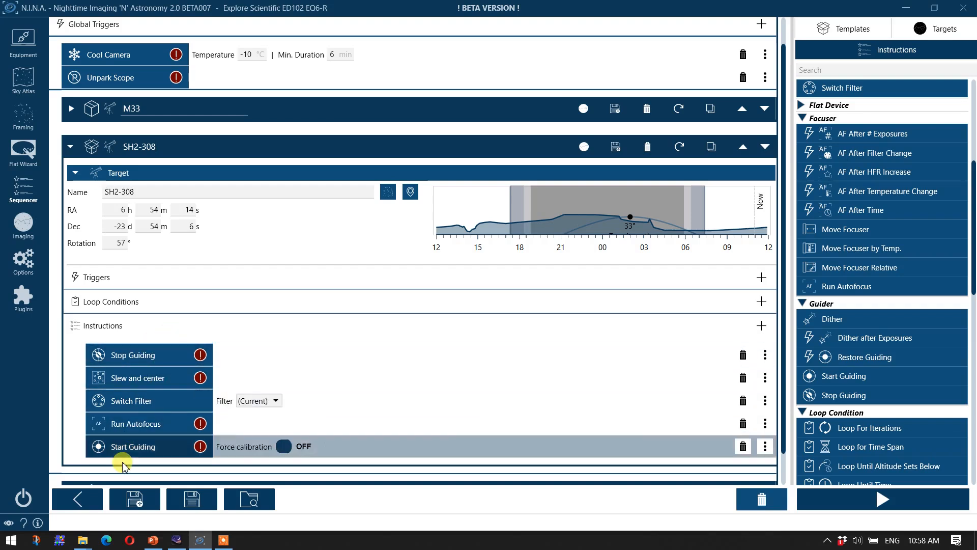
{"action": "mouse_move", "coordinate": [128, 432]}
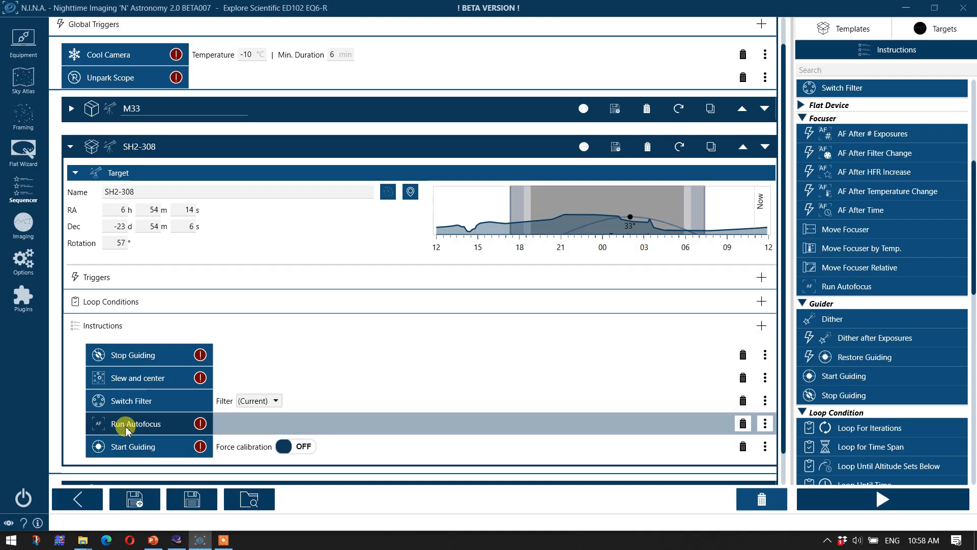
{"action": "mouse_move", "coordinate": [132, 377]}
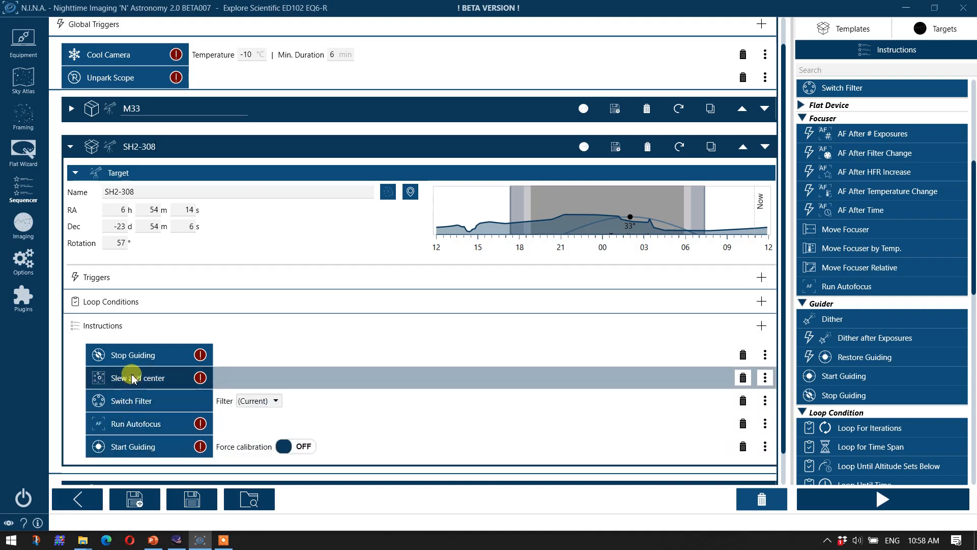
{"action": "mouse_move", "coordinate": [324, 314]}
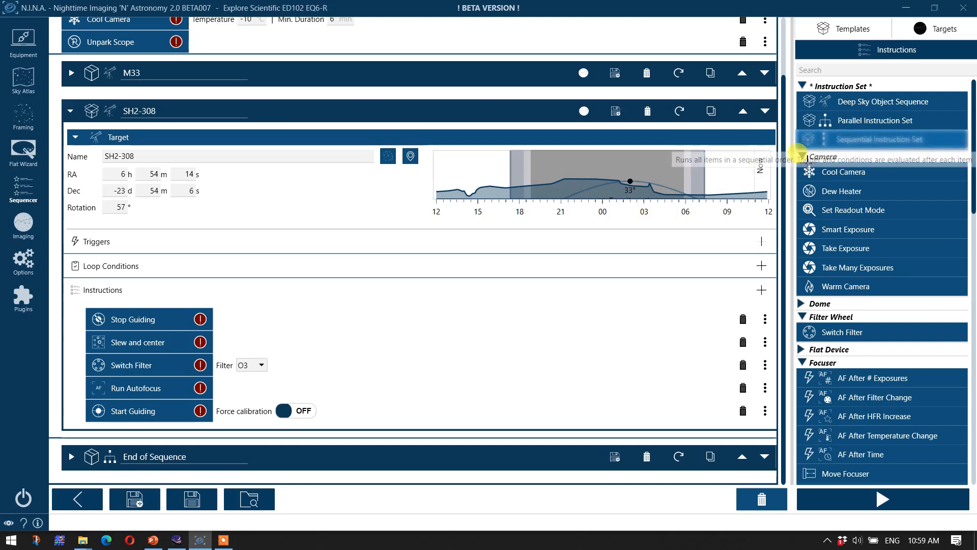
- Add the chimney-aware instruction sets to SH2-308 and collapse Imaging After Chimney
{"action": "left_click_drag", "start_coordinate": [880, 140], "coordinate": [208, 428]}
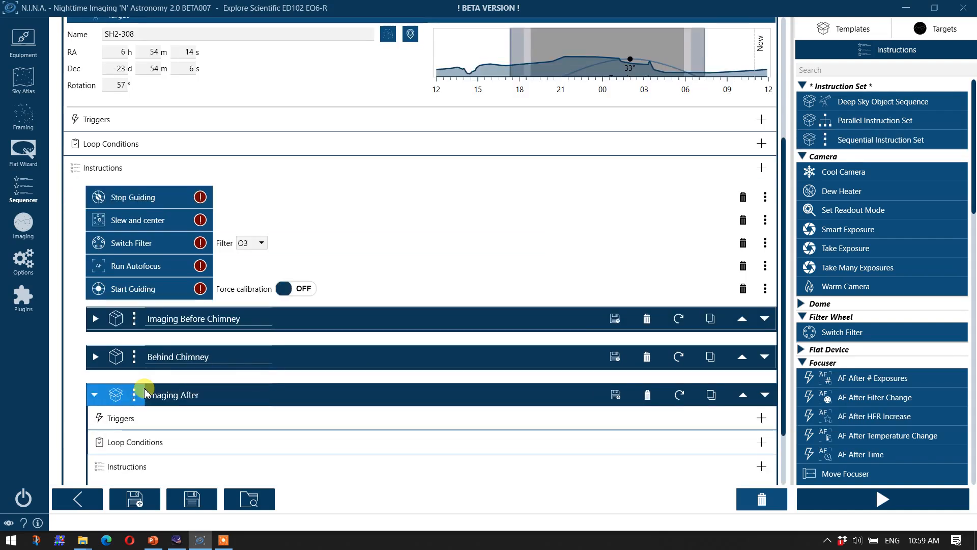
{"action": "left_click", "coordinate": [93, 395]}
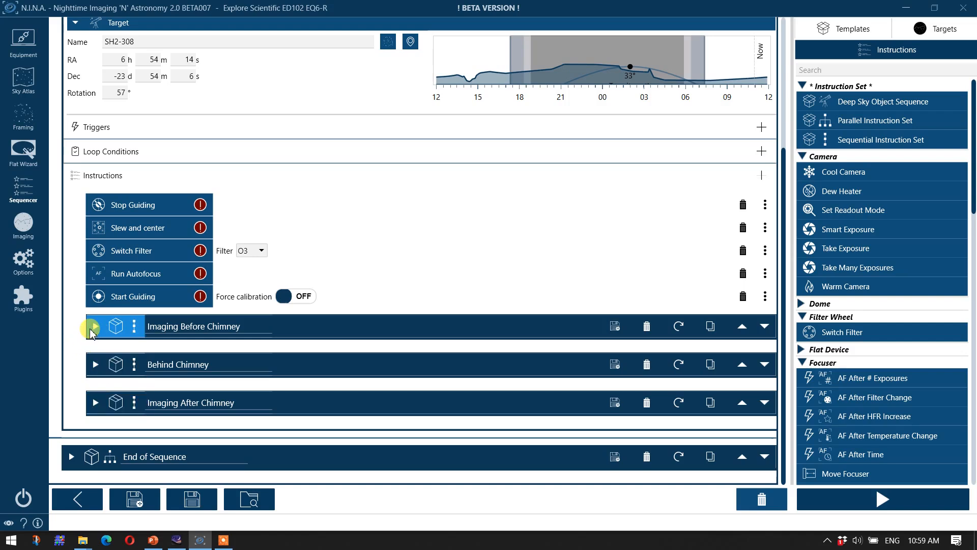
- Set up Imaging Before Chimney with a loop until 3:10 and a 400 s light exposure
{"action": "left_click", "coordinate": [94, 325]}
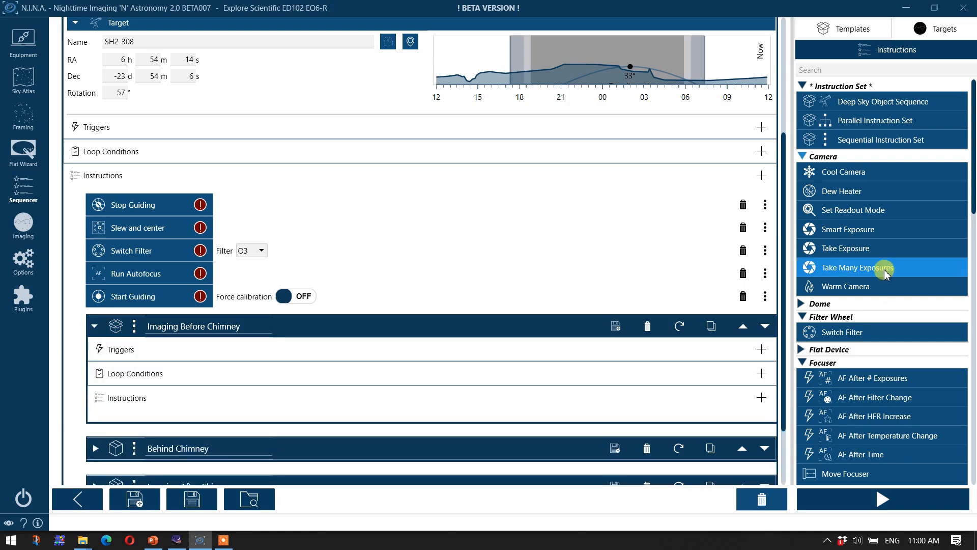
{"action": "scroll", "scroll_direction": "down", "scroll_amount": 3}
{"action": "type", "text": "10"}
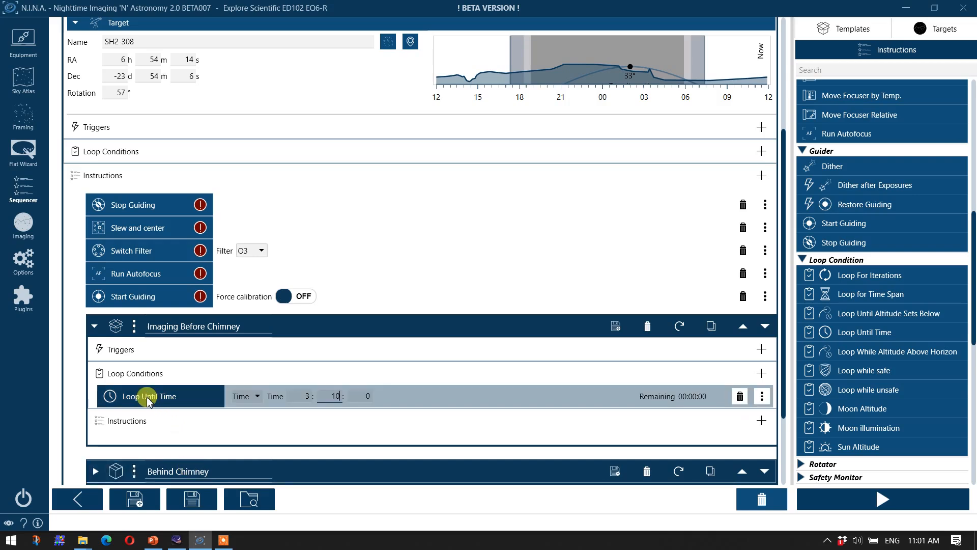
{"action": "mouse_move", "coordinate": [195, 423]}
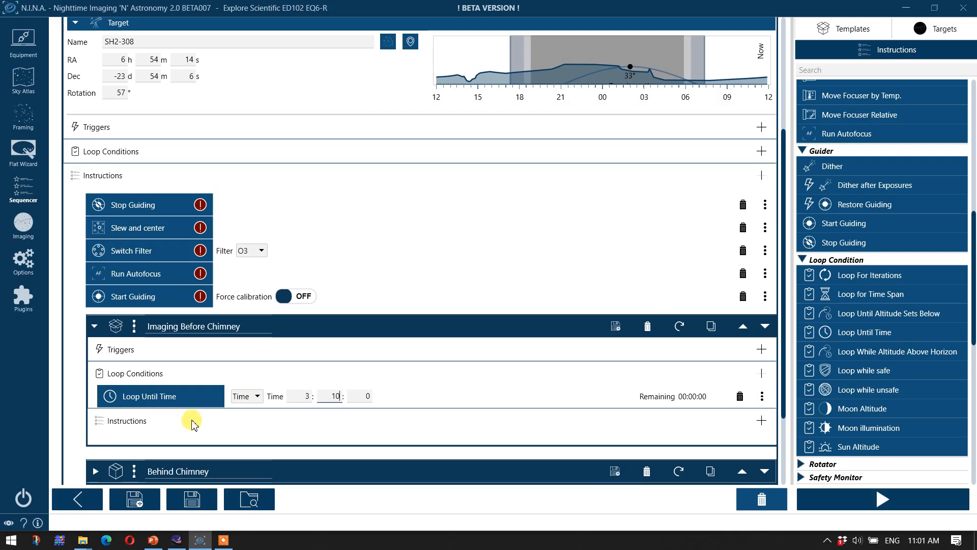
{"action": "scroll", "scroll_direction": "down", "scroll_amount": 3}
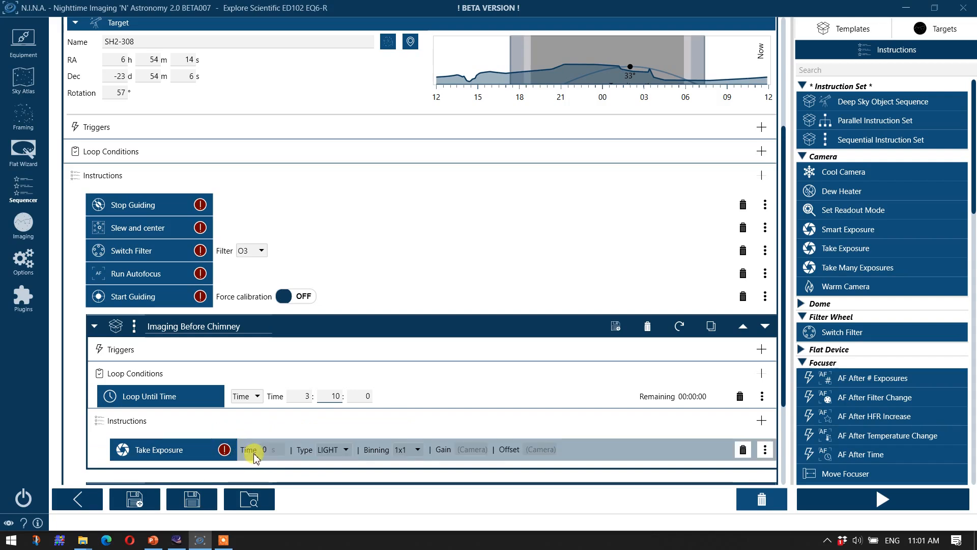
{"action": "type", "text": "400"}
{"action": "left_click", "coordinate": [539, 449]}
{"action": "type", "text": "20"}
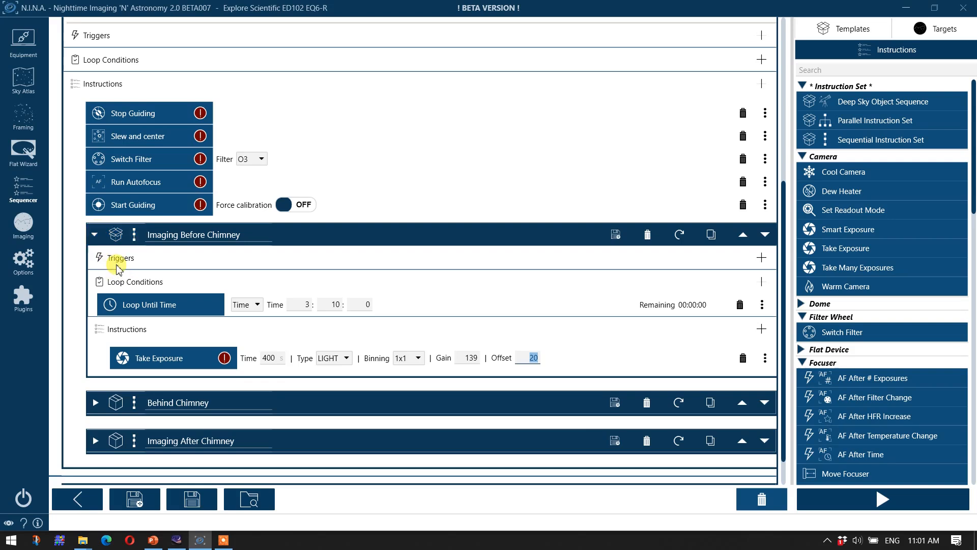
{"action": "mouse_move", "coordinate": [110, 269]}
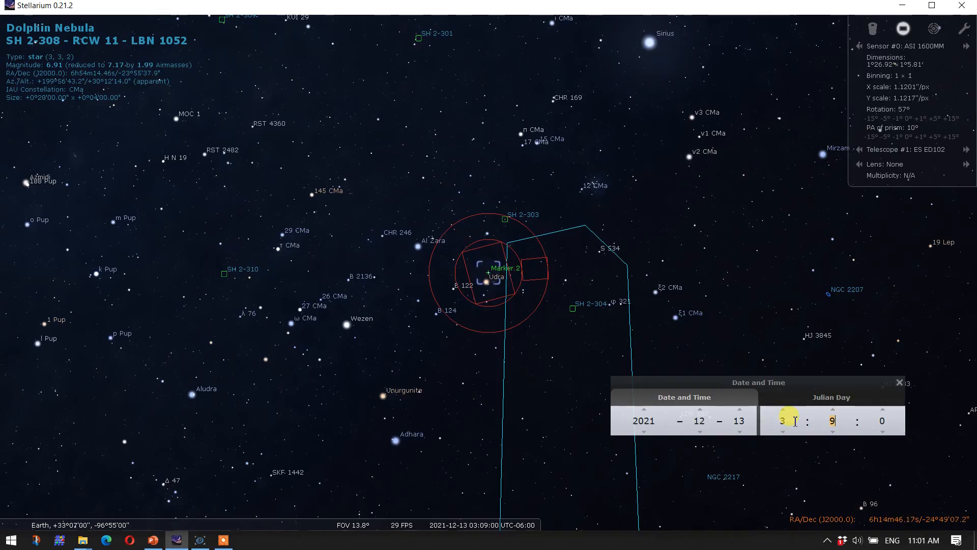
{"action": "mouse_move", "coordinate": [848, 417]}
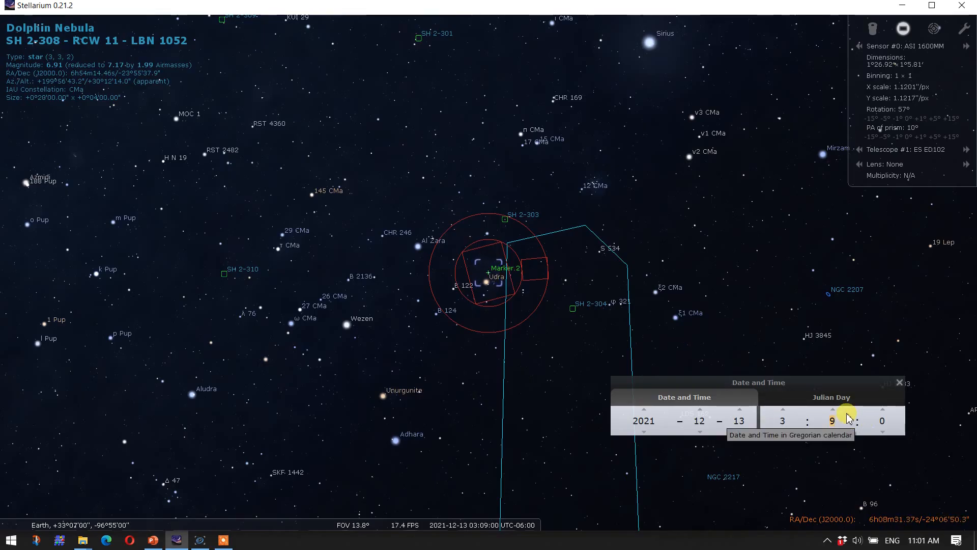
- Advance Stellarium's clock minute by minute from 03:09 to 03:32 past the chimney outline
{"action": "left_click", "coordinate": [834, 409]}
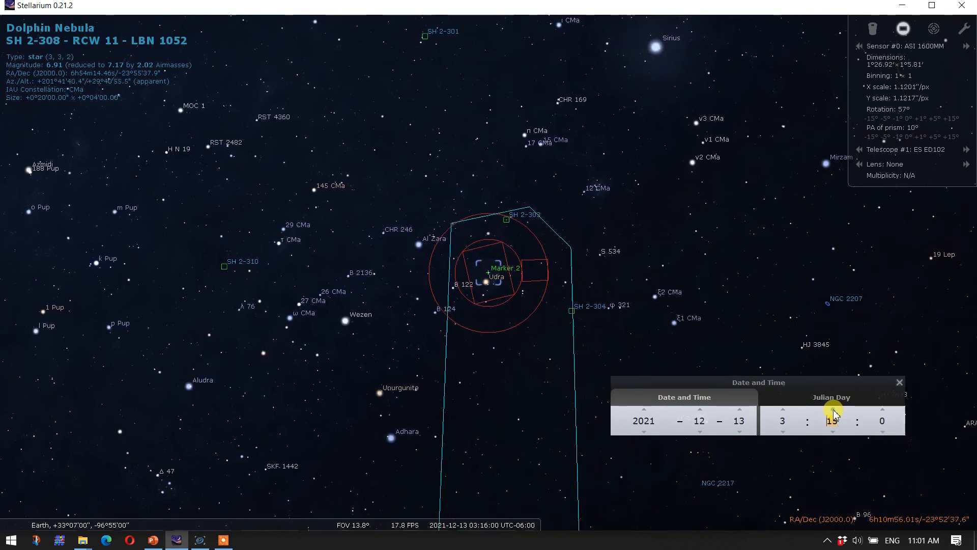
{"action": "left_click", "coordinate": [834, 409]}
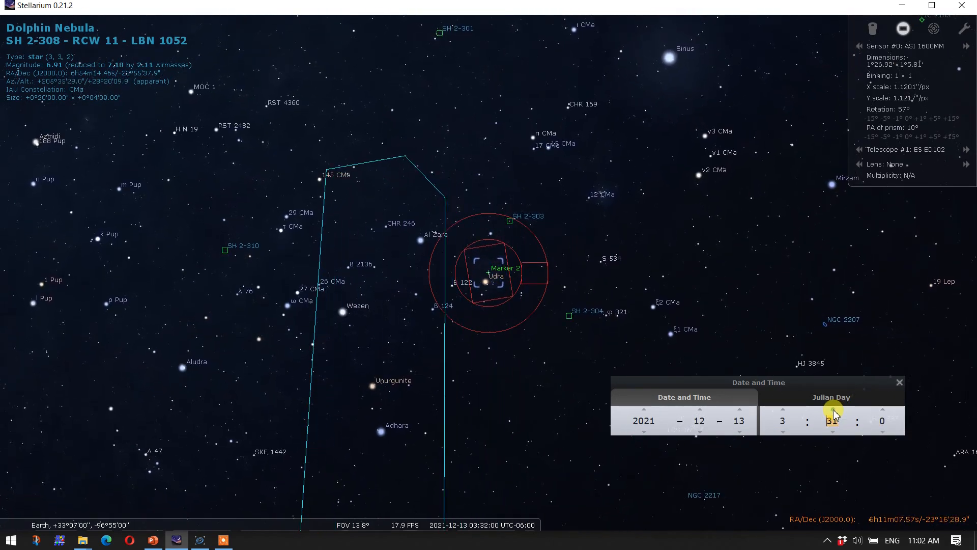
{"action": "left_click", "coordinate": [832, 409]}
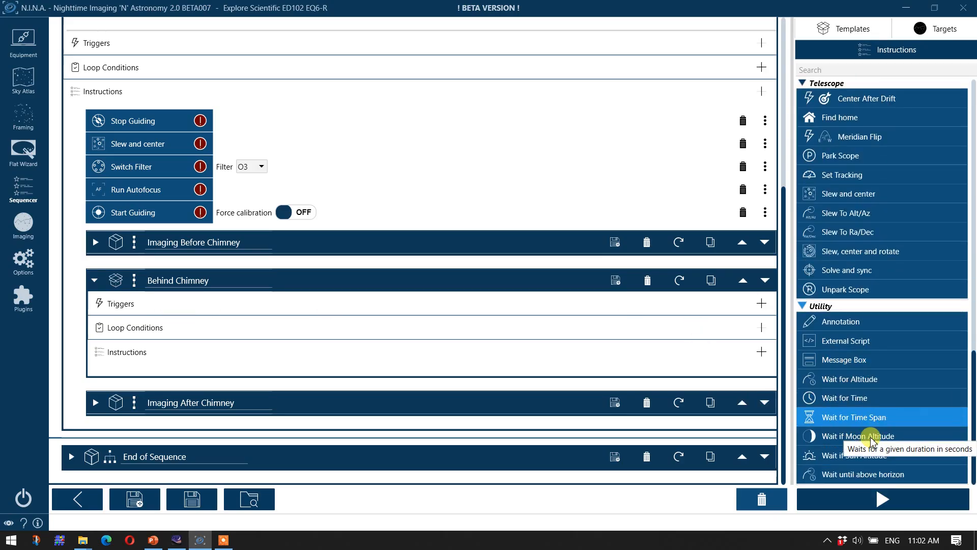
- Drop a Wait for Time Span instruction into the Behind Chimney set
{"action": "left_click_drag", "start_coordinate": [848, 398], "coordinate": [393, 362]}
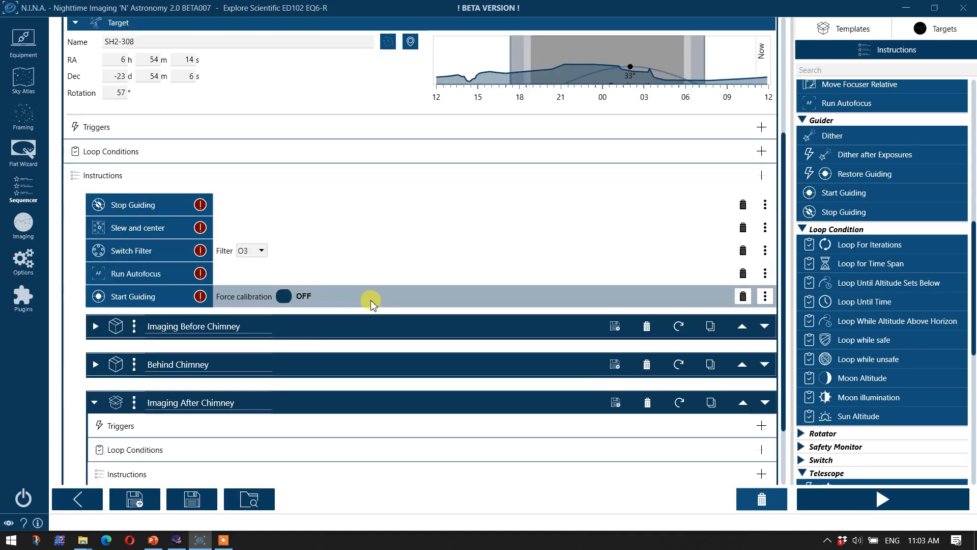
- Add a Loop Until Altitude Sets Below 12° condition to the Imaging After Chimney set
{"action": "scroll", "scroll_direction": "down", "scroll_amount": 3}
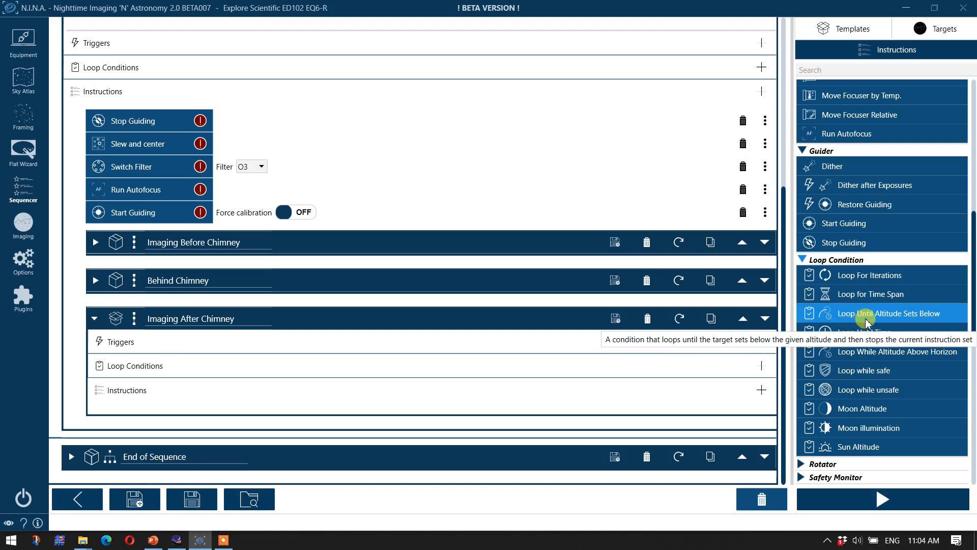
{"action": "left_click_drag", "start_coordinate": [881, 313], "coordinate": [423, 338]}
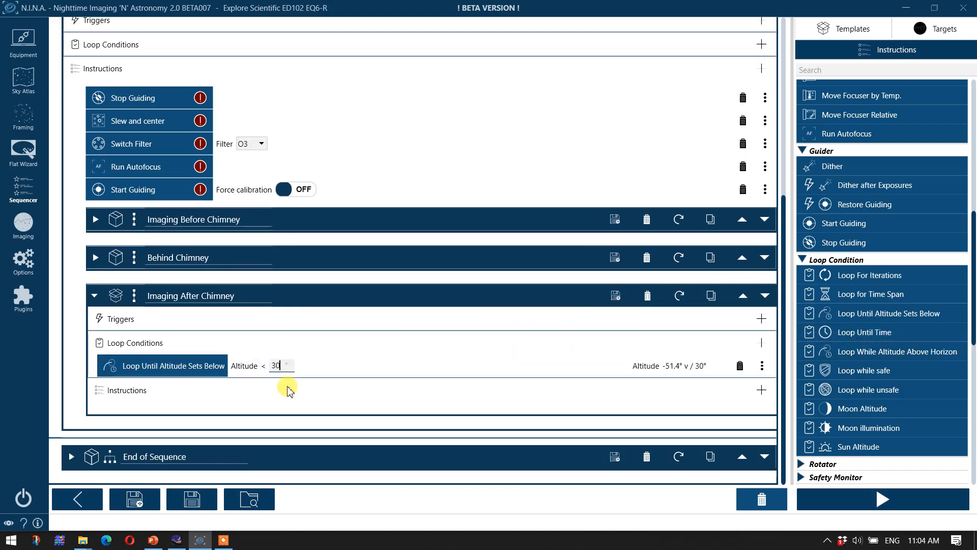
{"action": "type", "text": "12"}
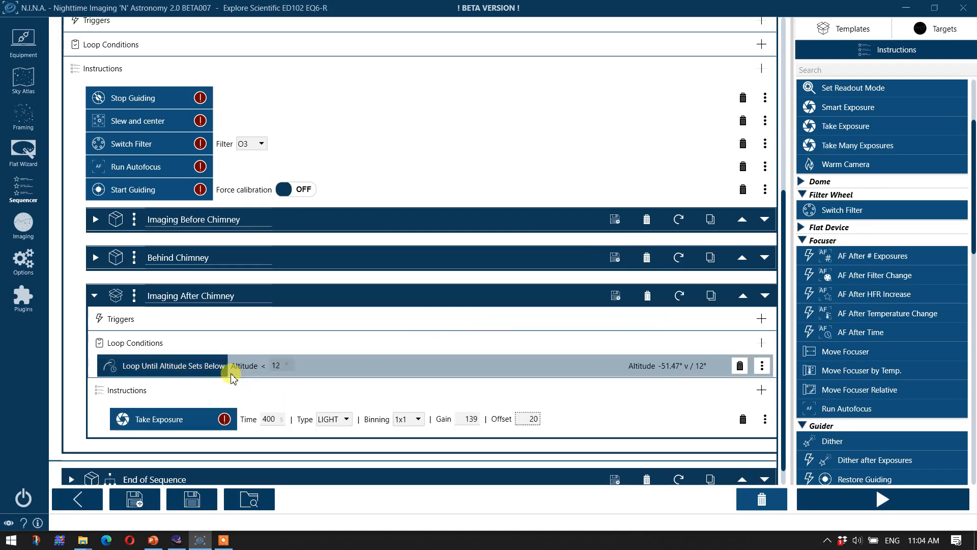
{"action": "mouse_move", "coordinate": [271, 380]}
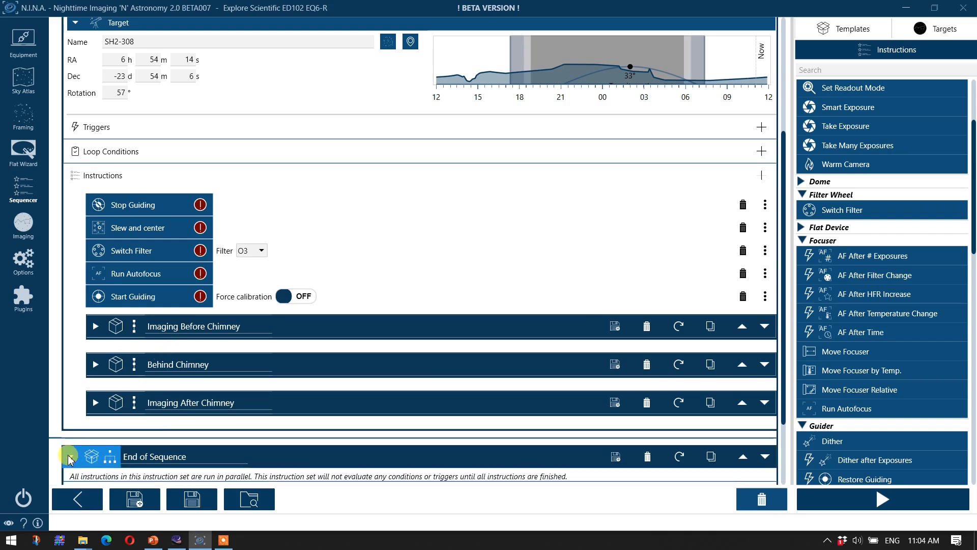
- Fold the SH2-308 target so the sequence overview lists M33, SH2-308 and End of Sequence
{"action": "left_click", "coordinate": [68, 456]}
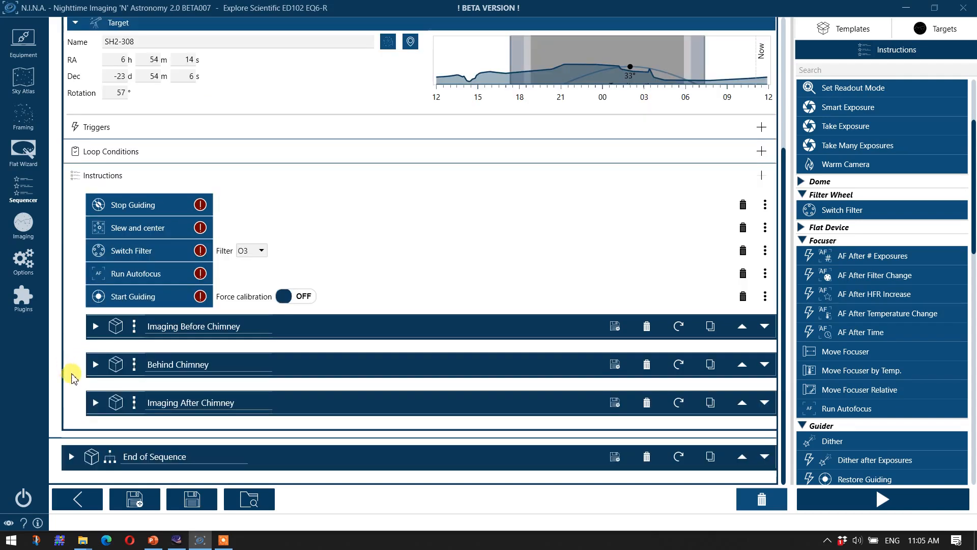
{"action": "mouse_move", "coordinate": [40, 385]}
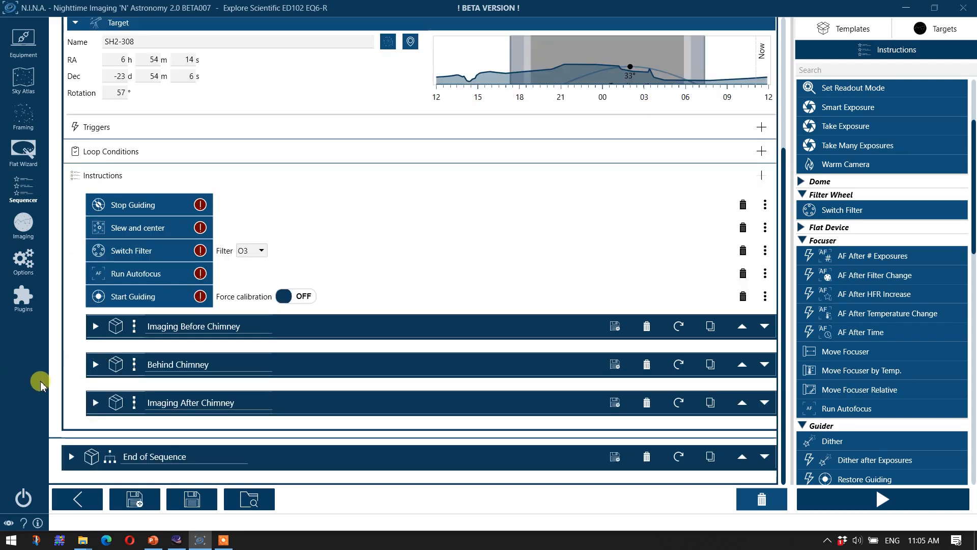
{"action": "mouse_move", "coordinate": [50, 385]}
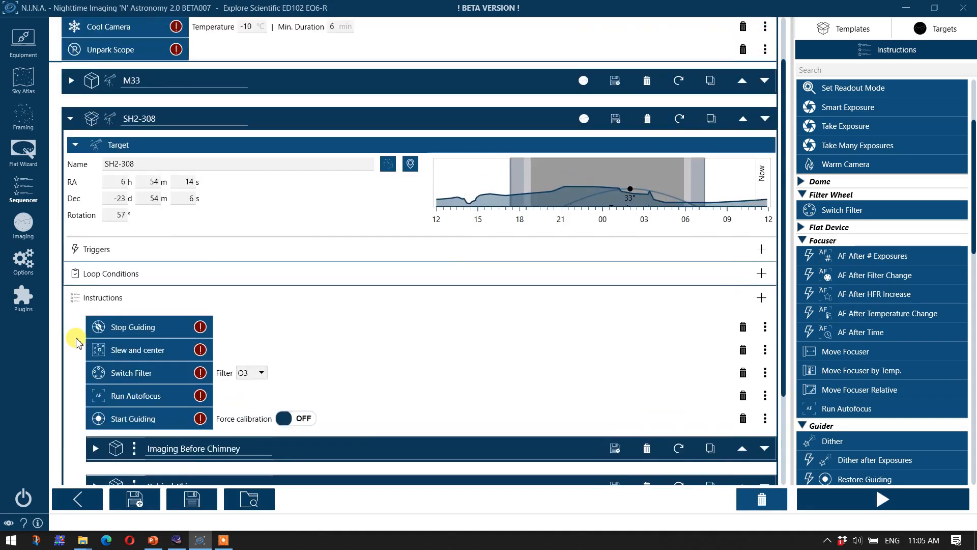
{"action": "left_click", "coordinate": [71, 118]}
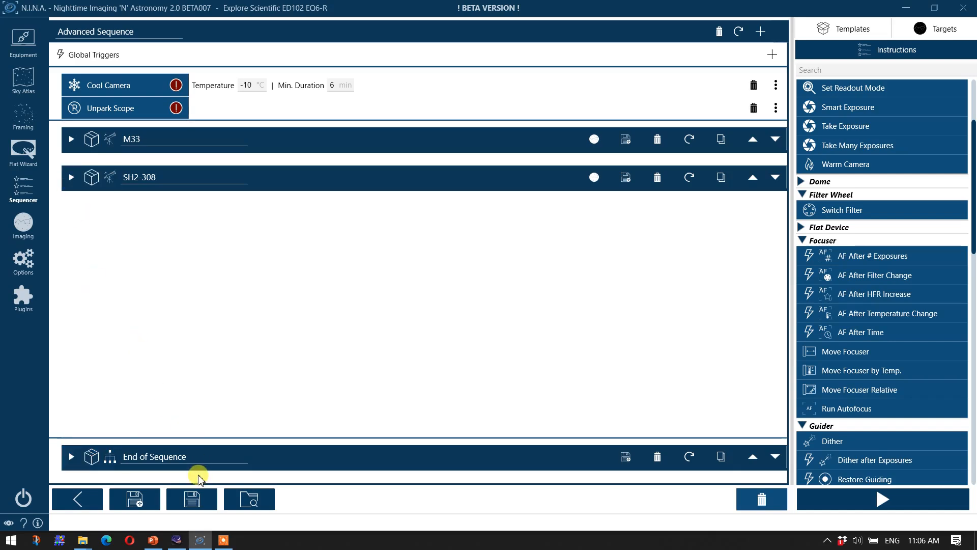
- Save the sequence as 'Dec 12 2021.json' in the NINA Sequence Files folder
{"action": "left_click", "coordinate": [192, 499]}
{"action": "type", "text": "Dec 12 2021.json"}
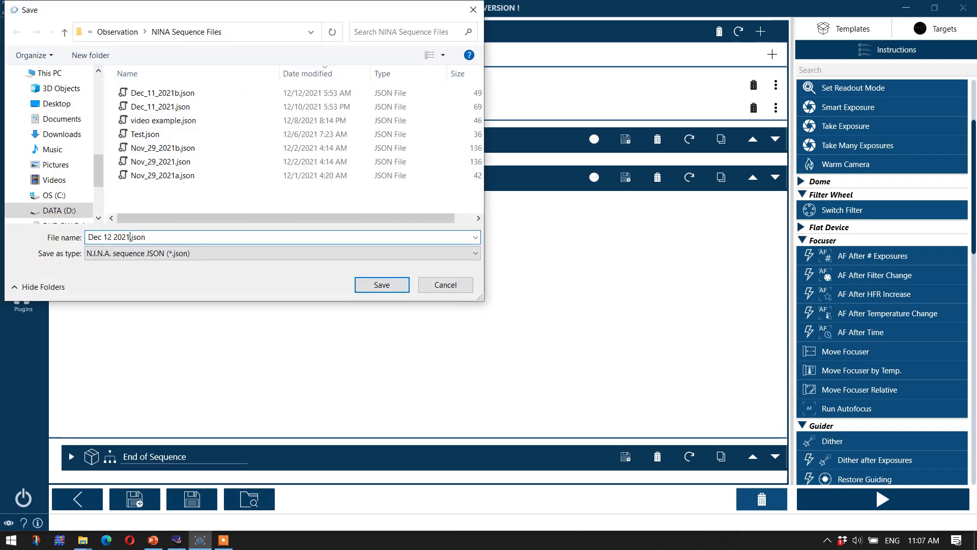
{"action": "left_click", "coordinate": [381, 284]}
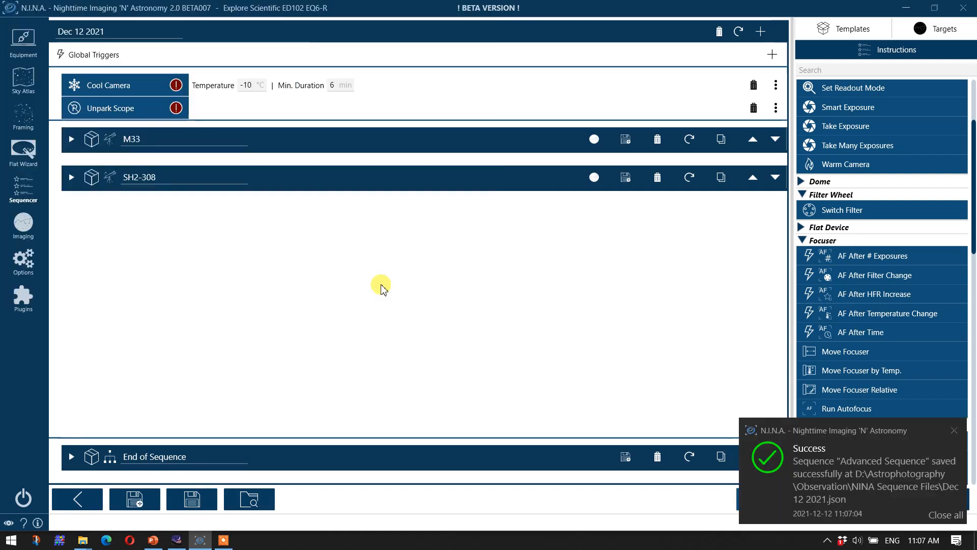